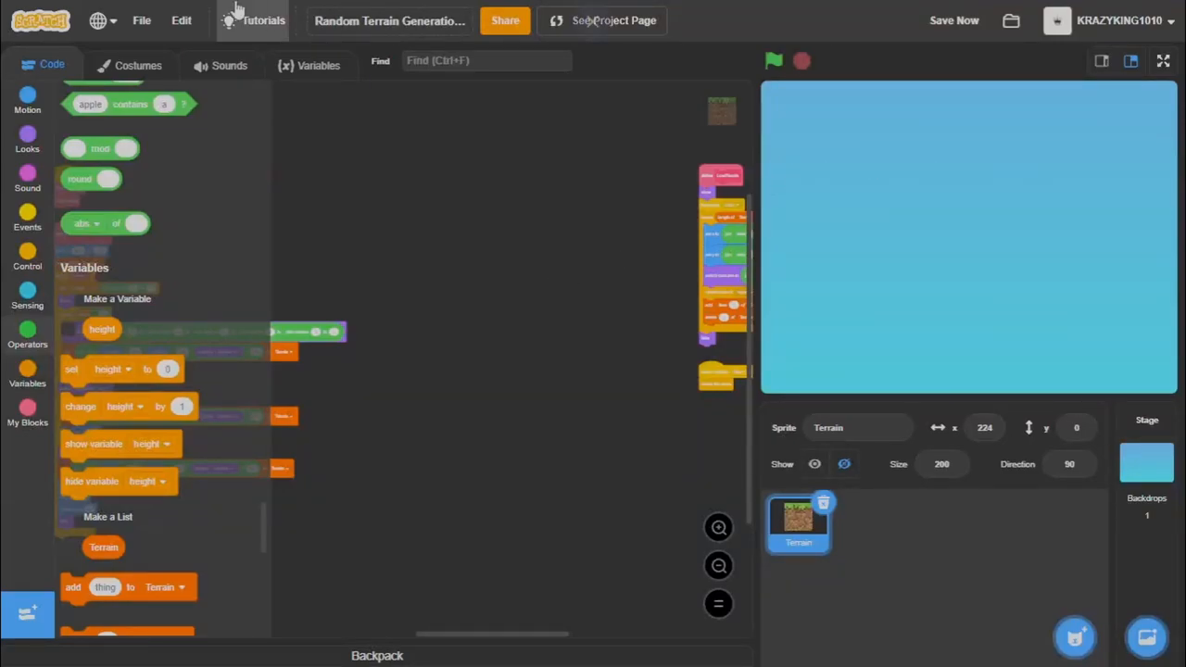
Clean up the Terrain sprite's scripts into a neat column via the code-area menu.
click(485, 59)
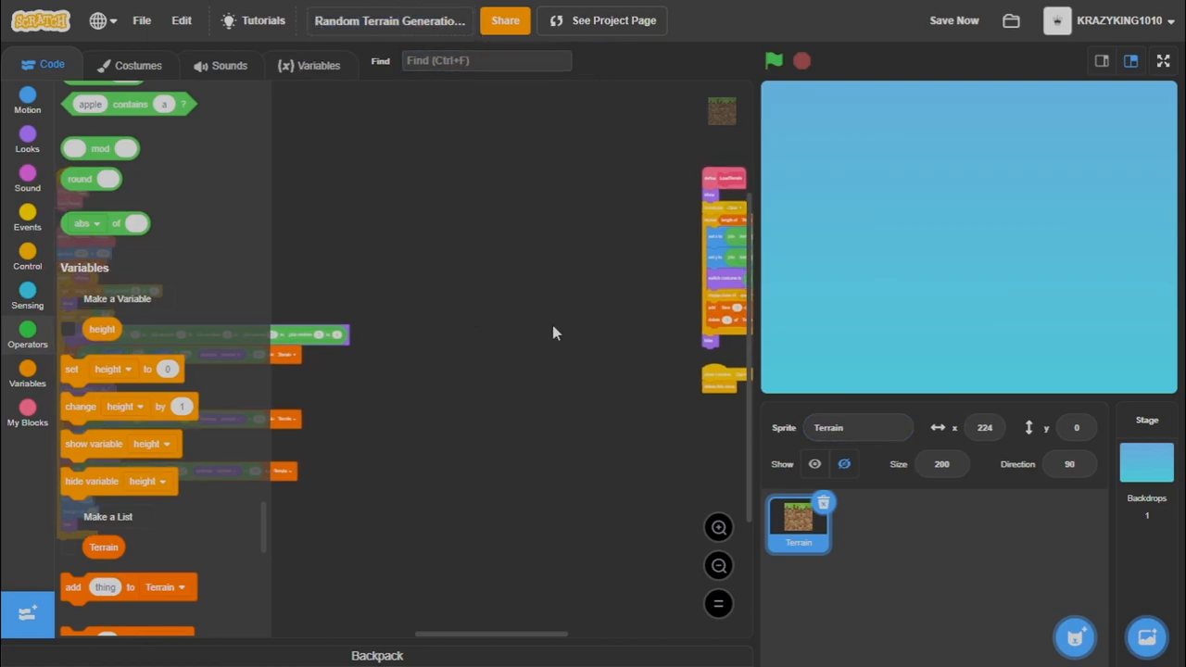
right_click(554, 332)
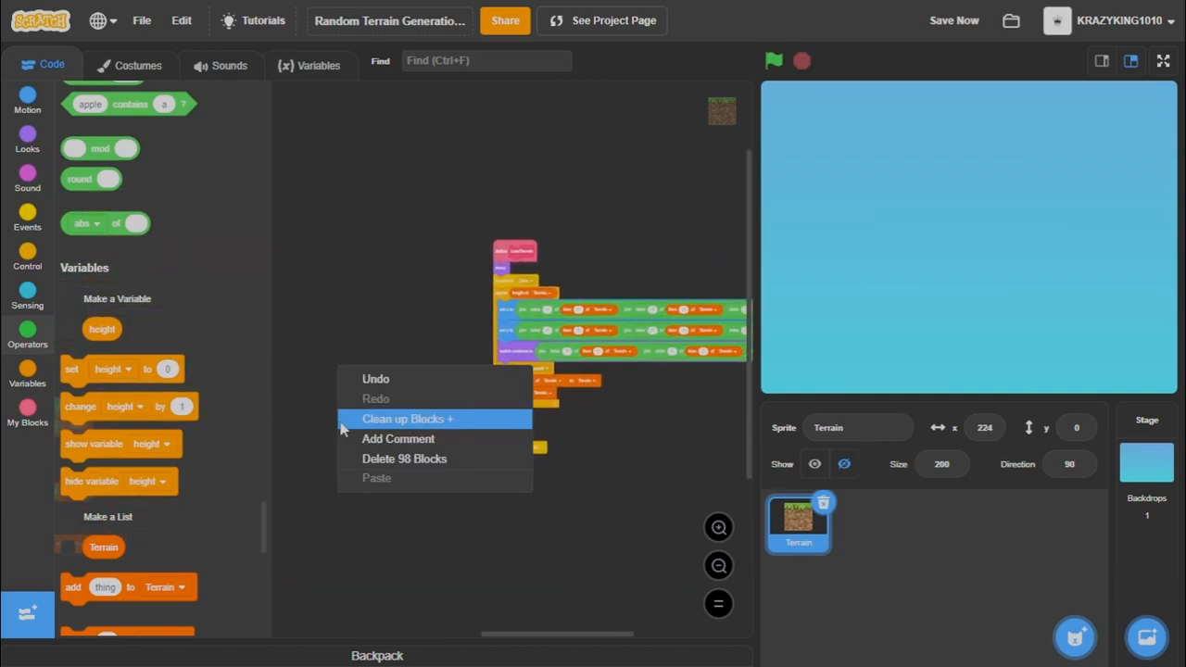
click(408, 419)
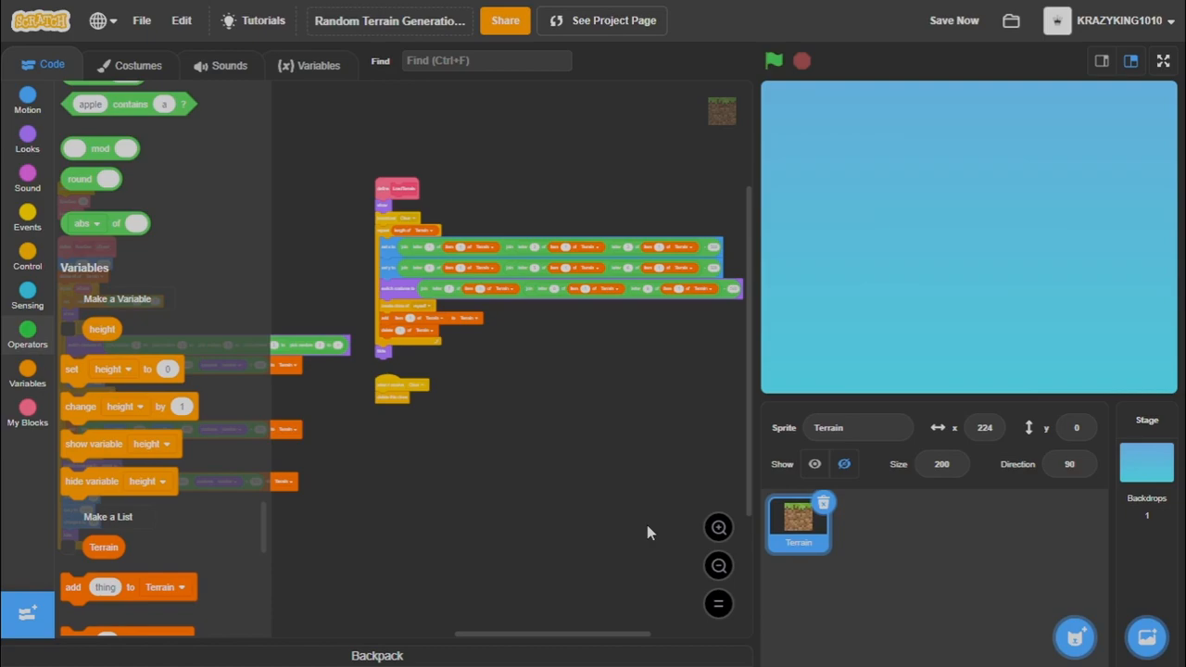
mouse_move(749, 215)
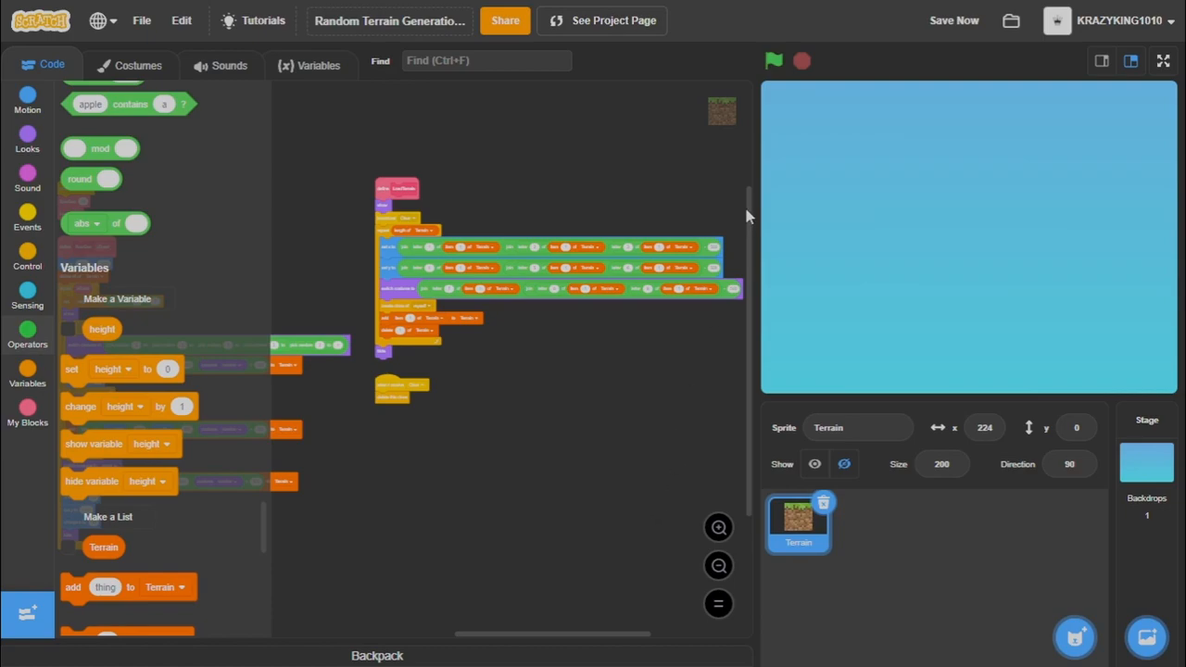
mouse_move(986, 245)
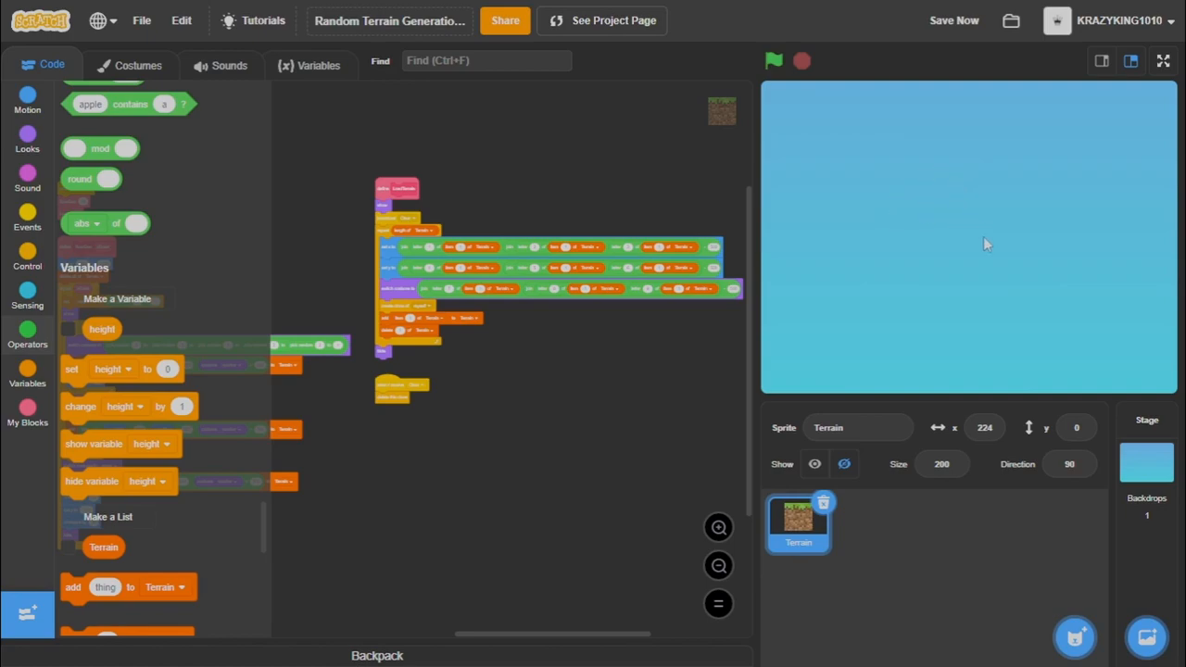
Run the project to generate terrain, nudge the Clear script, and clean up the blocks again.
click(775, 60)
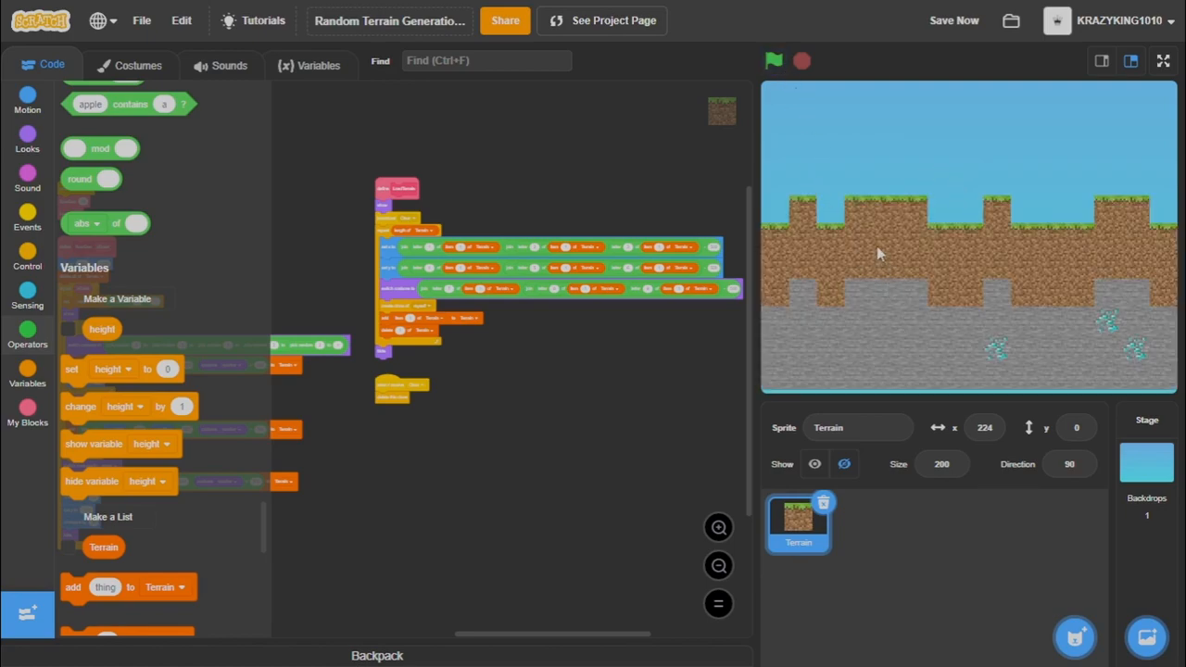
mouse_move(955, 222)
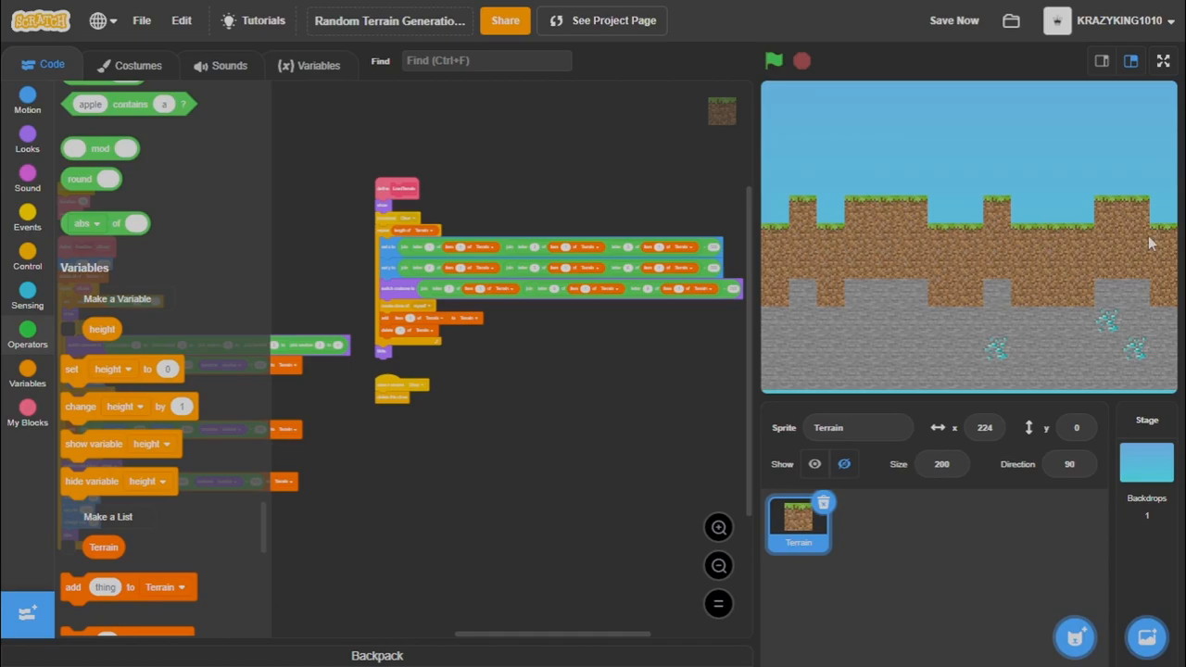
mouse_move(893, 287)
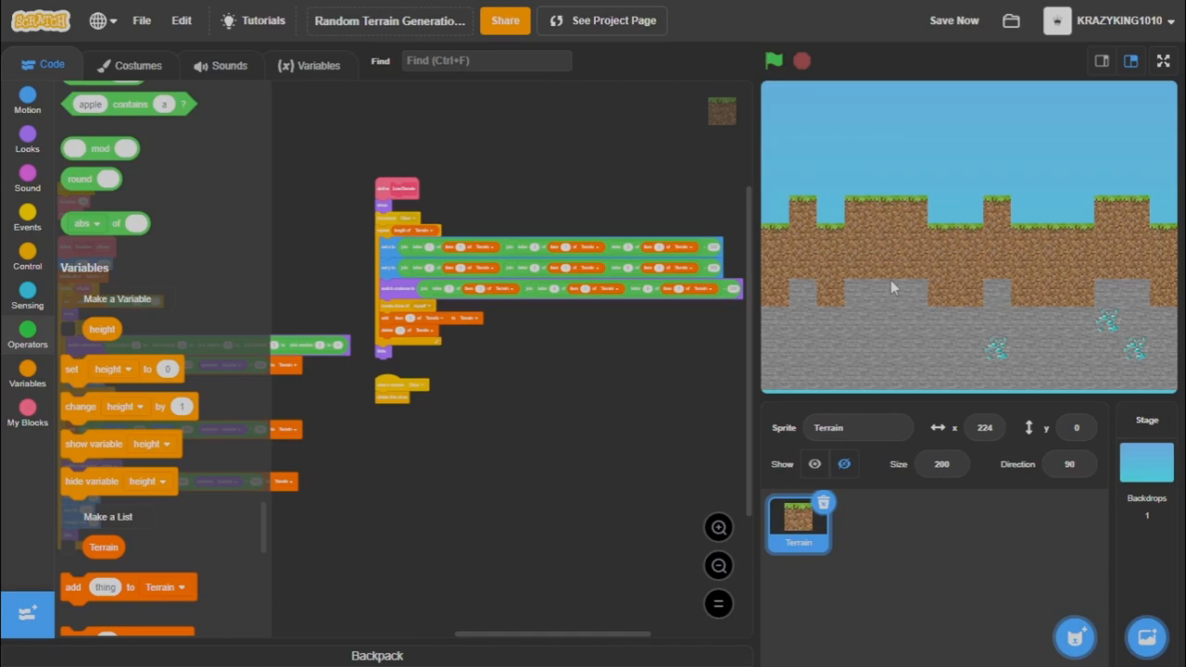
mouse_move(890, 176)
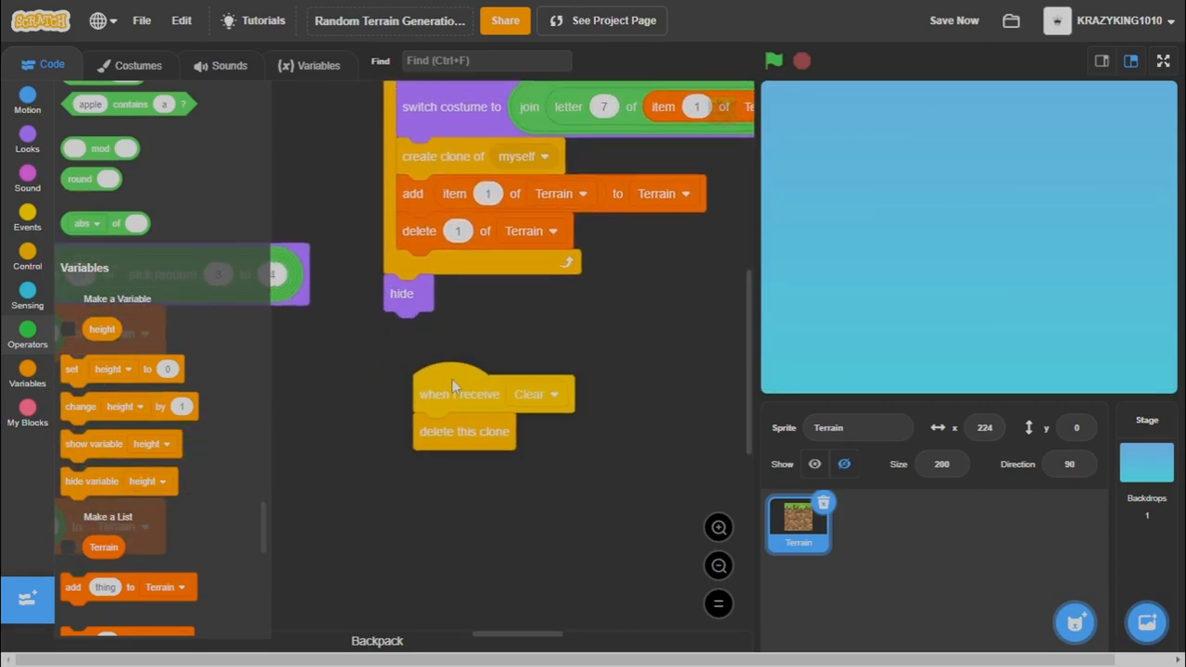
drag(459, 393, 423, 412)
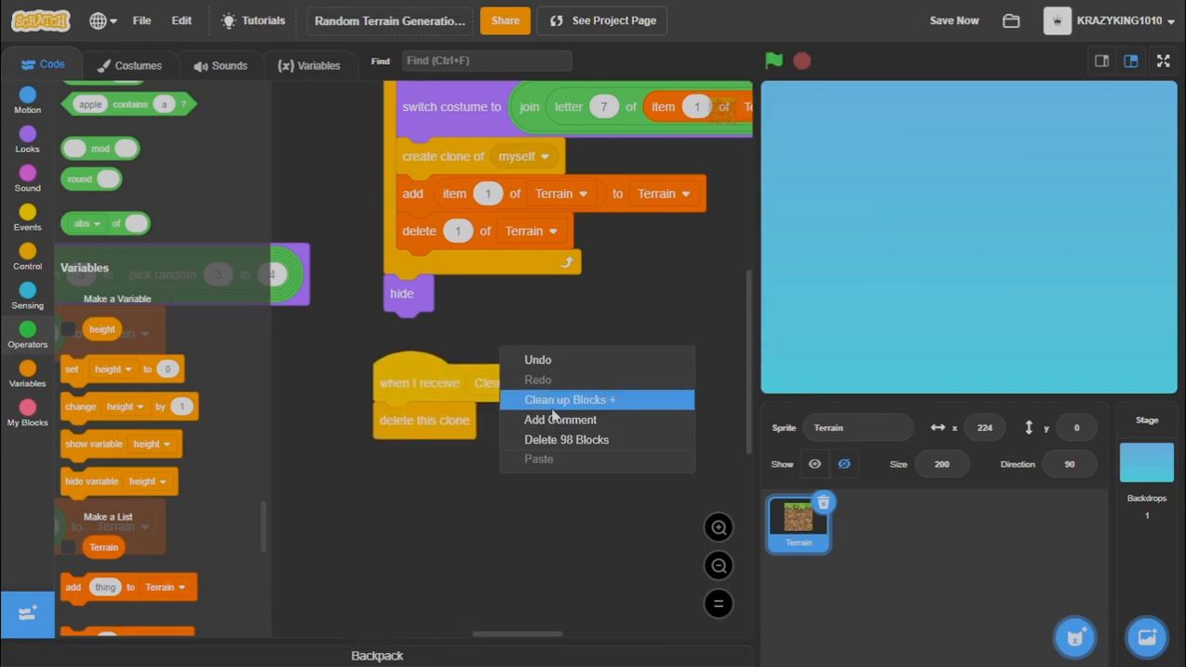
click(570, 400)
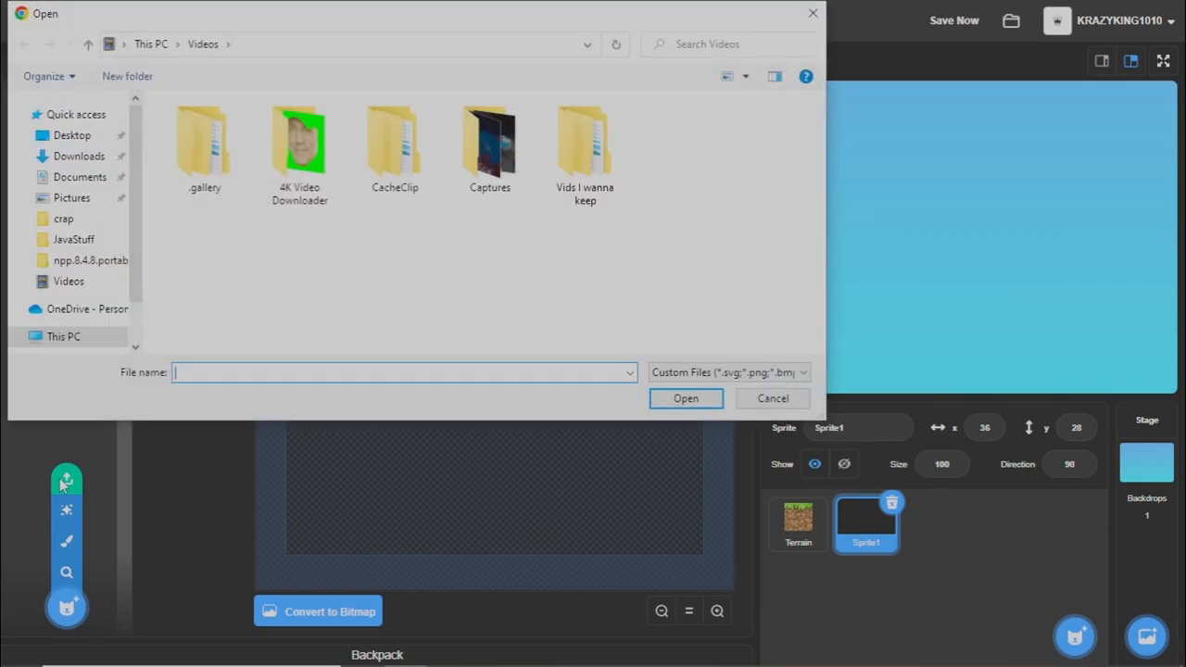
Choose the outline image as the costume for the uploaded Sprite1.
click(773, 397)
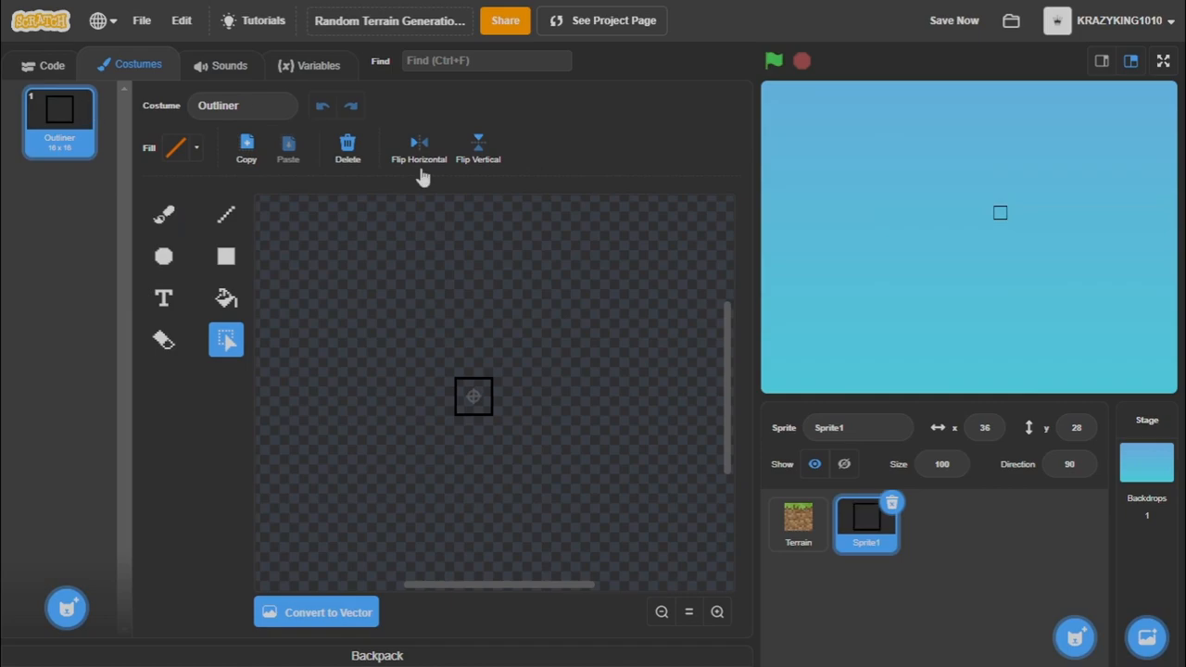
Check Terrain's size of 200 and set Sprite1's Size to match at 200.
click(797, 523)
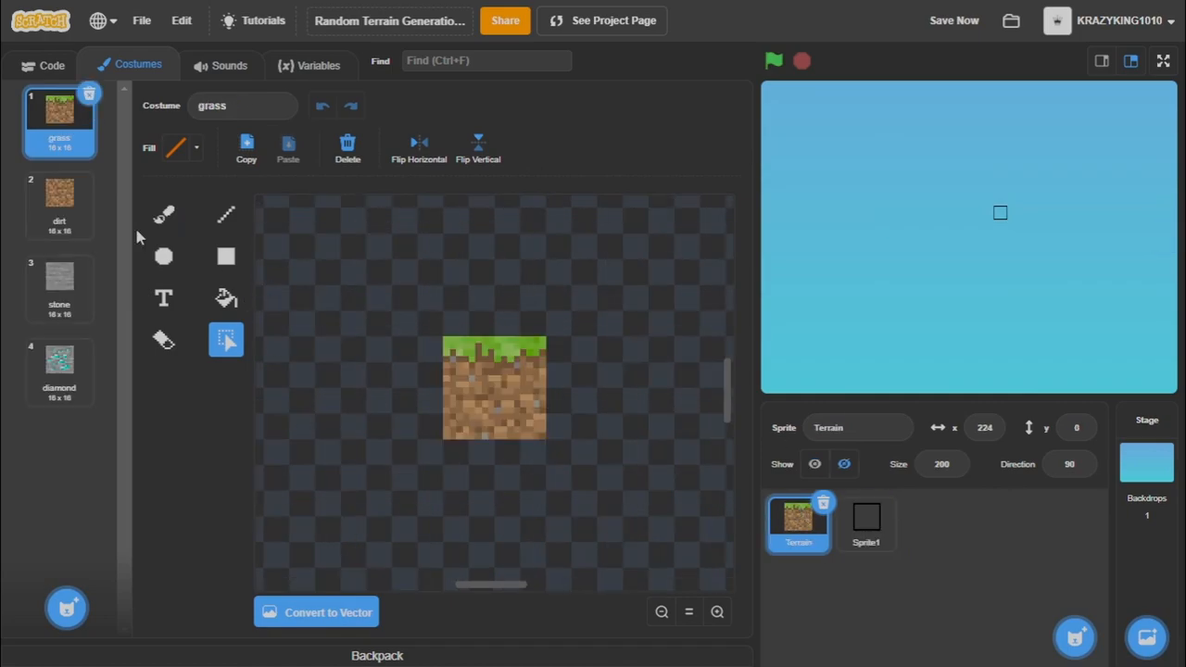
click(59, 290)
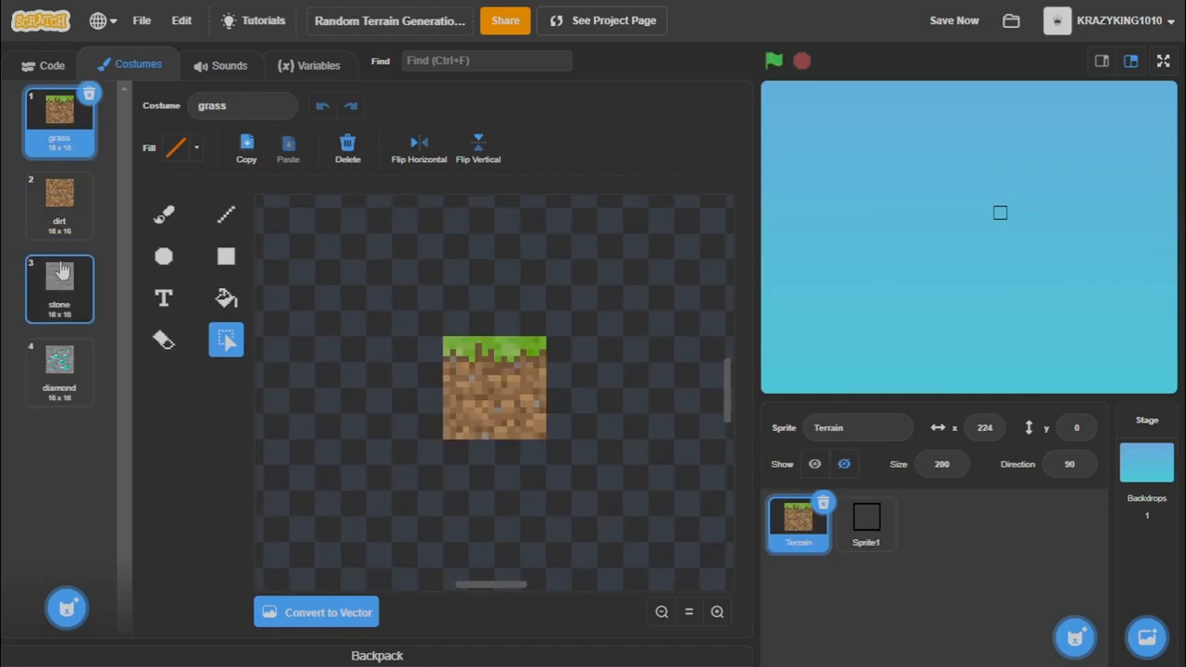
click(941, 464)
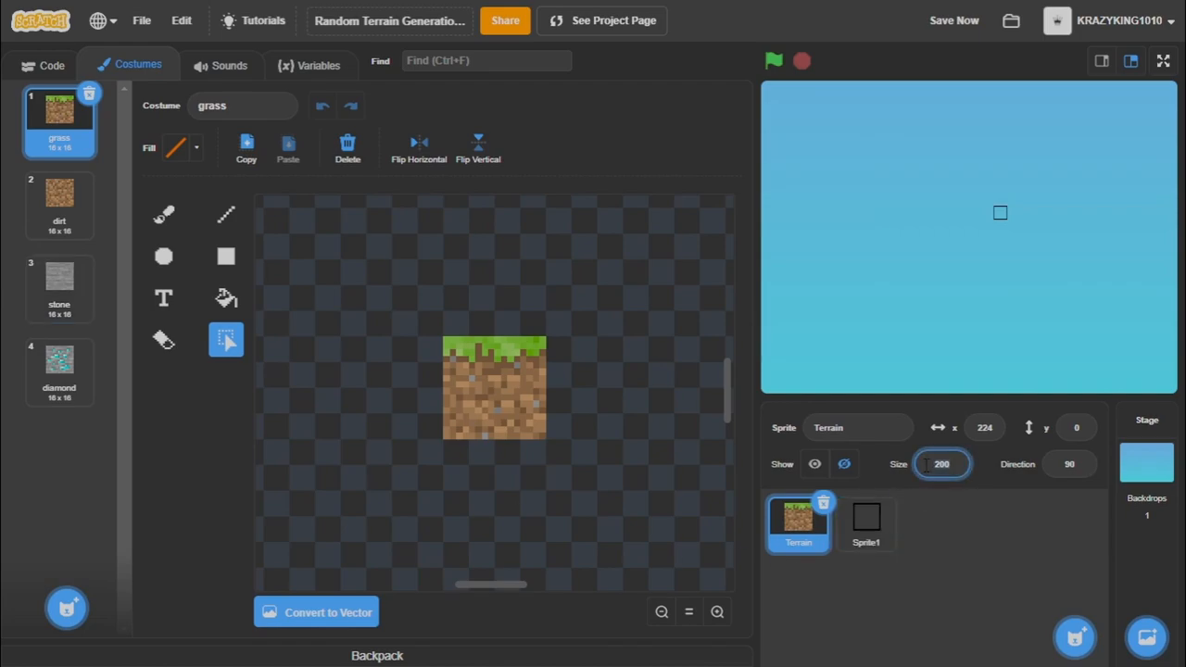
click(866, 522)
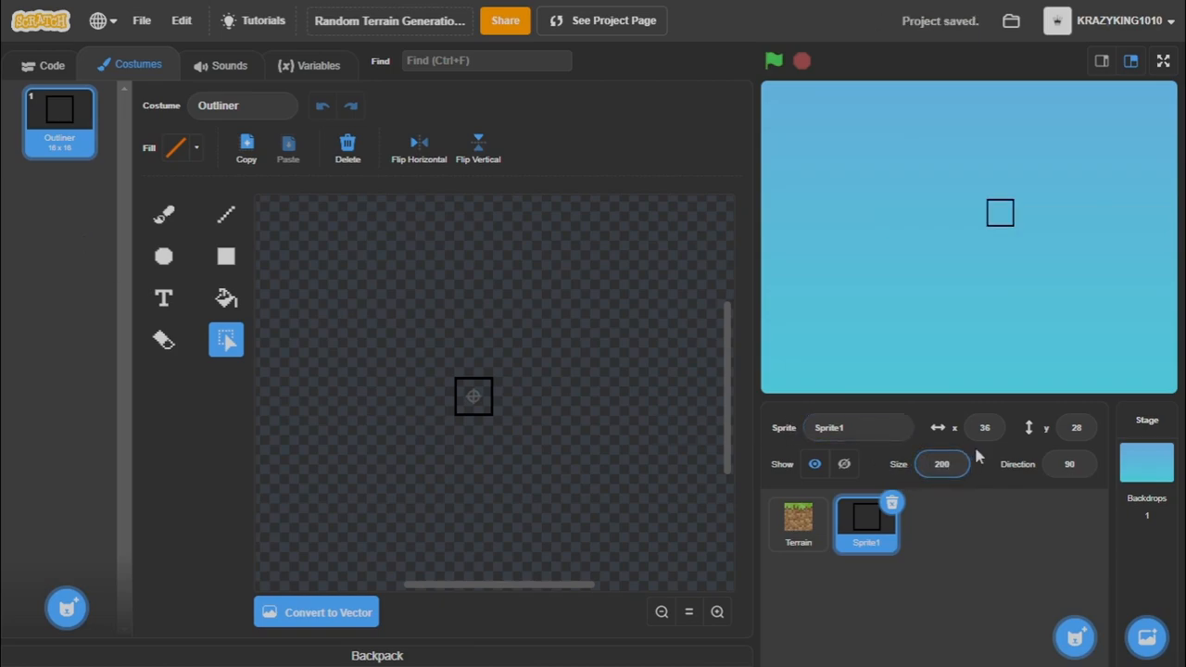
click(41, 65)
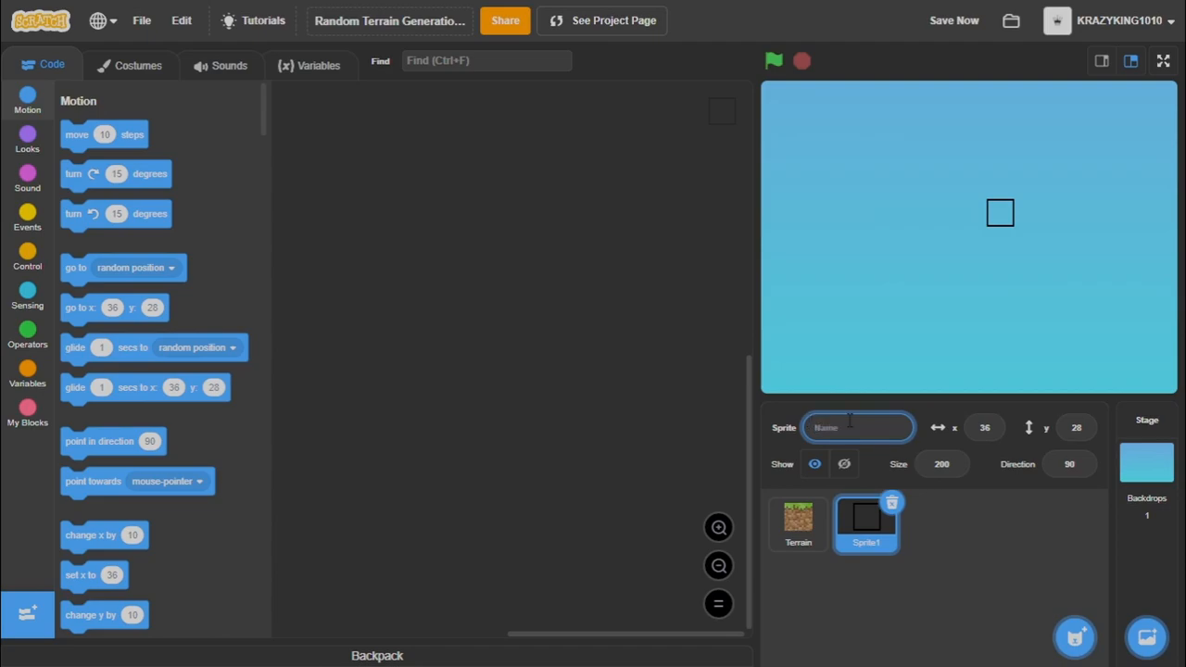
Rename Sprite1 to Crosshair in the sprite name field.
text(Crosshair)
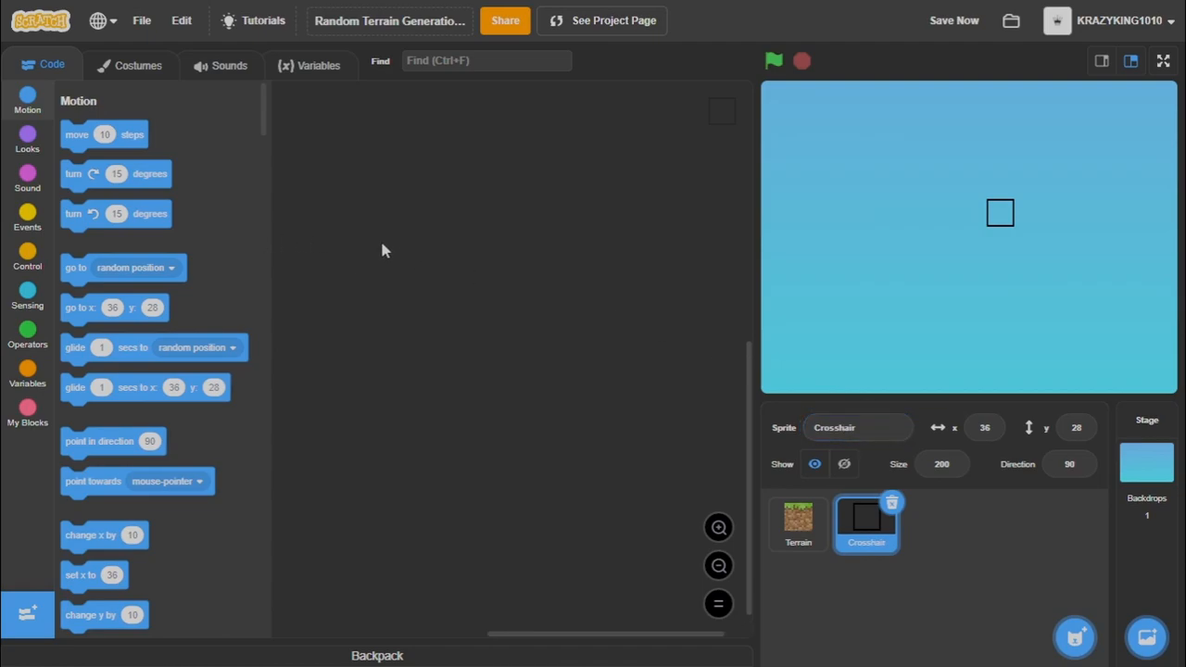
Stack 'when green flag clicked', 'forever' and 'go to x: y:' in Crosshair's code area.
click(26, 219)
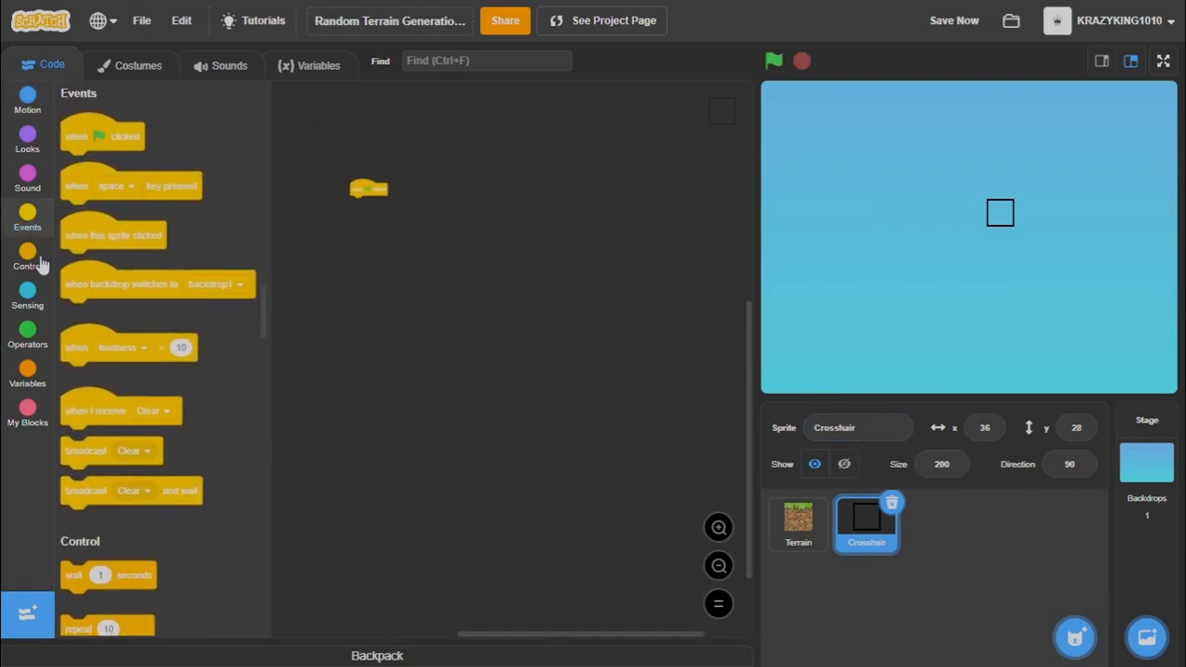
click(26, 260)
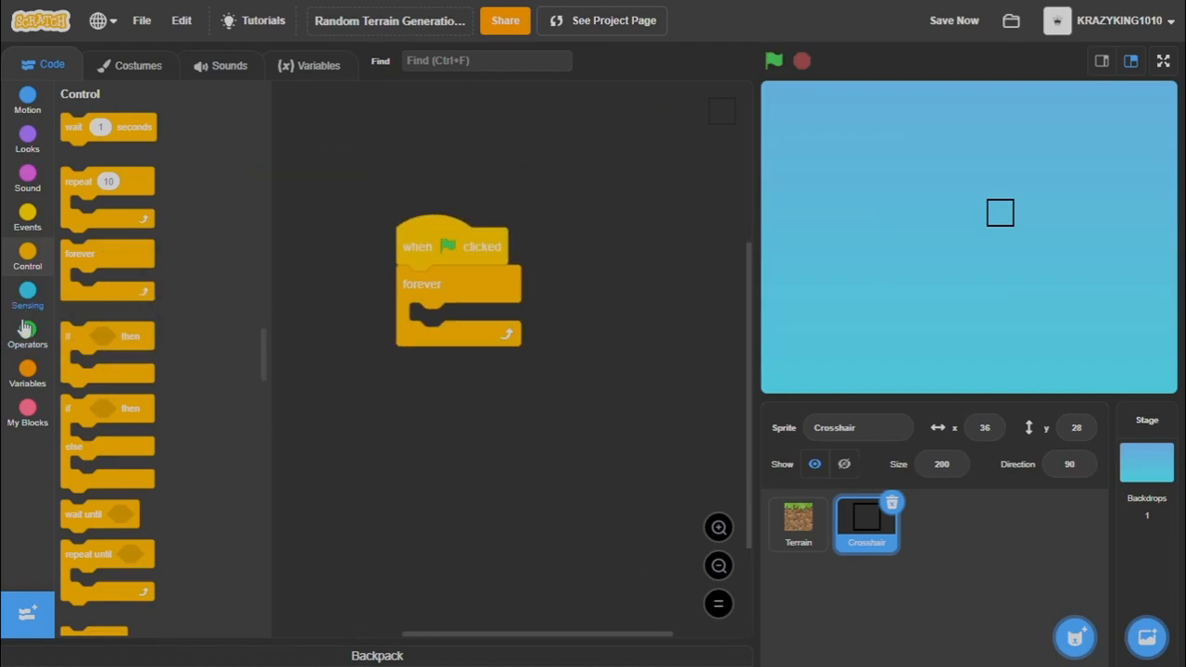
click(26, 100)
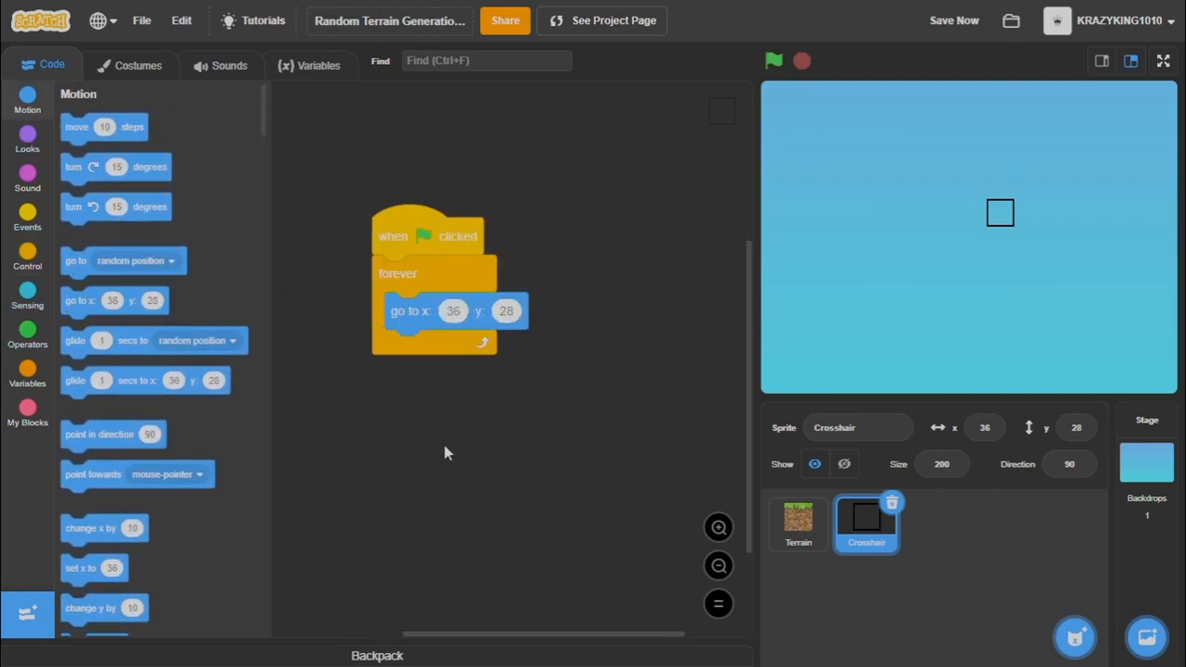
click(26, 333)
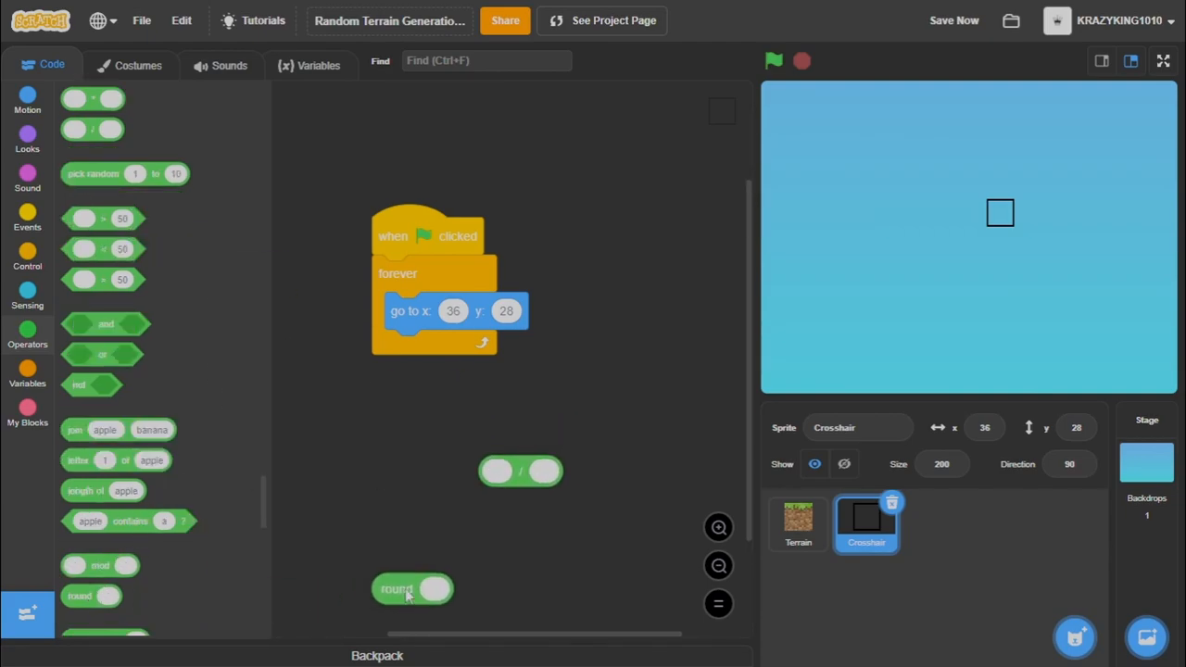
Assemble the reporter round of mouse x divided by 32 from operator and sensing blocks.
scroll(up, 3)
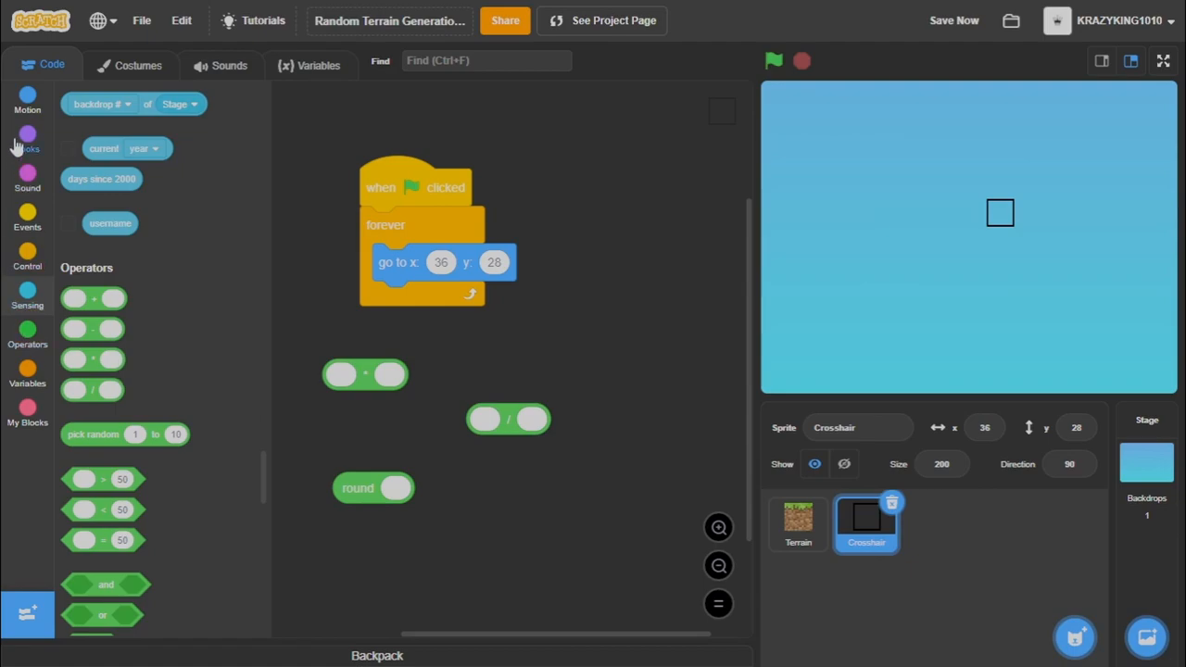
click(26, 294)
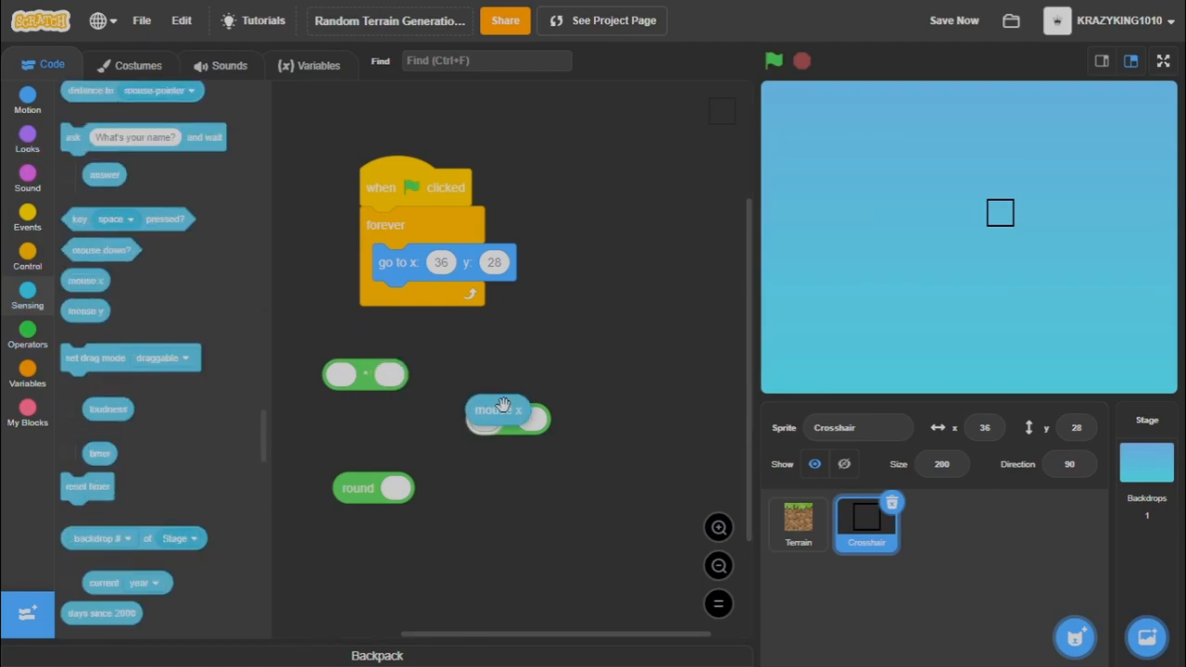
drag(507, 412, 415, 493)
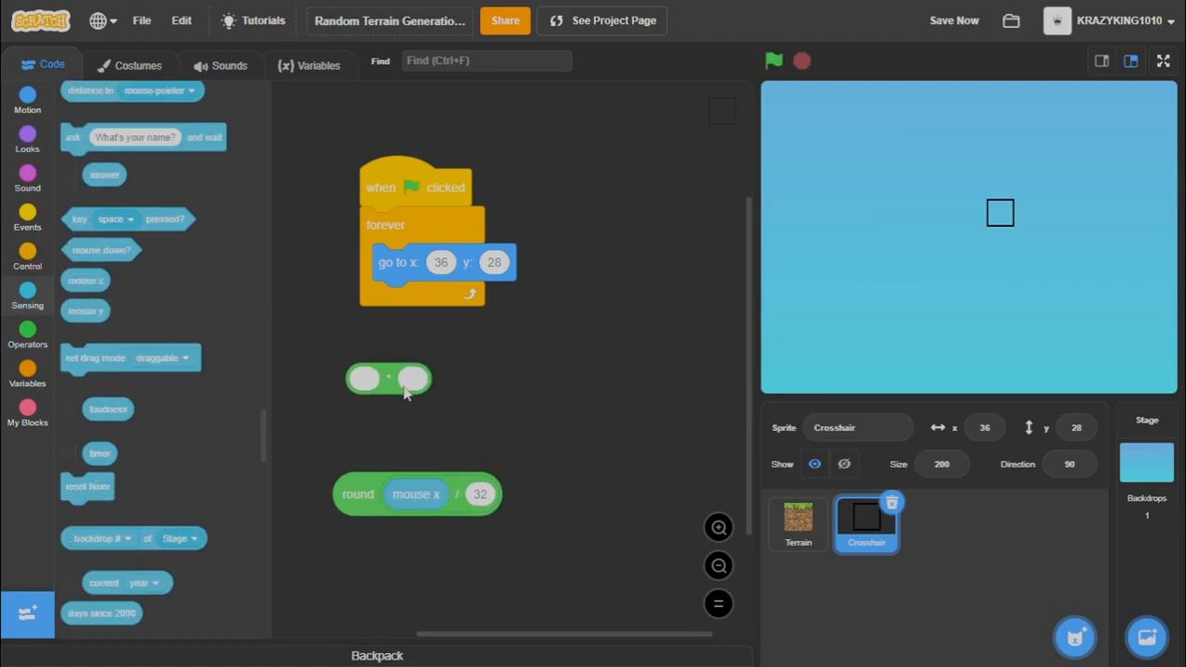
drag(389, 378, 498, 422)
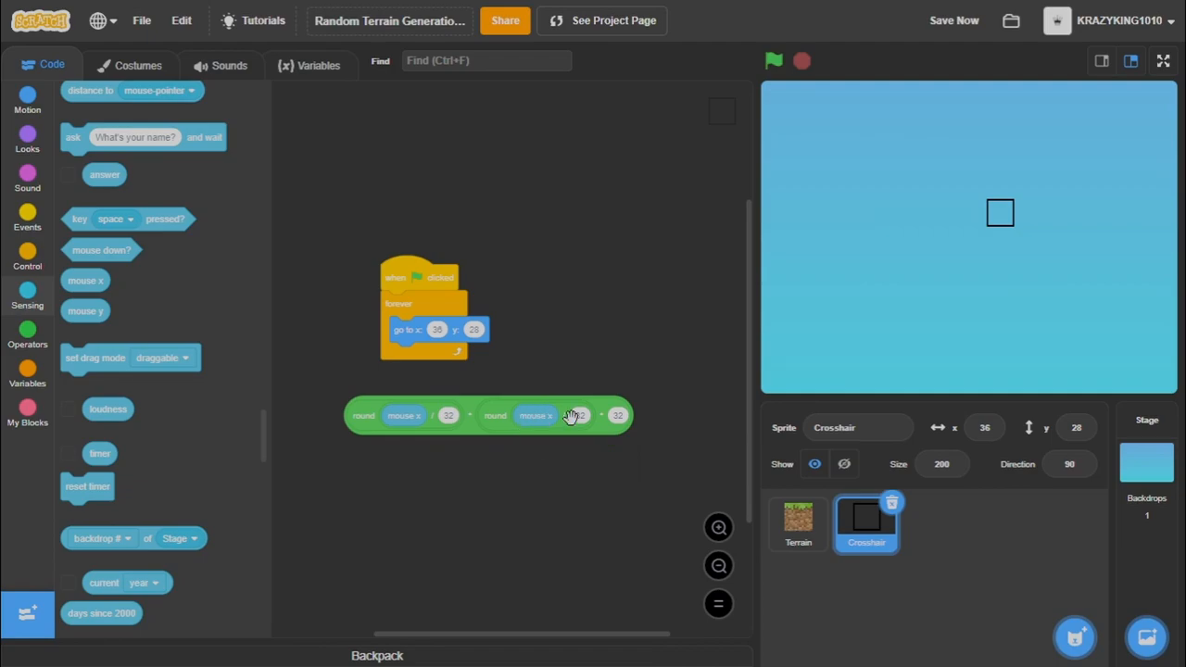
Duplicate the expression, switch the copy to mouse y, and set it apart.
right_click(572, 415)
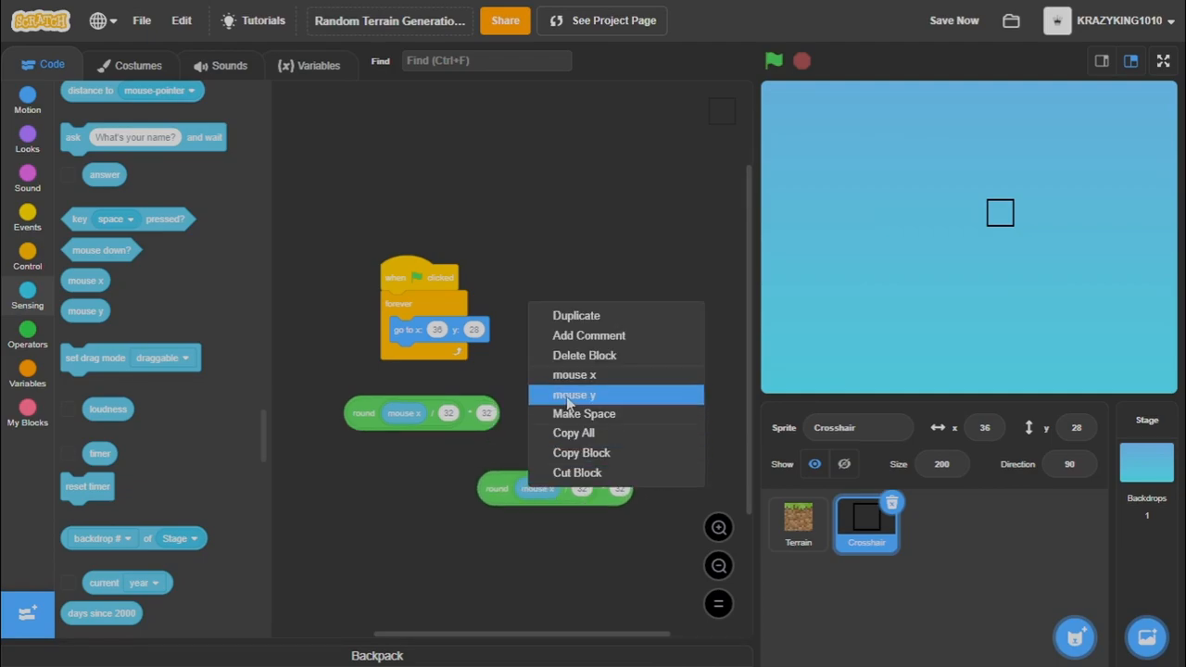
click(574, 395)
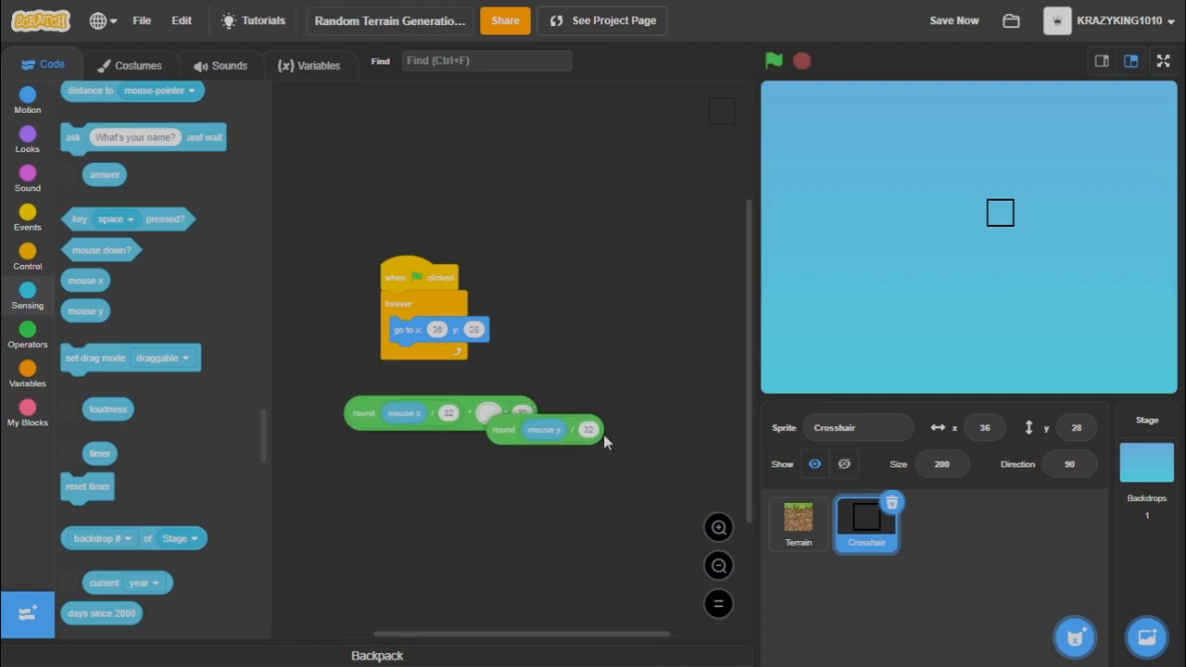
drag(545, 430, 510, 489)
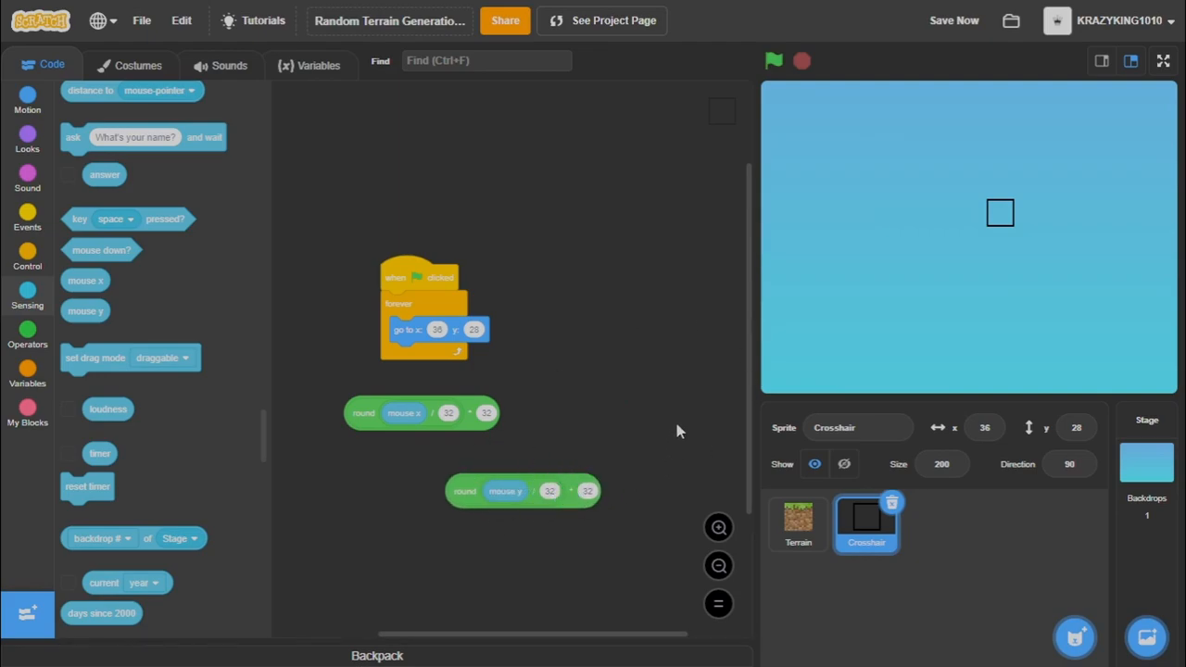
Run the project with the green flag to generate terrain beneath the Crosshair outline.
click(775, 59)
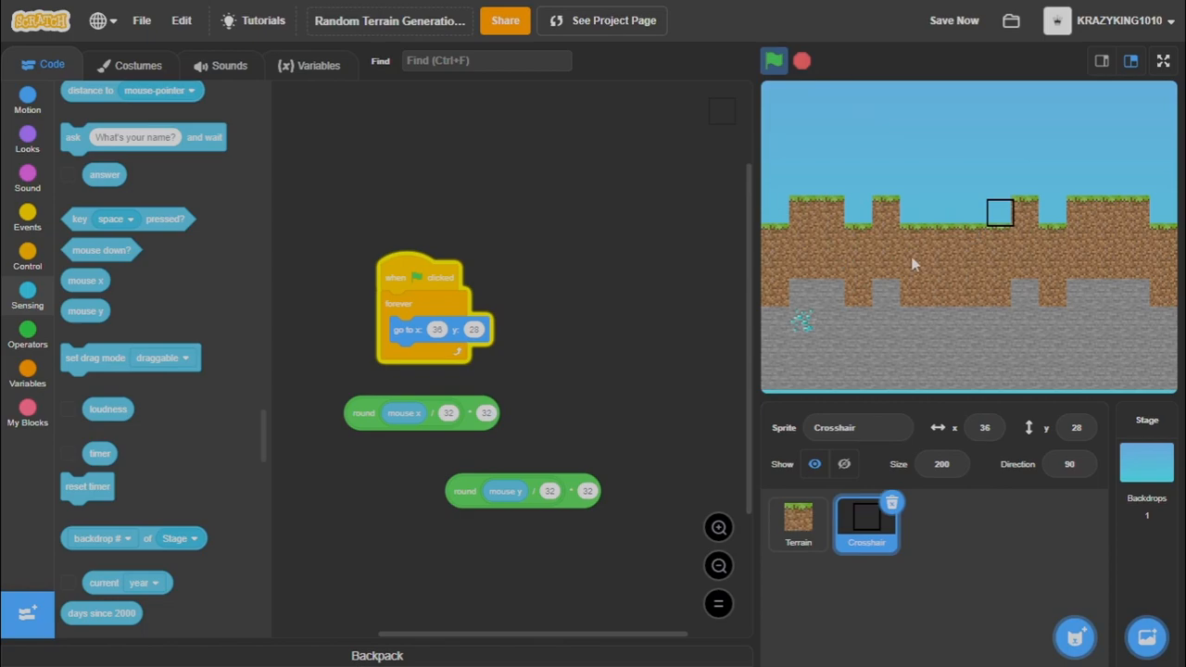
mouse_move(871, 184)
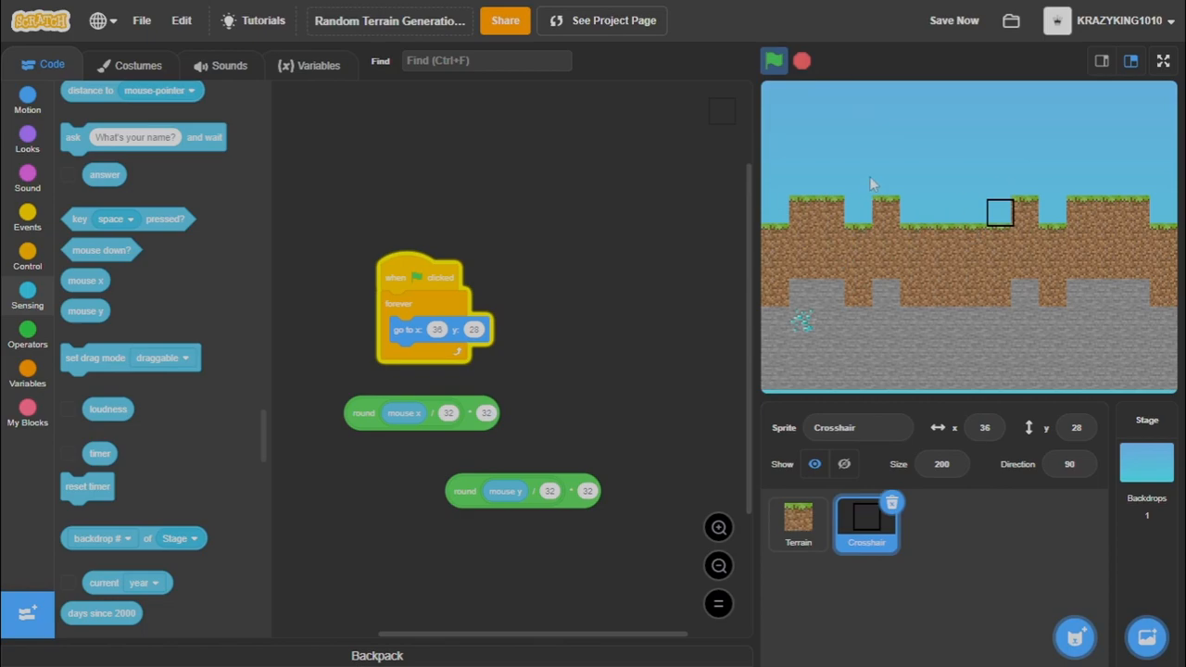
mouse_move(774, 282)
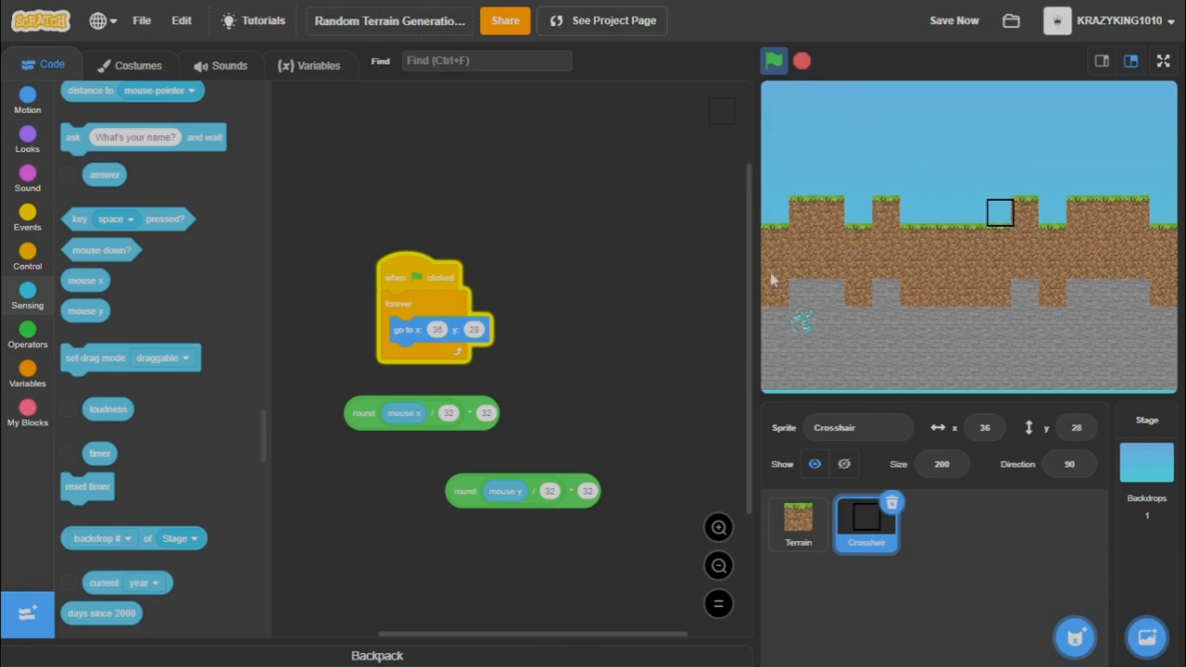
mouse_move(1097, 256)
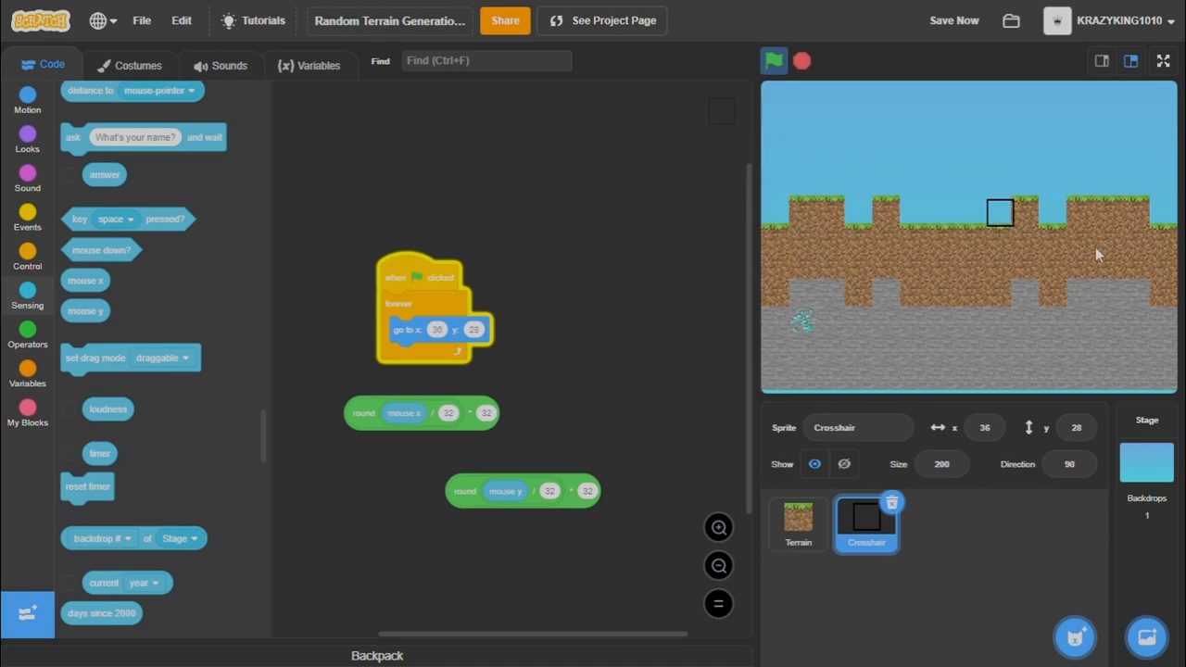
mouse_move(834, 137)
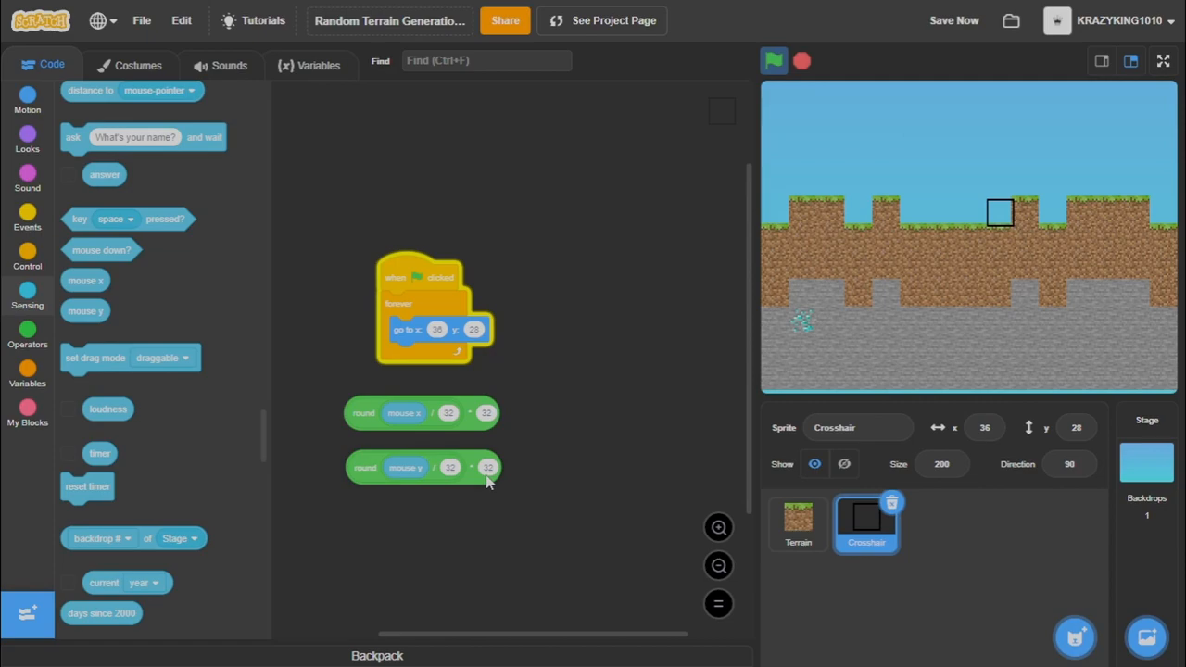
Place rounded mouse x and mouse y into the go to x: y: slots and run the project.
drag(421, 411, 461, 343)
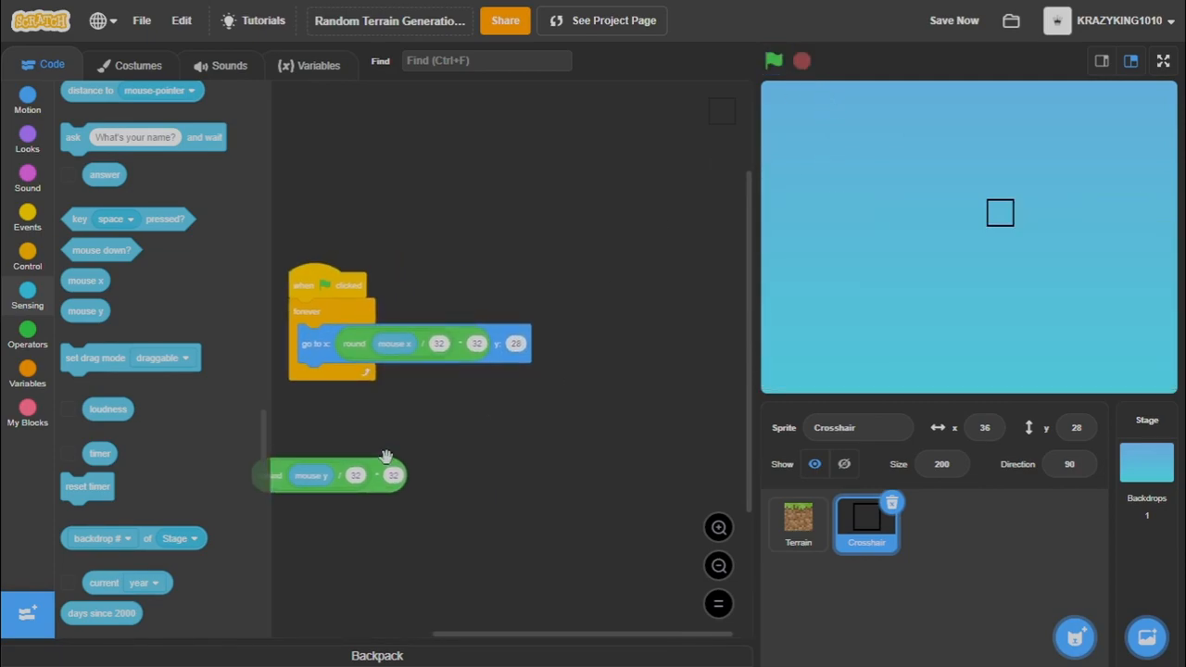
drag(330, 474, 593, 337)
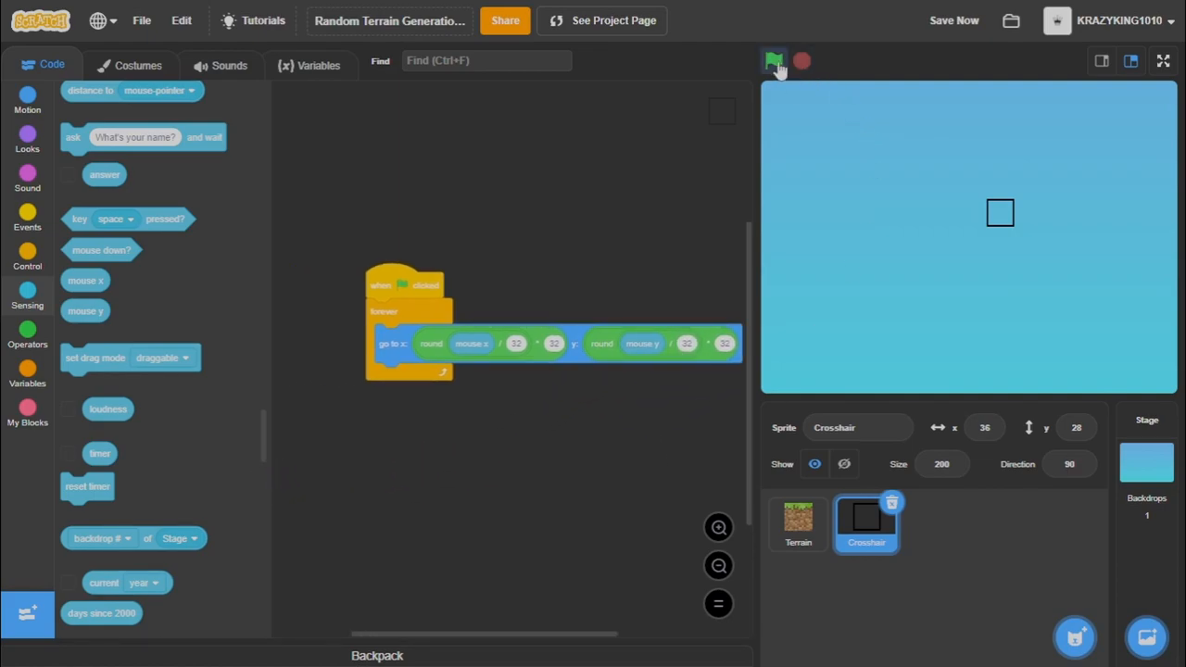
click(775, 59)
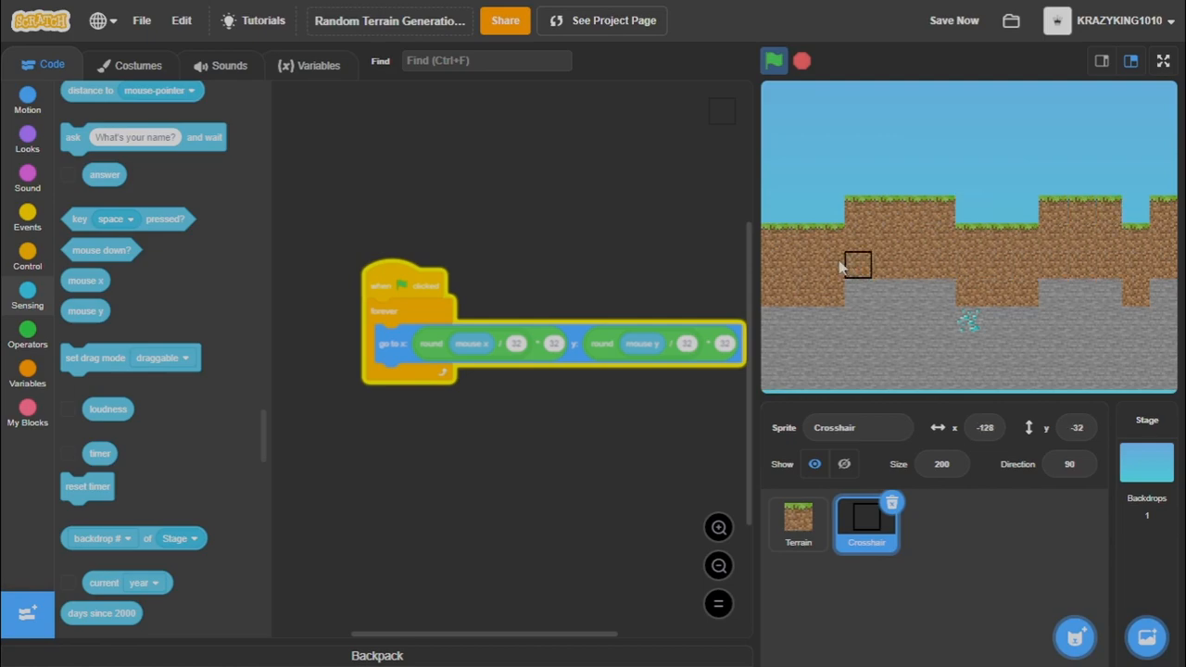
Stop the project and review the Terrain and Crosshair sprites' scripts.
click(775, 59)
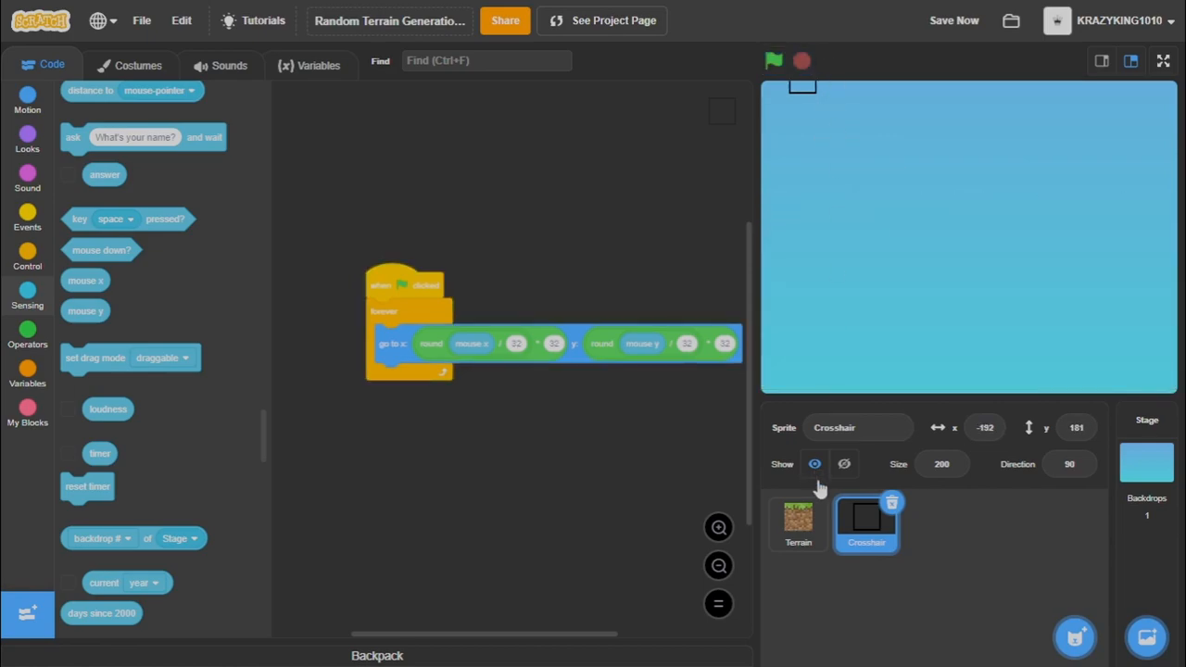
click(797, 523)
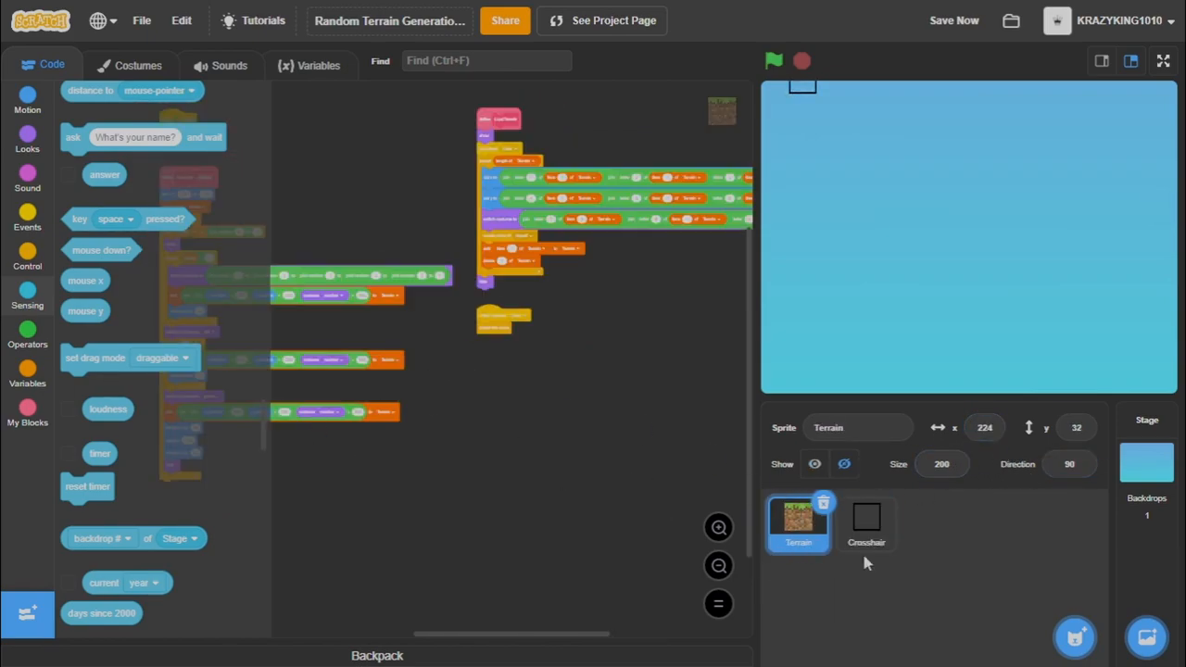
click(866, 522)
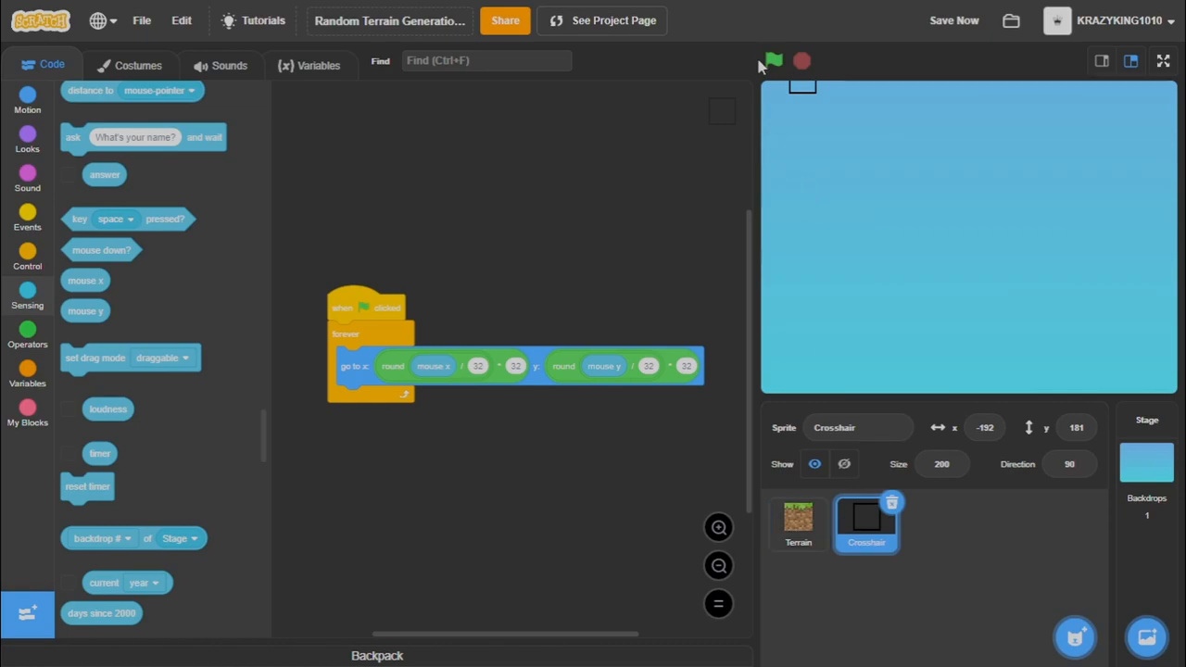
click(773, 59)
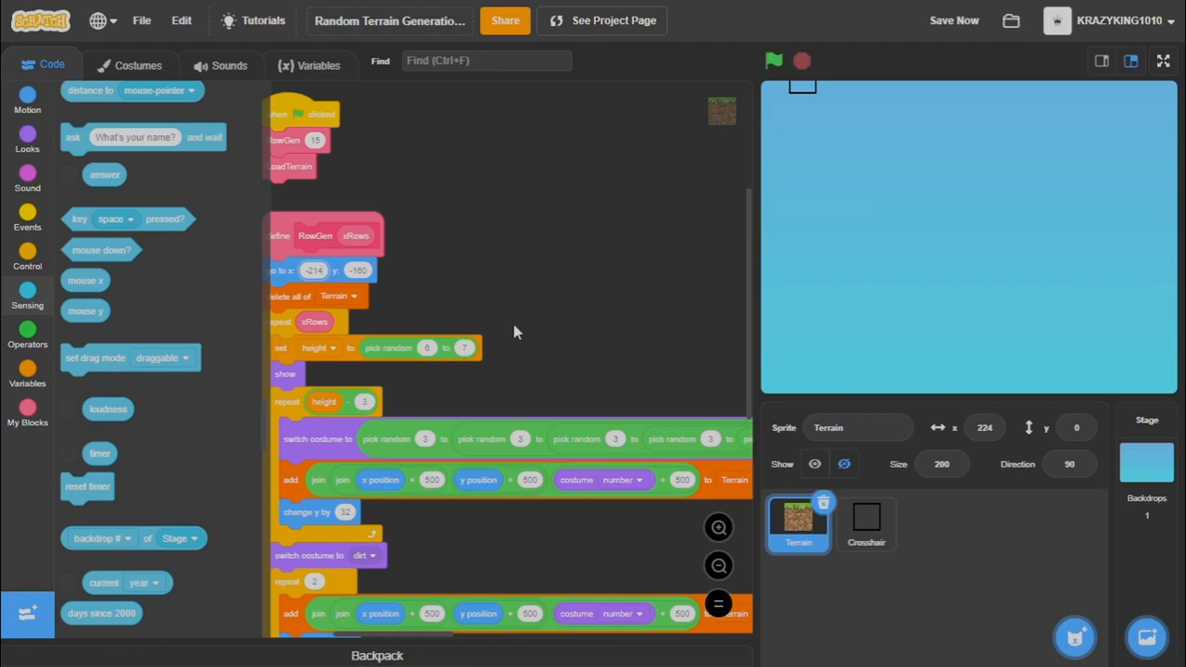
Run and stop the project twice more to test terrain generation and the snapping crosshair.
click(775, 60)
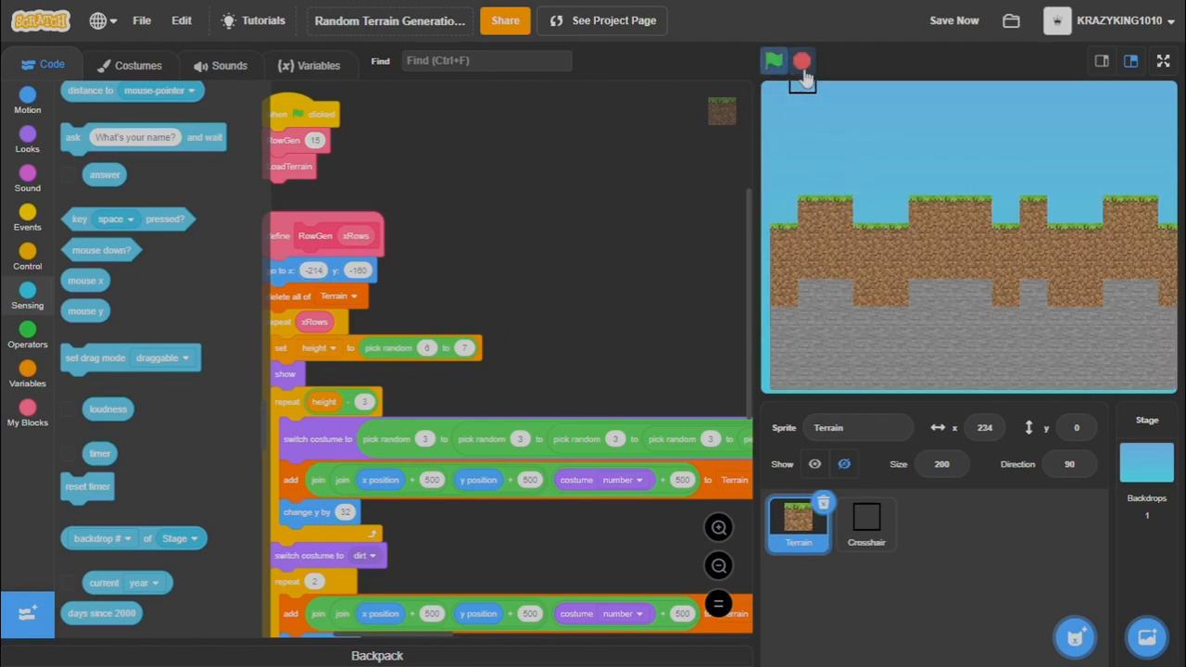
click(774, 59)
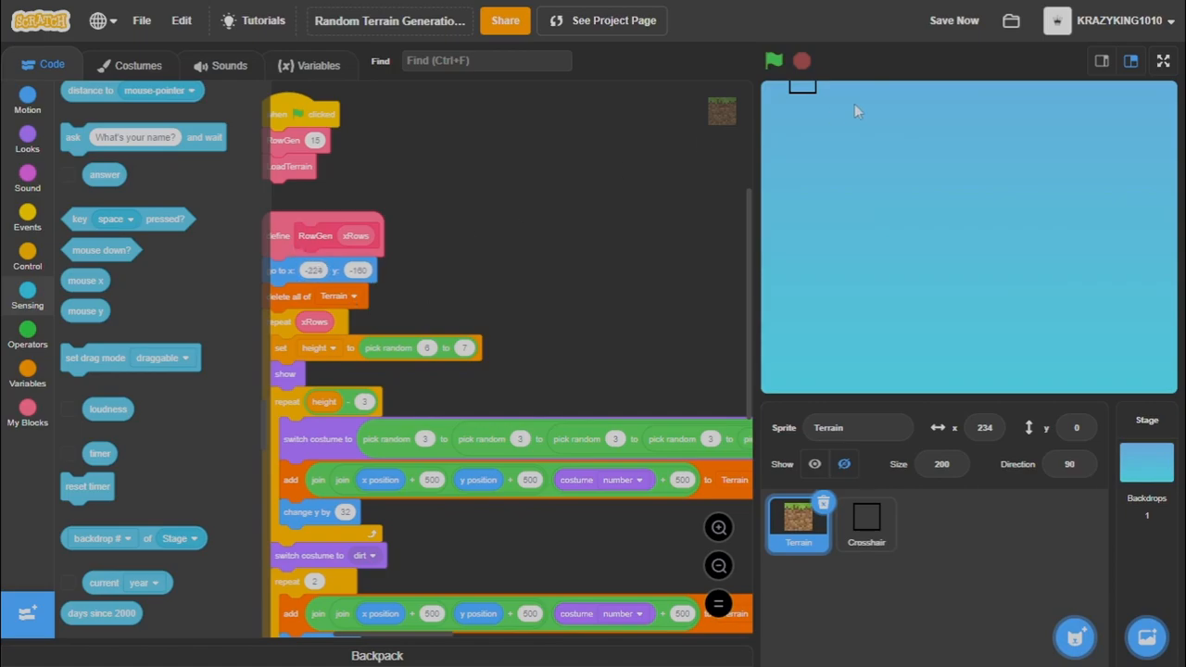
click(774, 59)
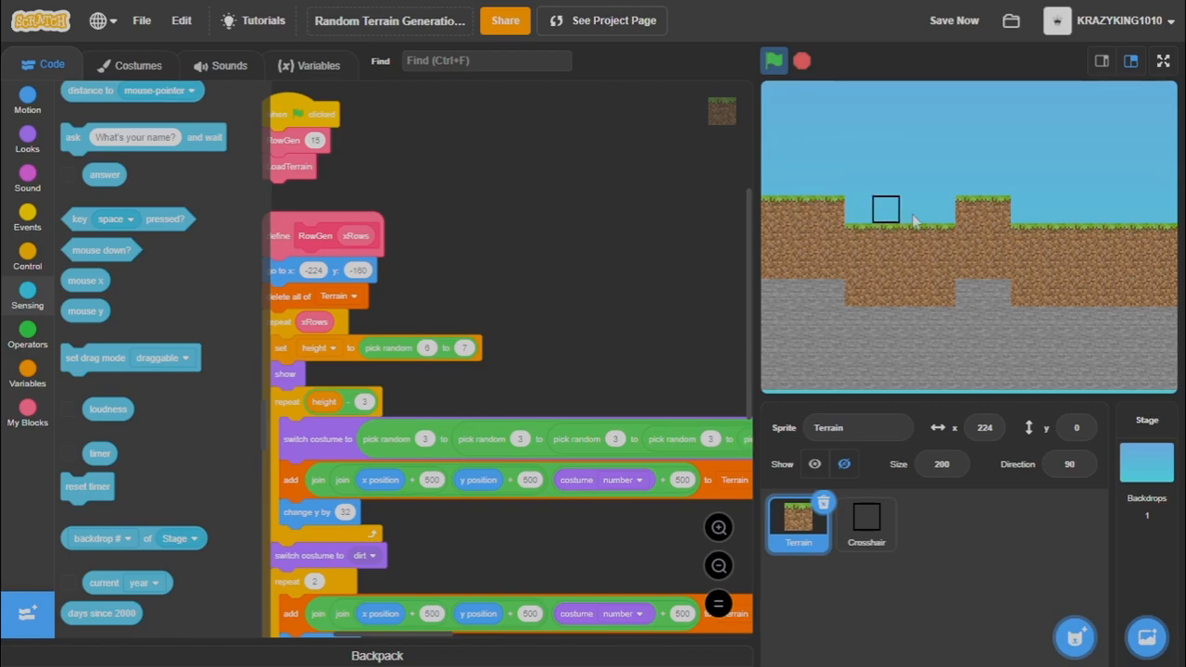
click(952, 20)
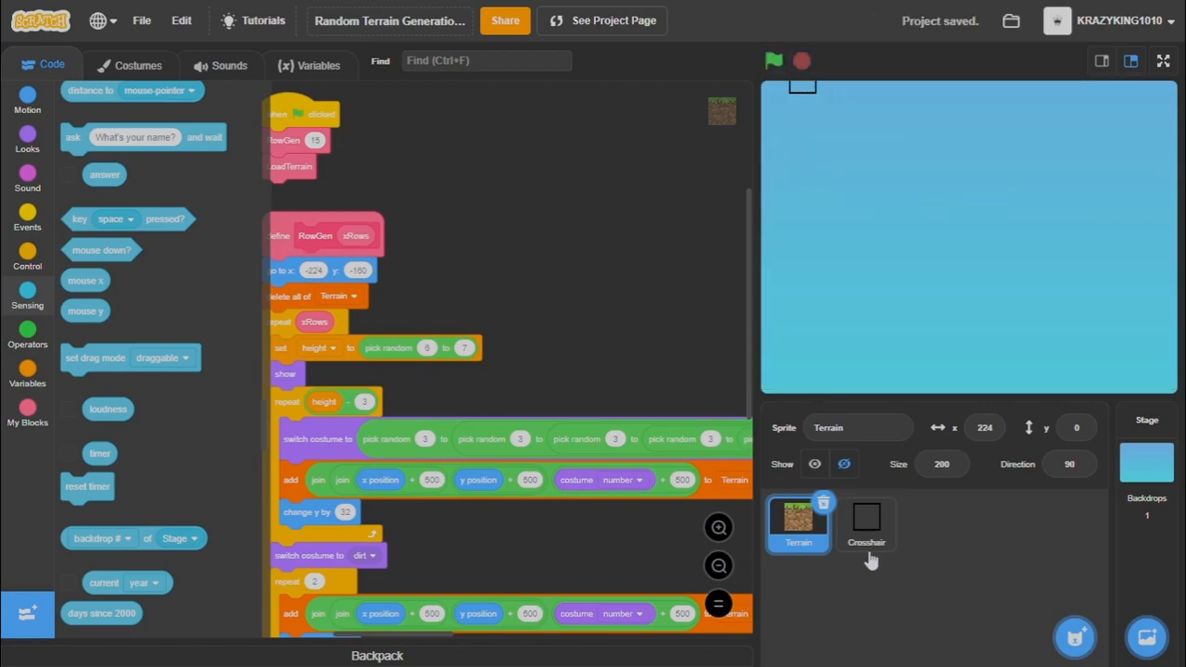
Create mouse Y and store the crosshair's y position in it inside the forever loop.
click(866, 523)
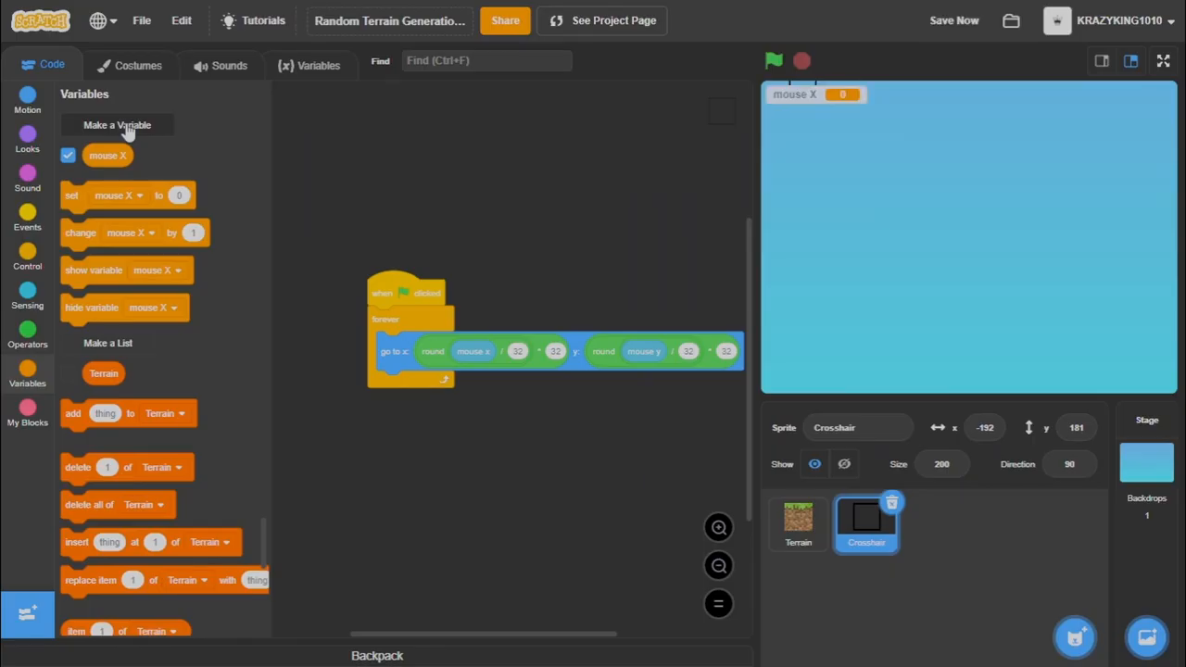
click(117, 125)
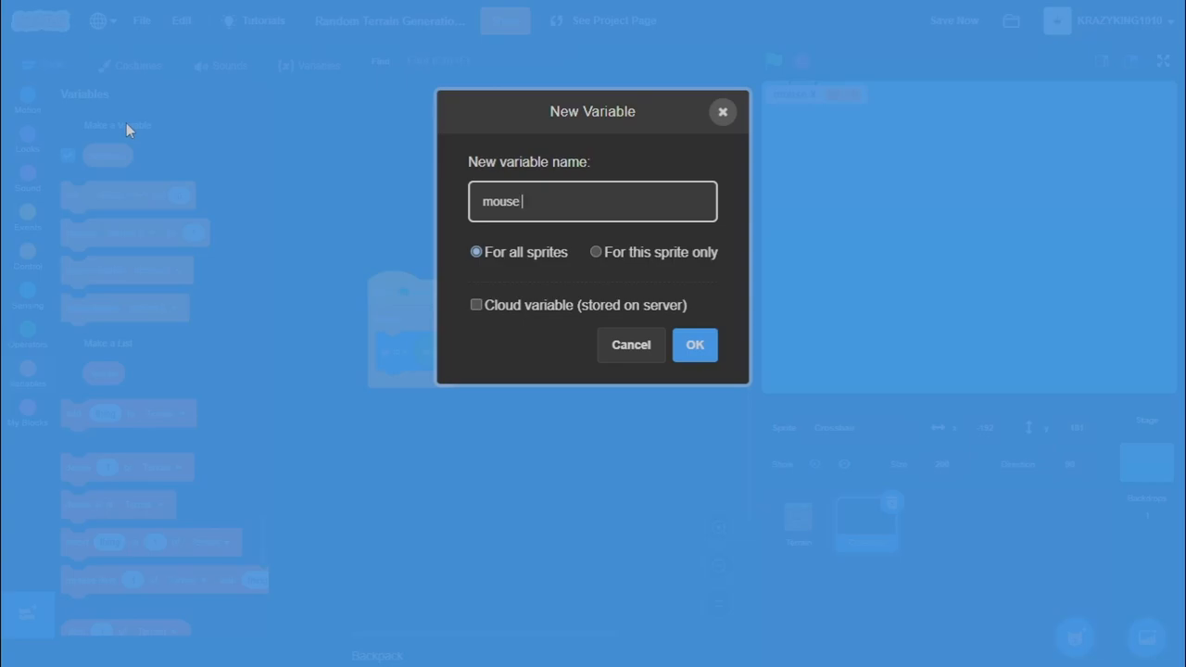
click(693, 345)
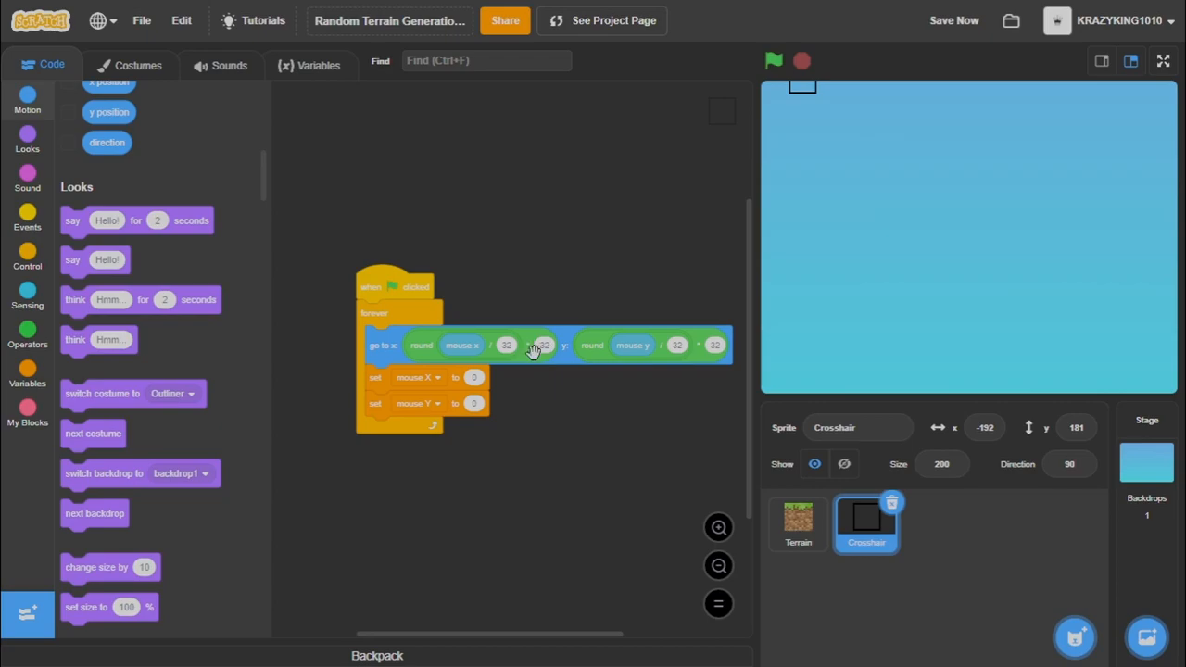
mouse_move(145, 245)
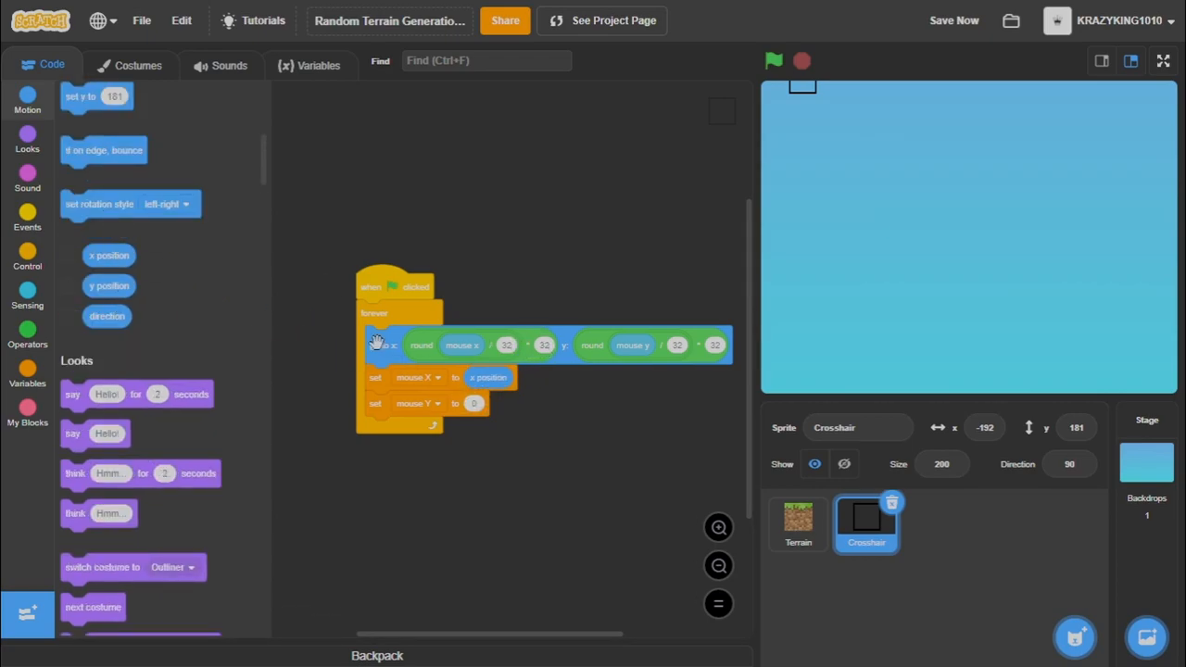
drag(399, 345, 399, 289)
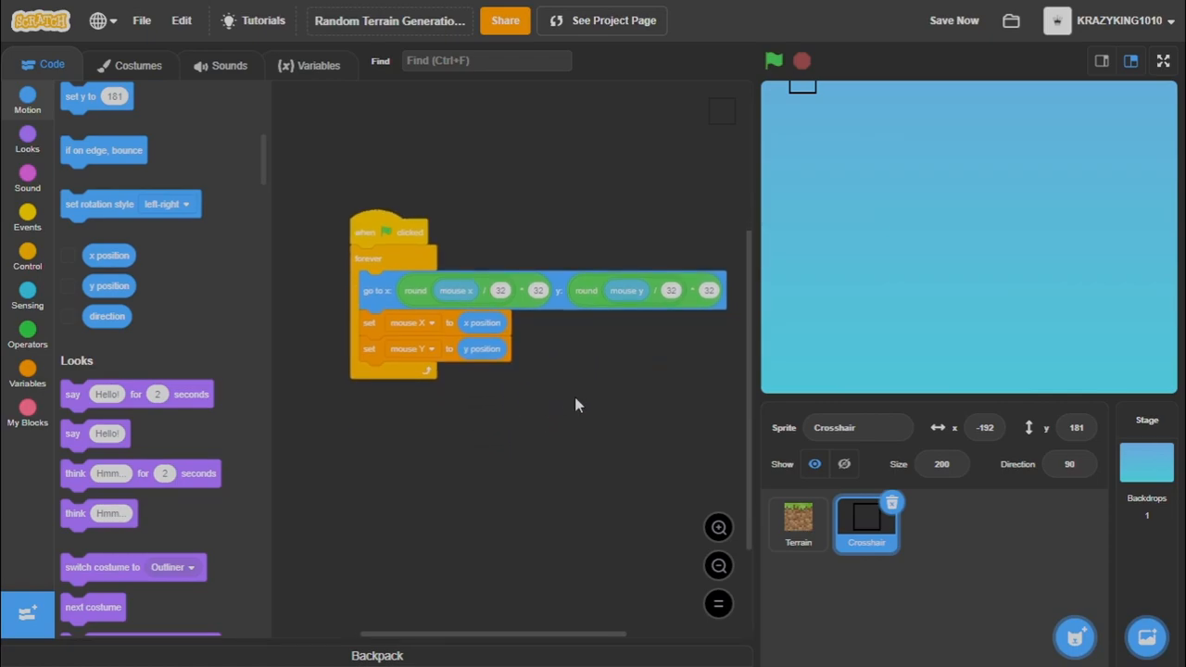
Store the x position in mouse X and review that variable's options.
click(26, 374)
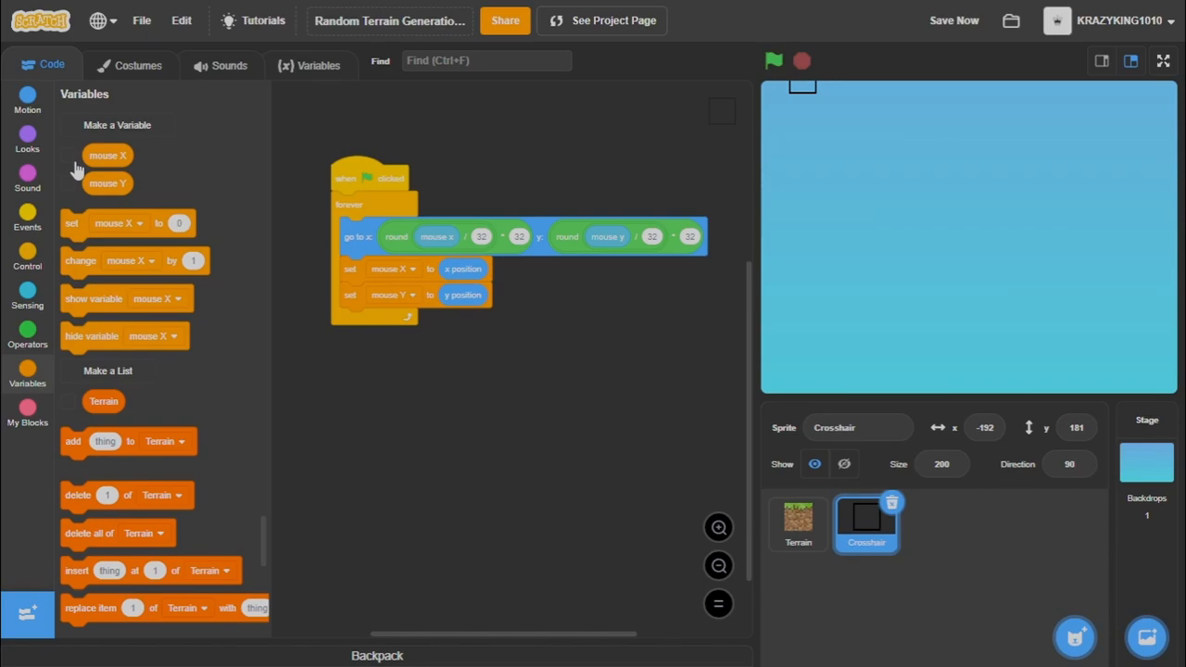
mouse_move(82, 148)
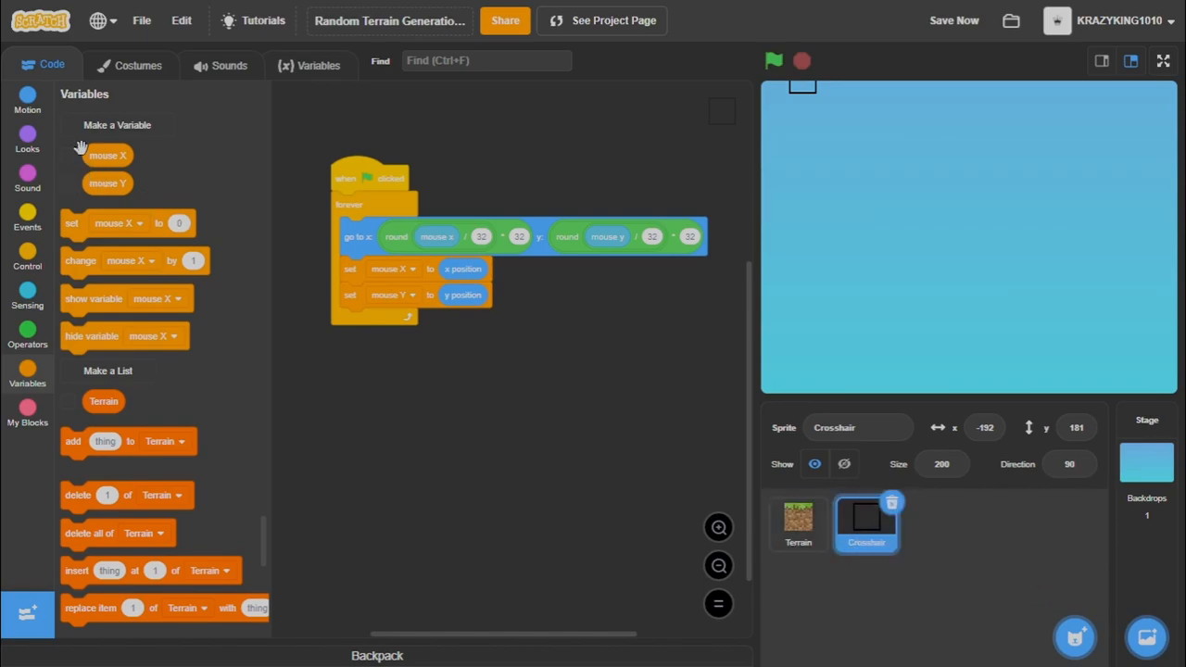
right_click(108, 156)
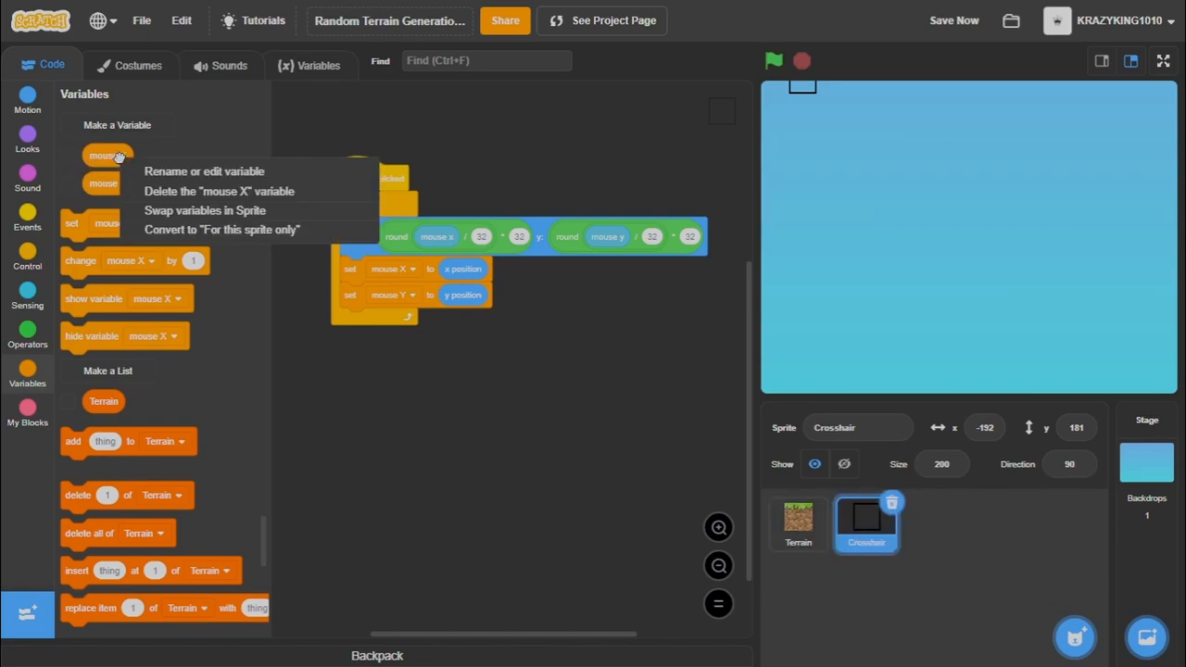
click(541, 521)
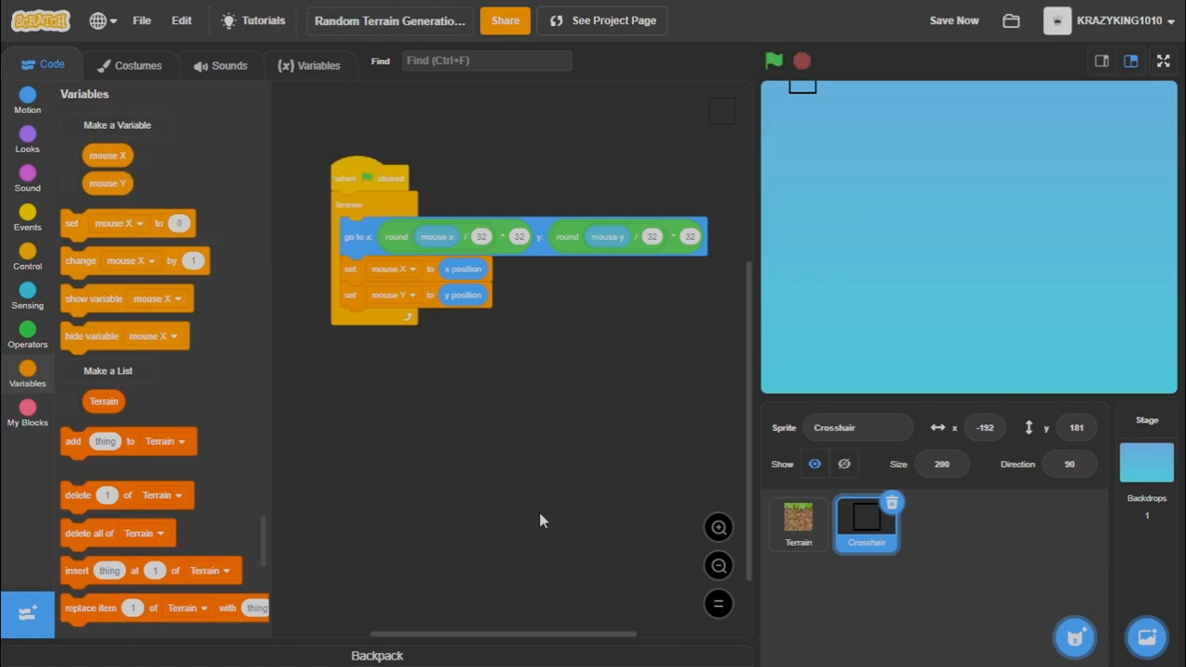
Create the mode variable and view Terrain's grass, dirt, stone and diamond costumes.
click(26, 417)
text(mo)
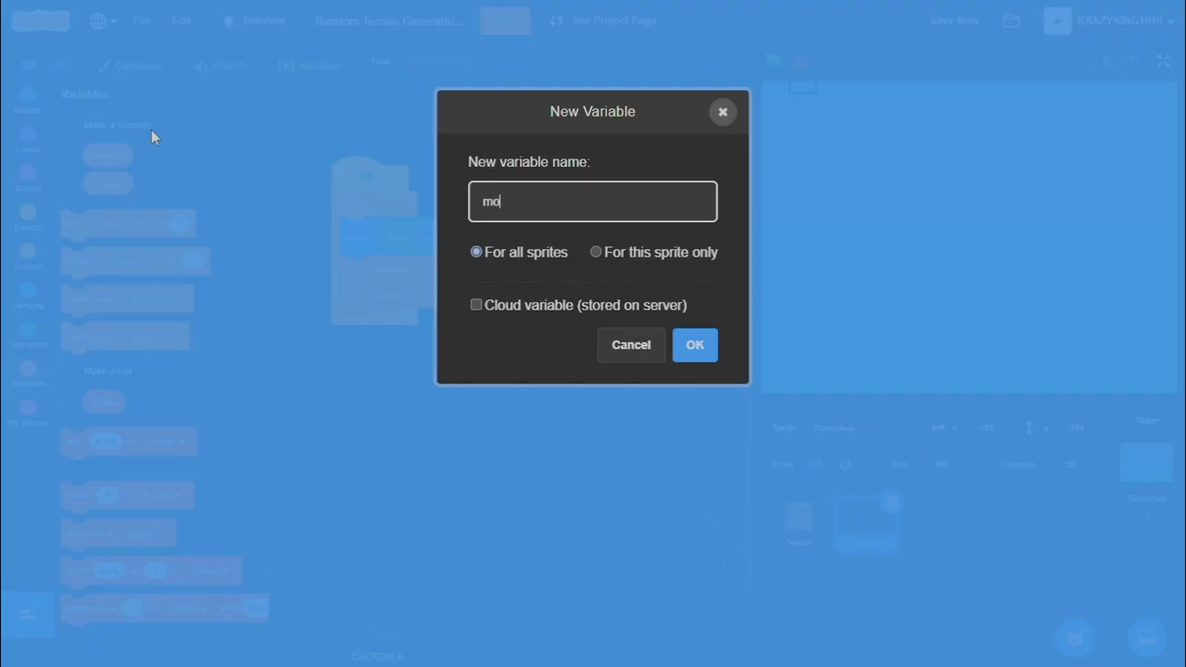
click(695, 345)
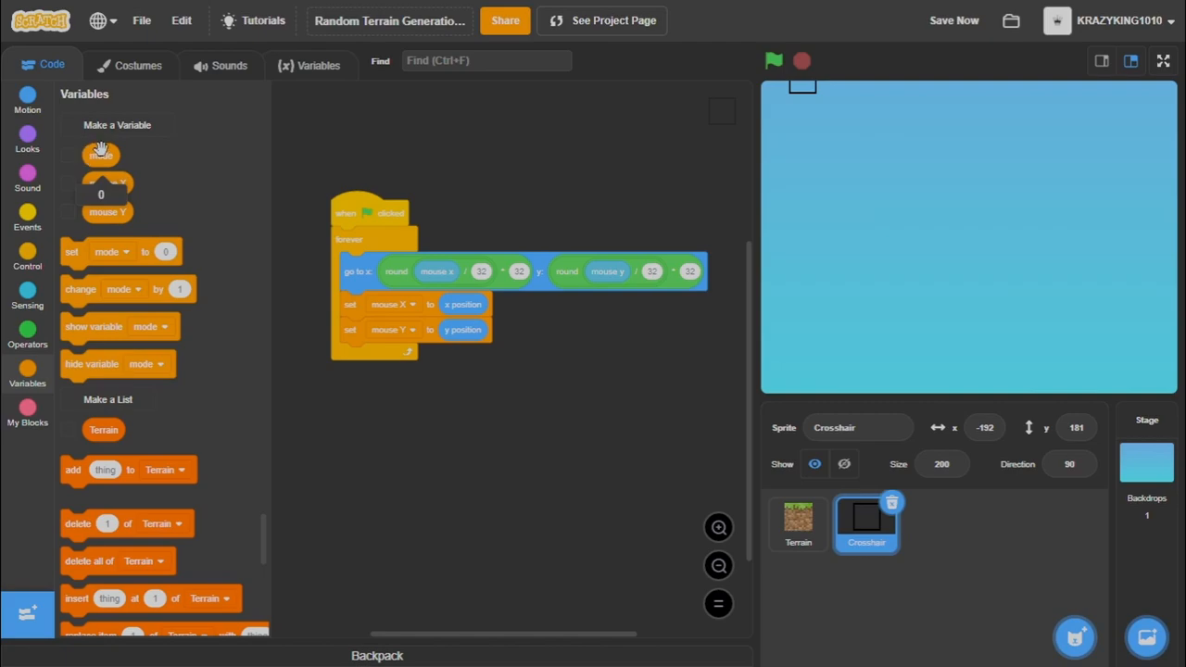
mouse_move(89, 205)
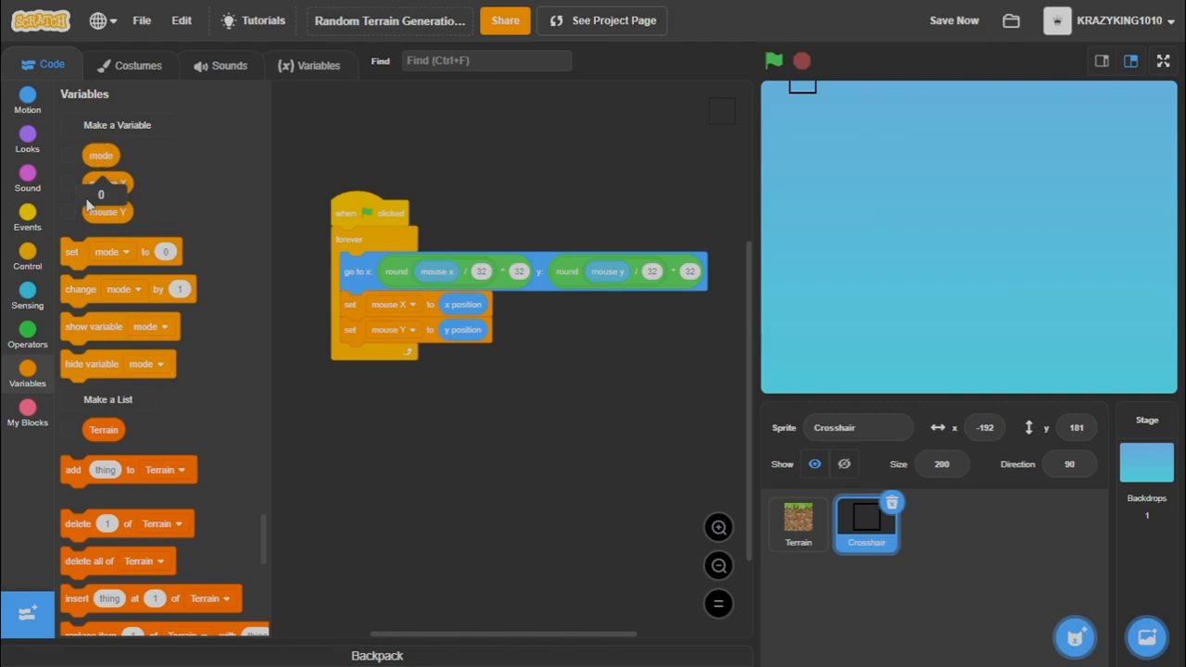
mouse_move(226, 183)
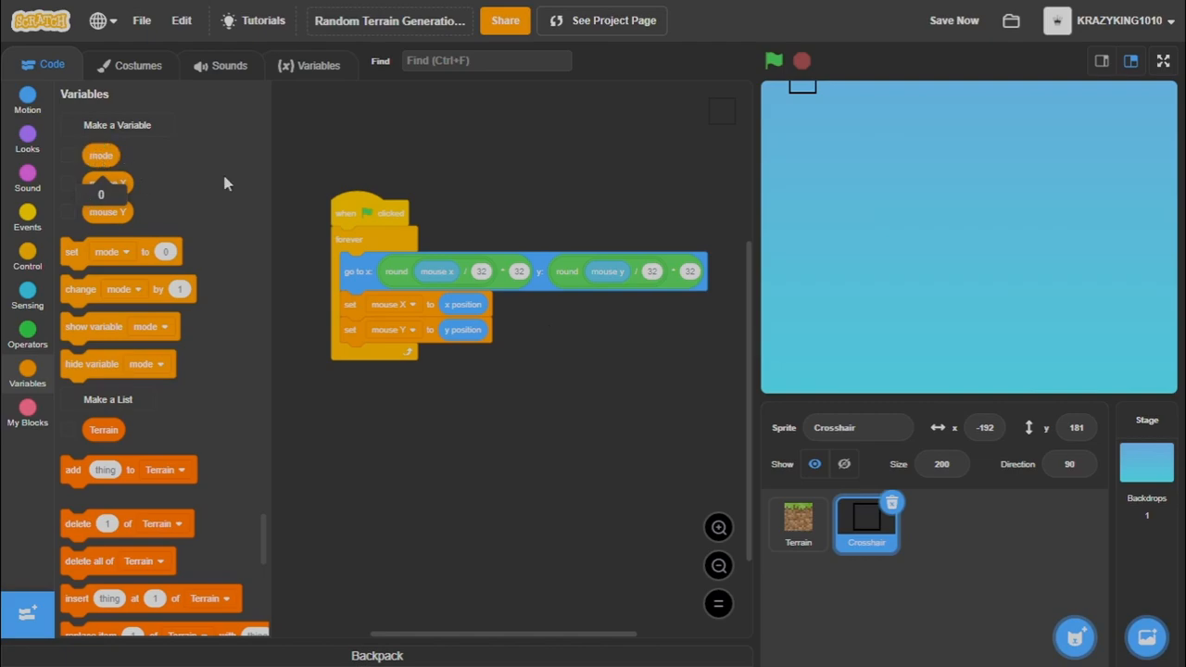
click(137, 65)
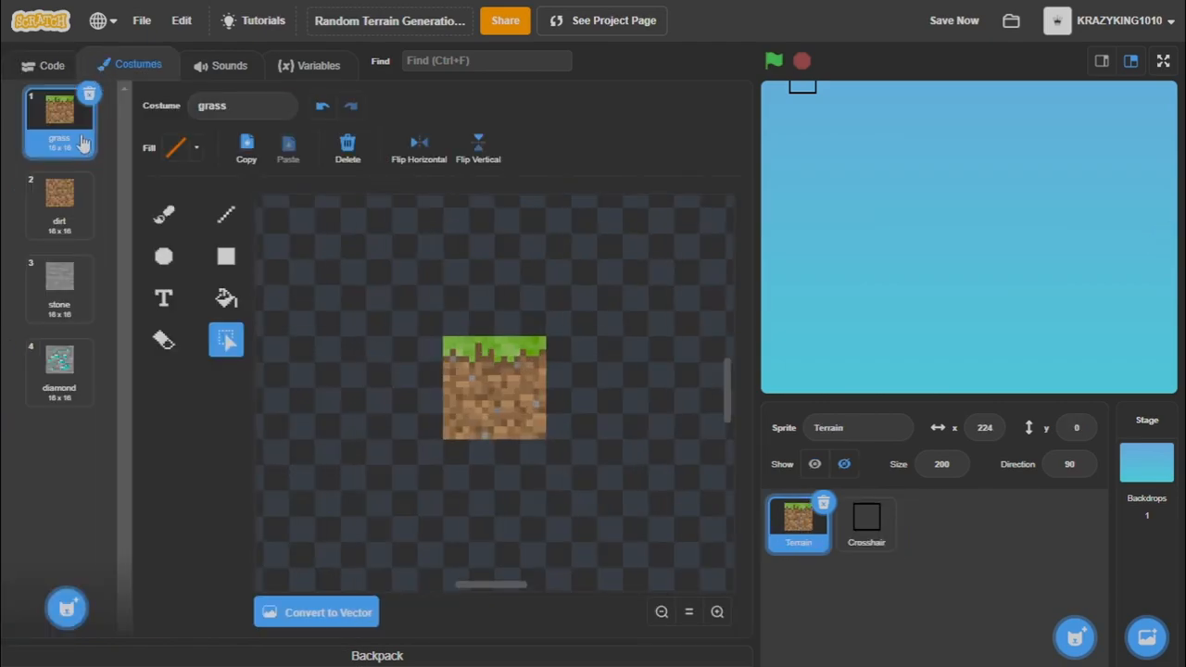
mouse_move(112, 139)
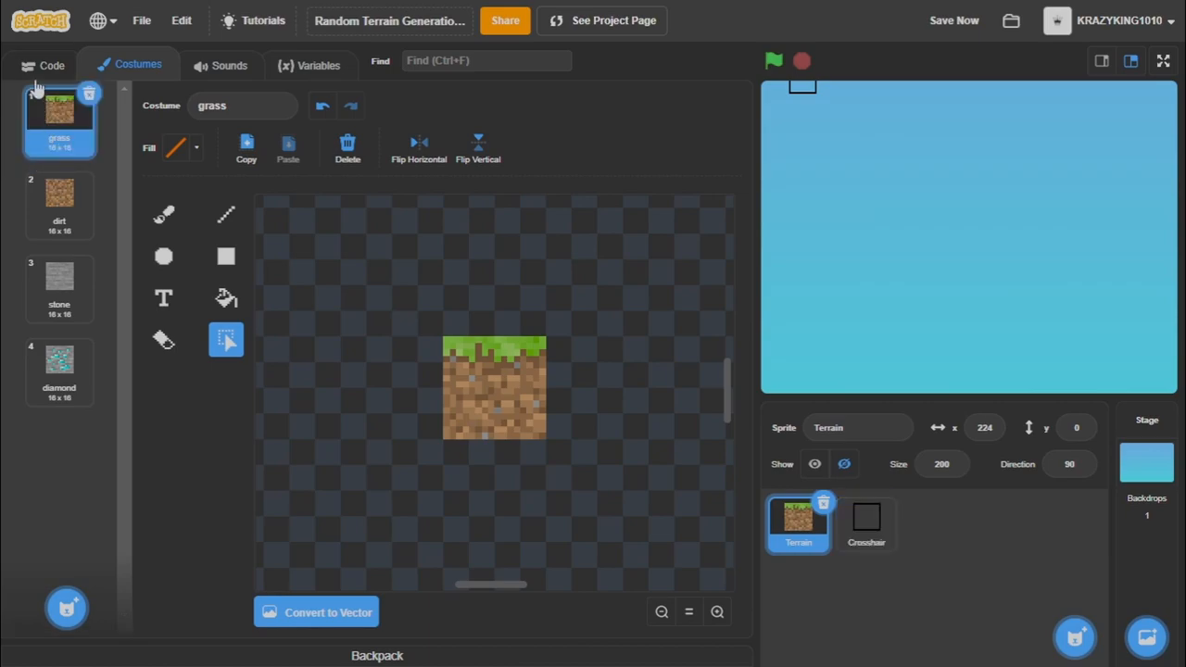
mouse_move(59, 204)
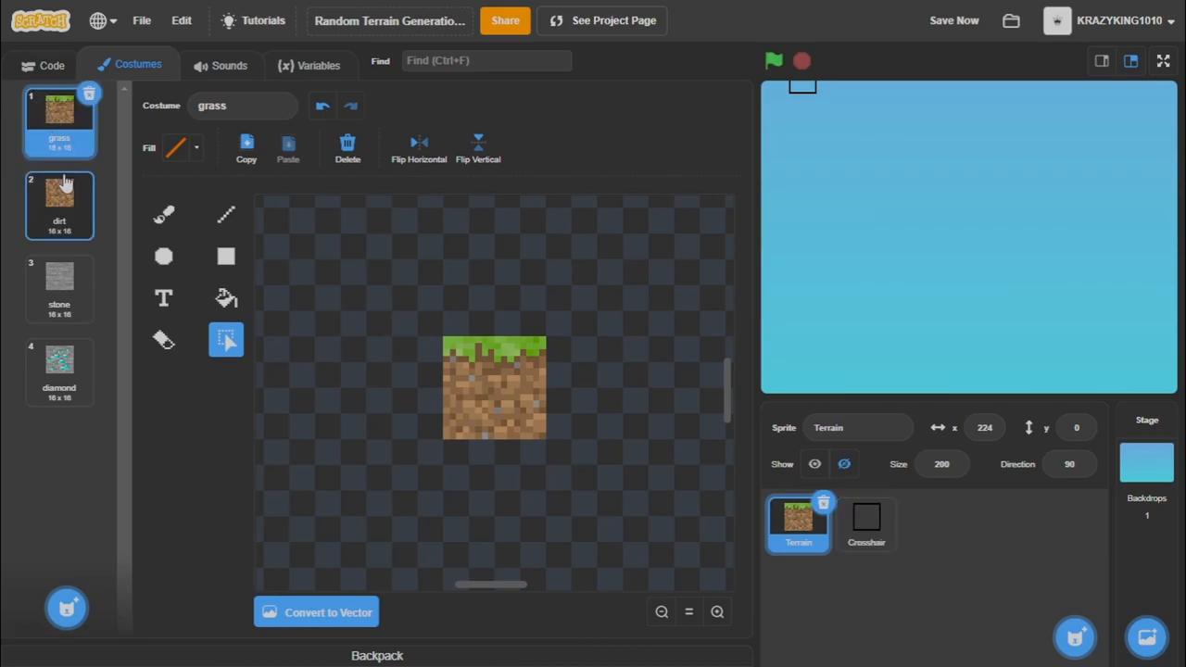
click(60, 289)
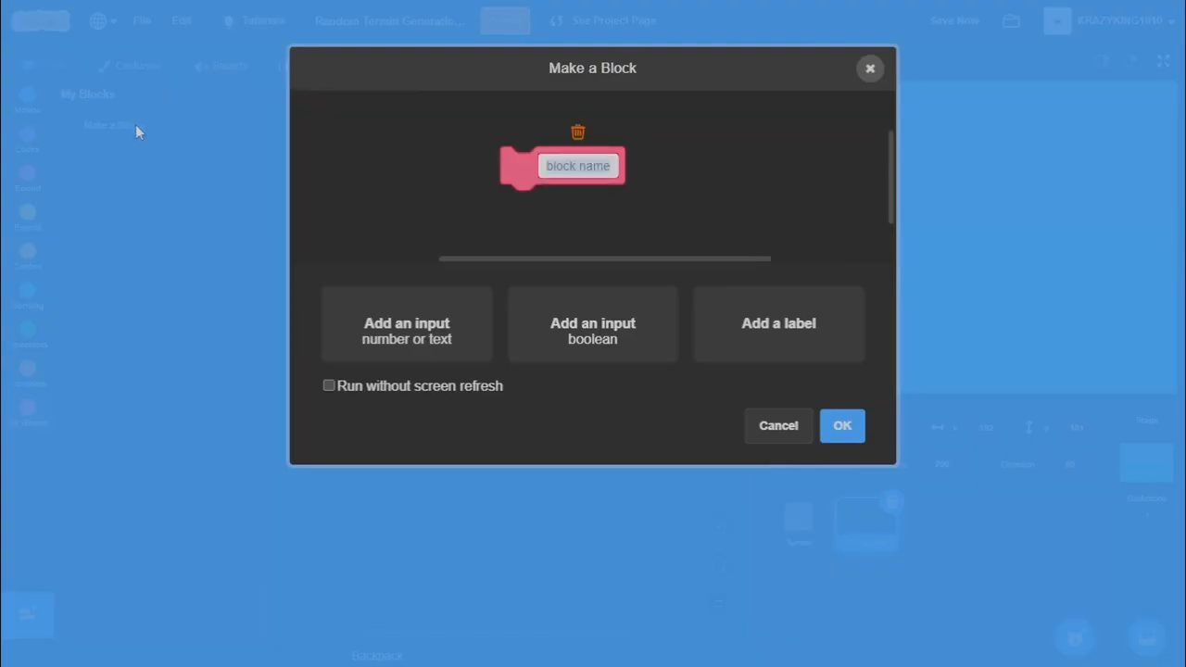
Name the new custom block 'Key to mode' with a text input named key and confirm it.
text(Key)
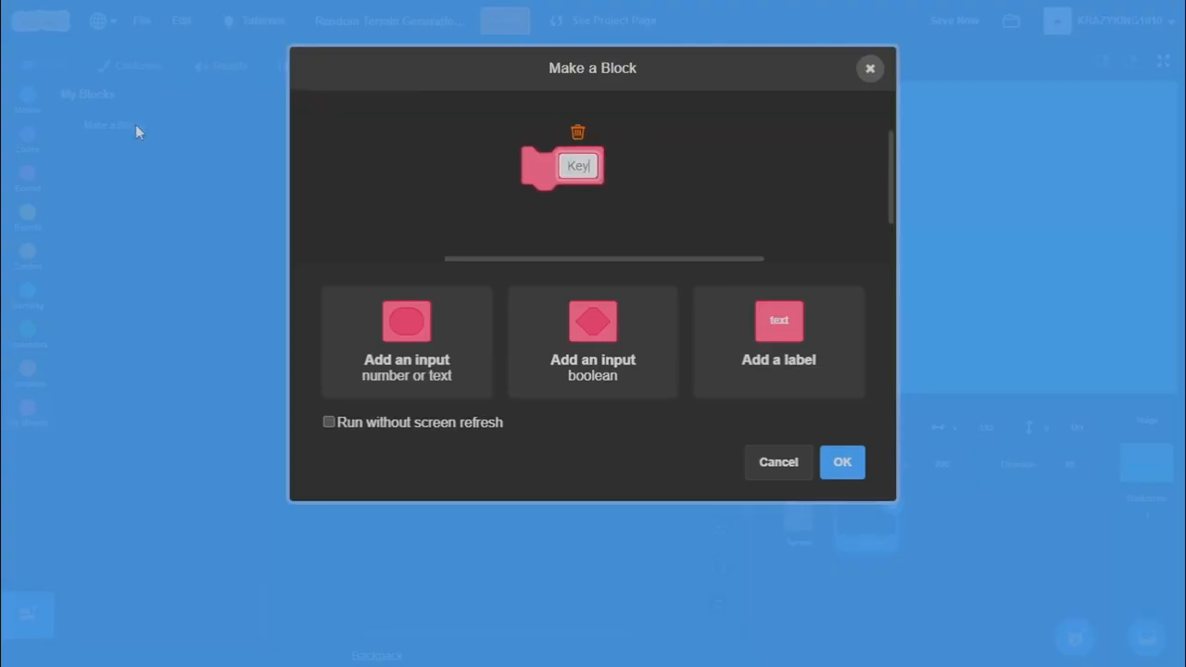
click(406, 343)
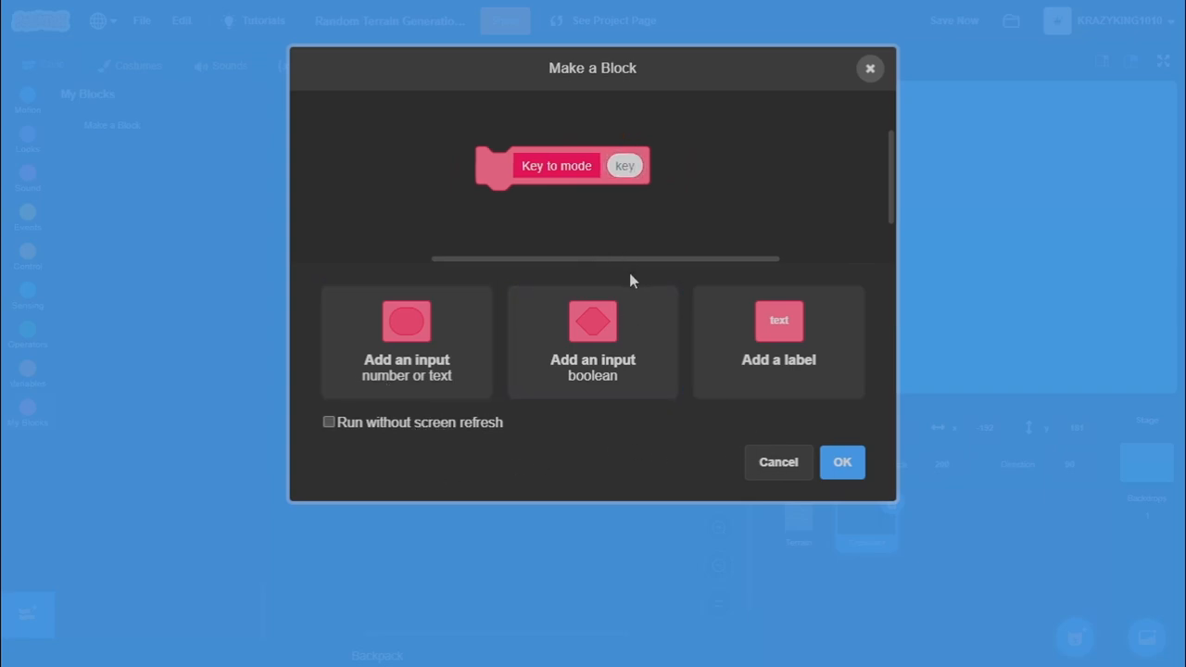
mouse_move(714, 232)
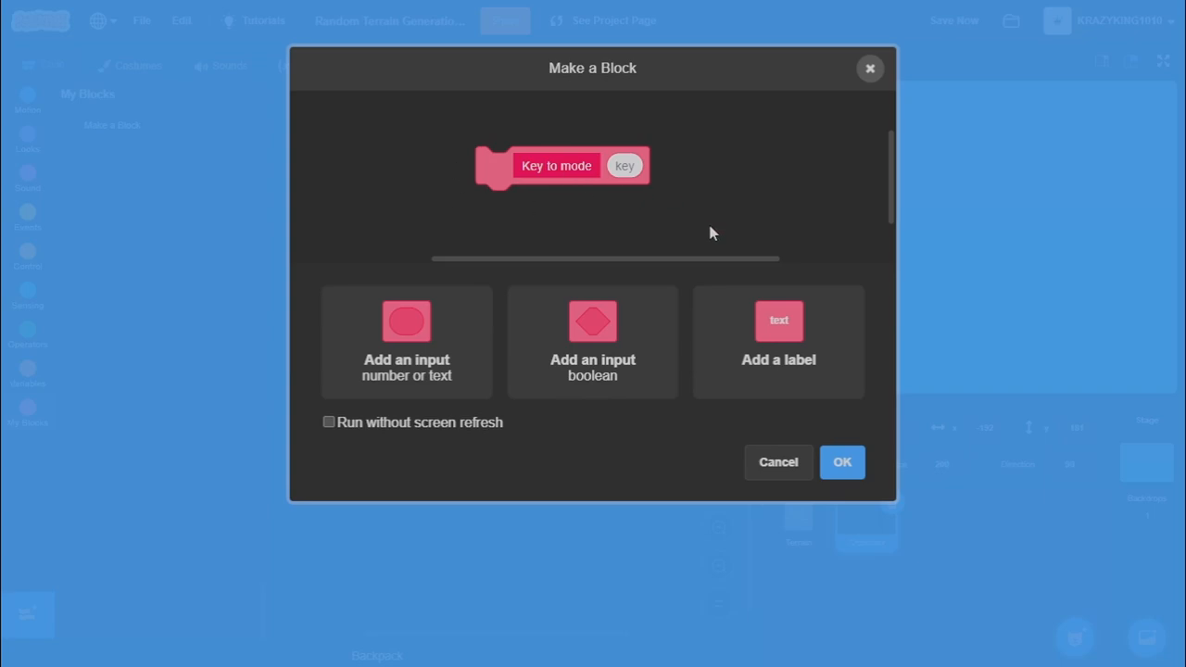
mouse_move(817, 221)
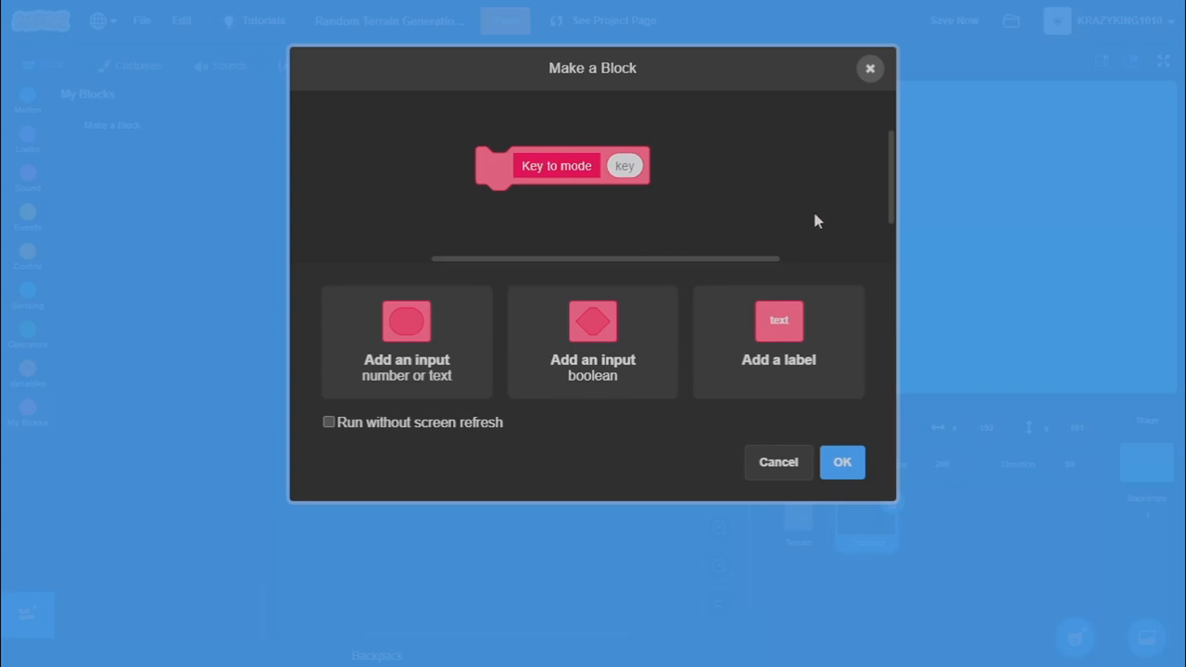
mouse_move(393, 434)
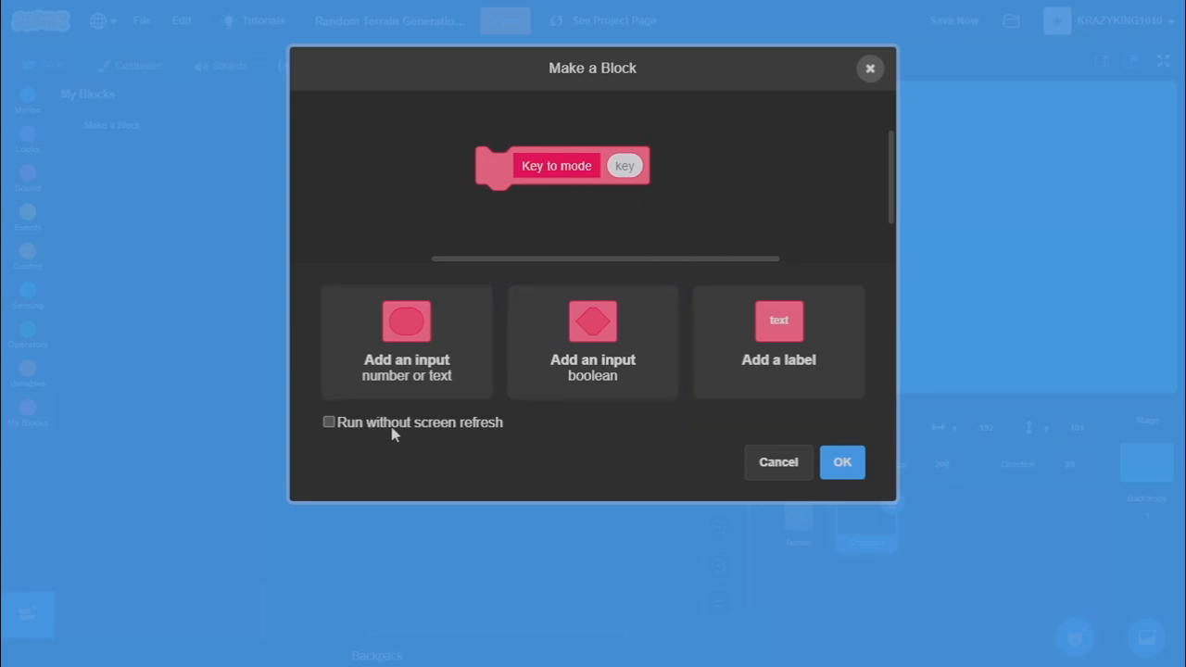
mouse_move(861, 473)
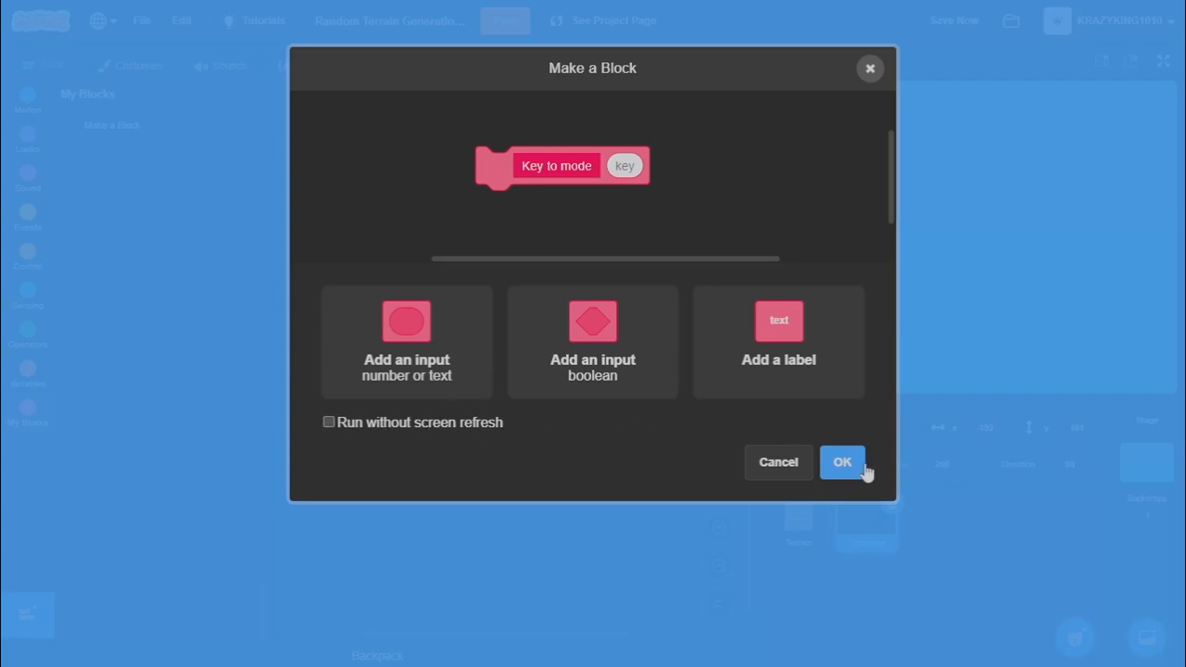
click(842, 461)
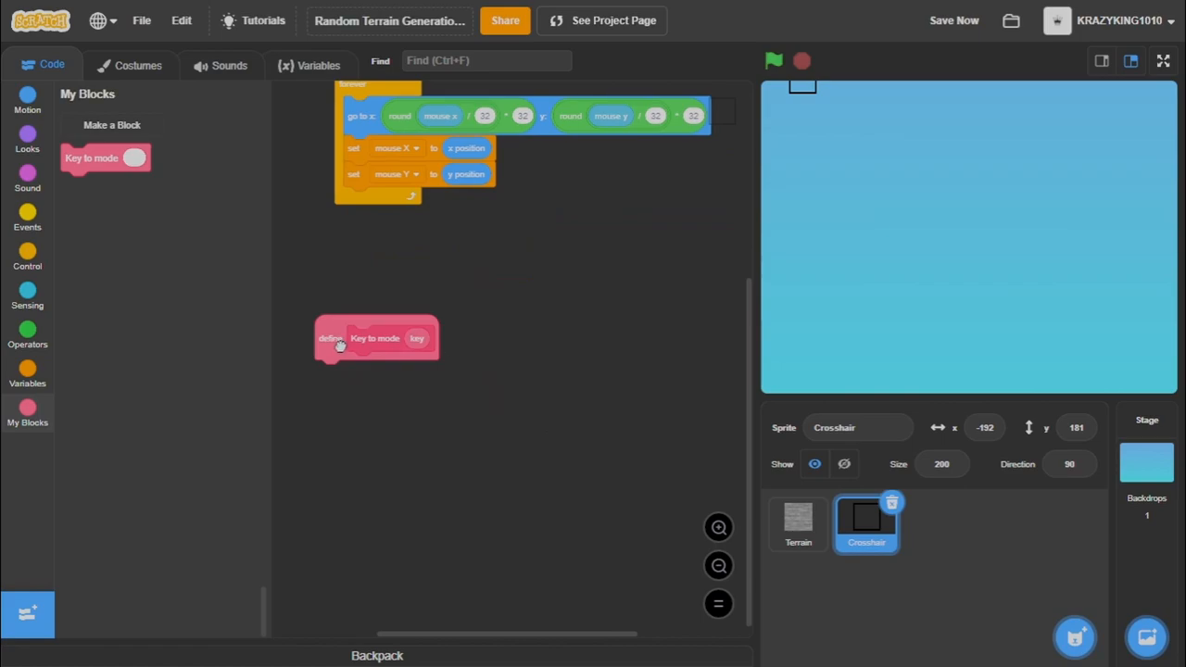
Define Key to mode as: if key (key) pressed then set mode to key.
click(25, 260)
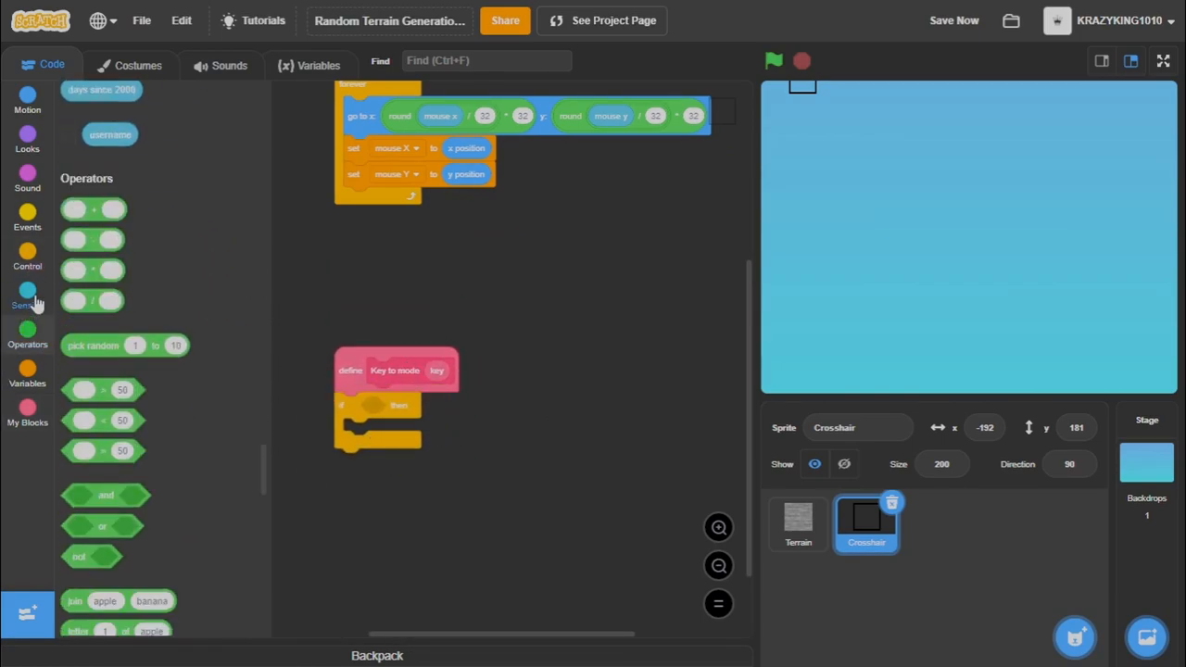
click(26, 295)
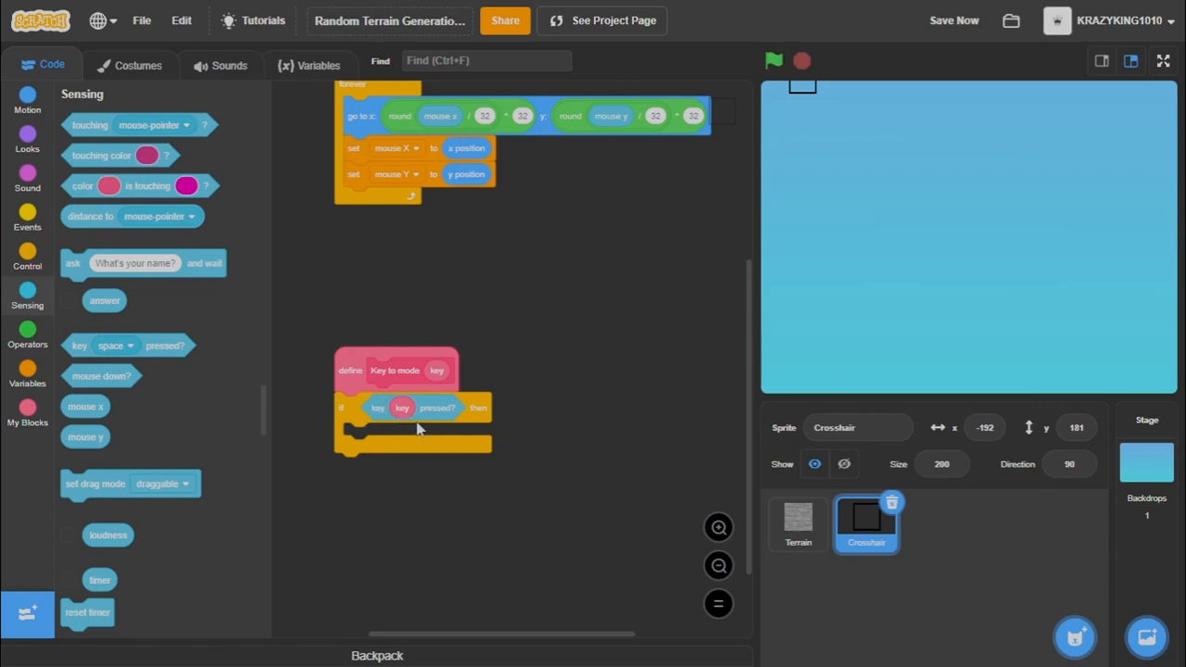
mouse_move(26, 378)
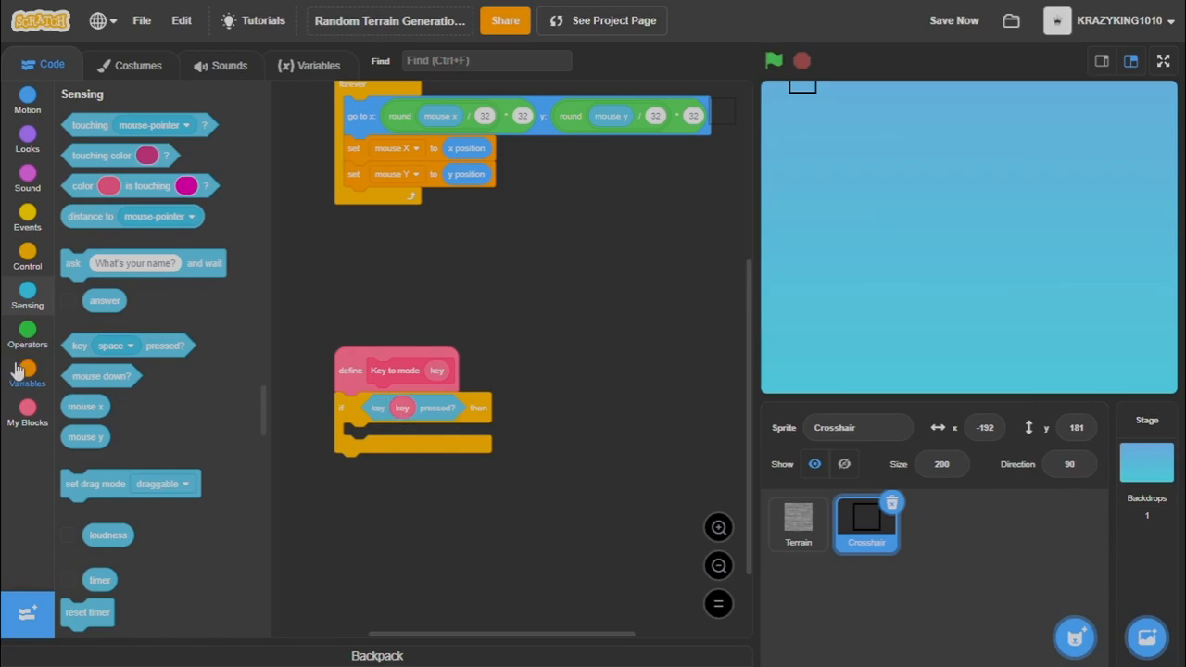
click(26, 374)
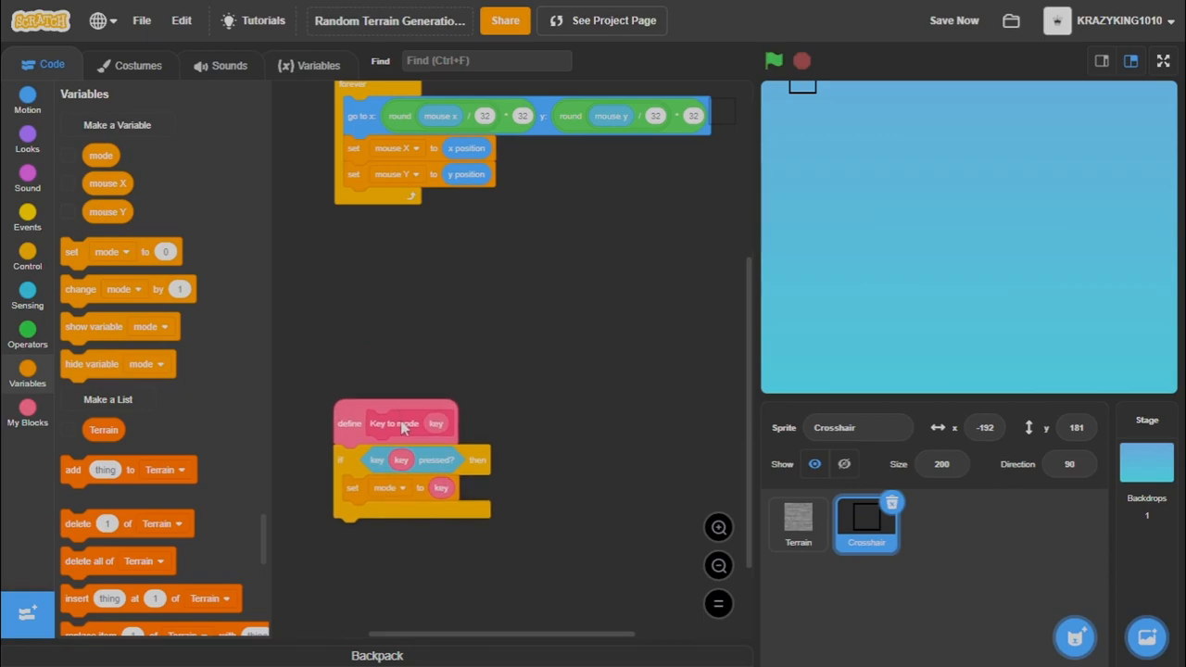
click(26, 219)
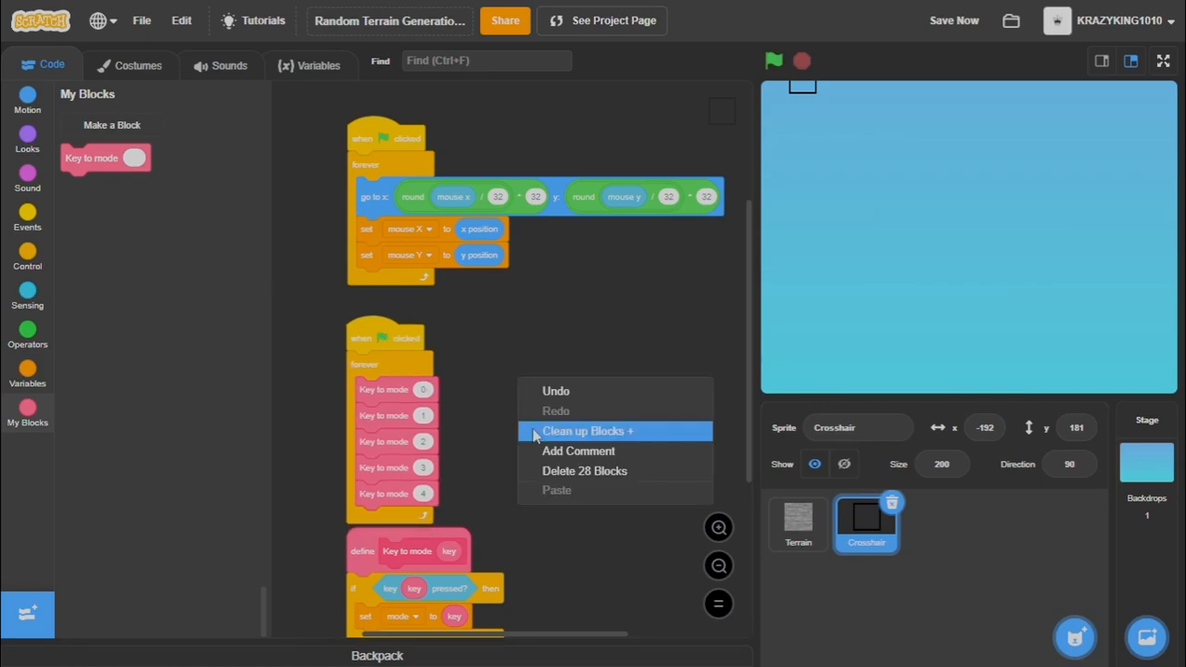
Add a green-flag forever loop calling Key to mode for keys 0–4, tidy up, test and stop.
click(587, 430)
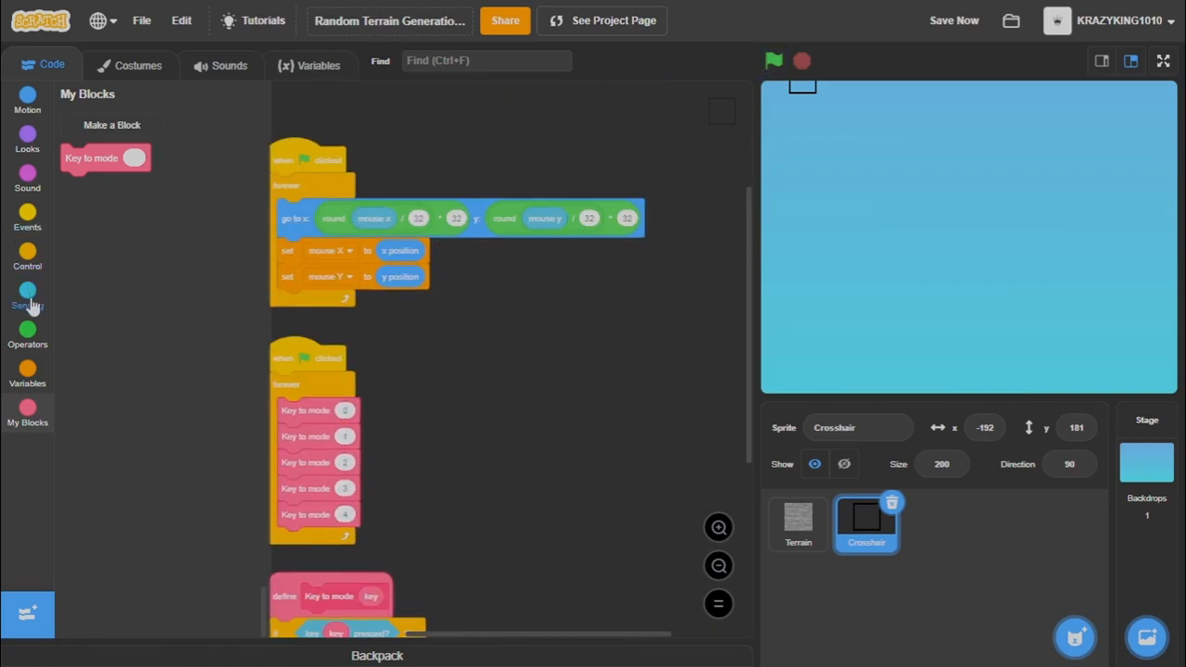
click(26, 370)
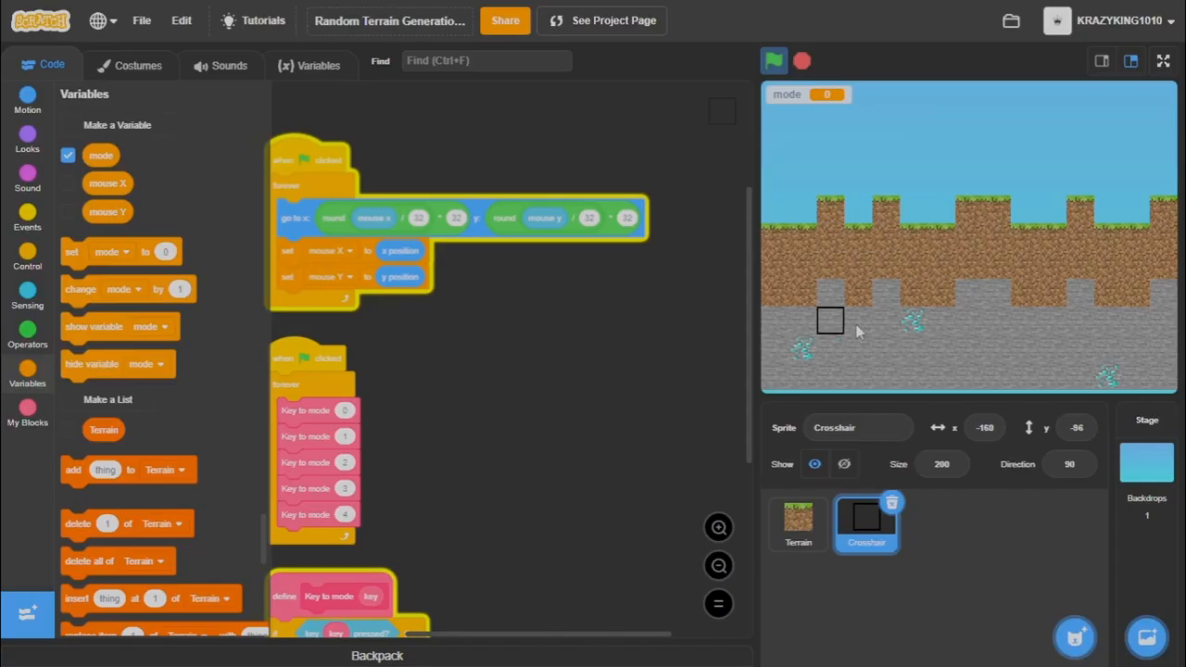
click(775, 59)
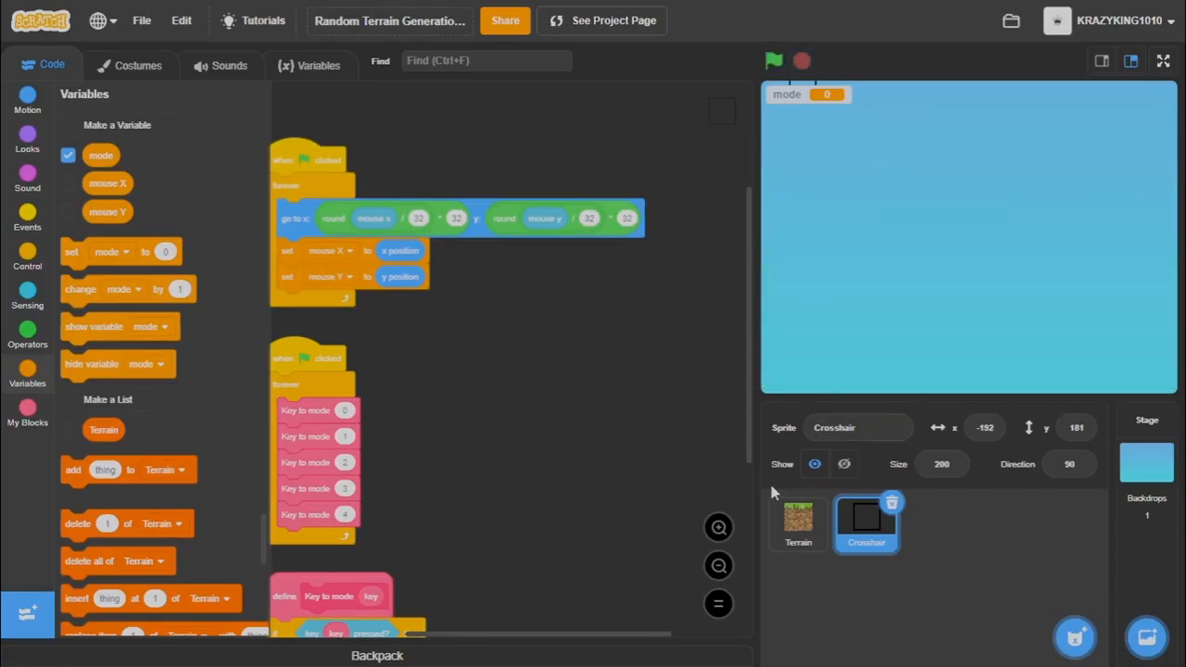
mouse_move(571, 528)
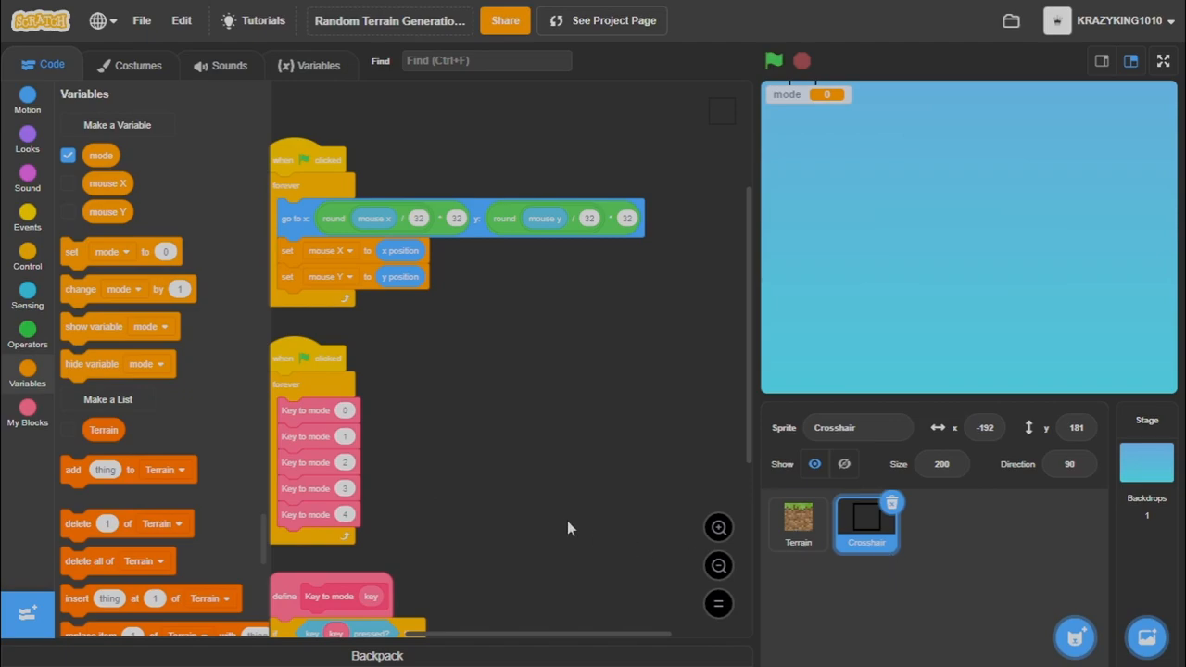
mouse_move(178, 219)
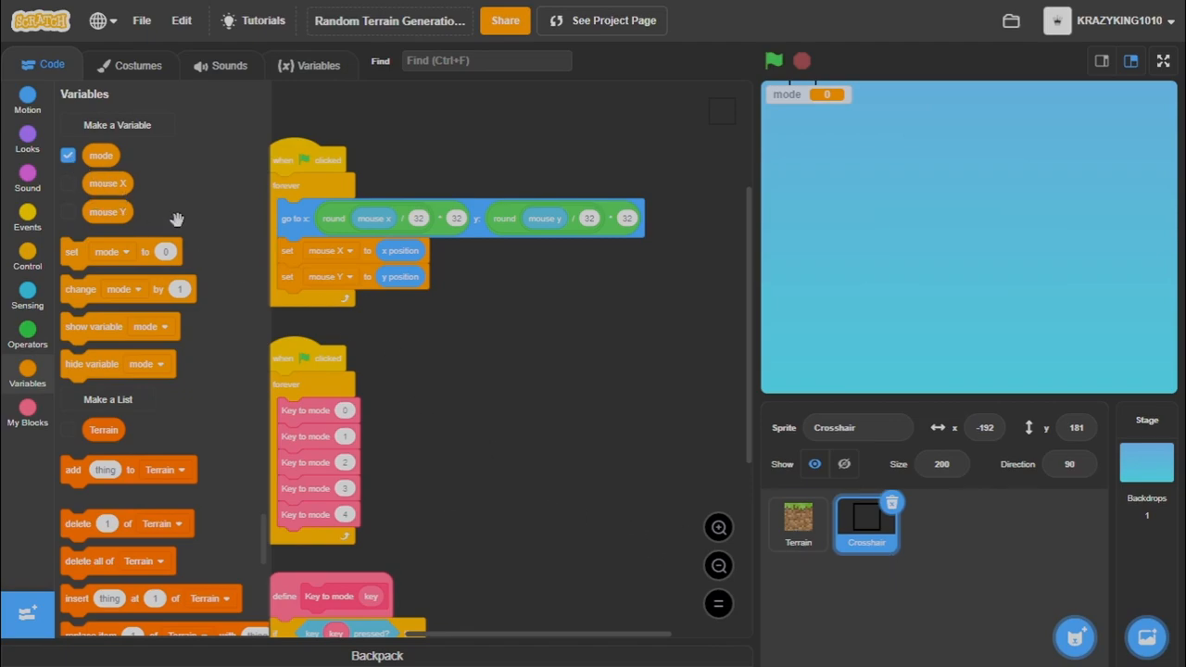
click(797, 522)
text(last)
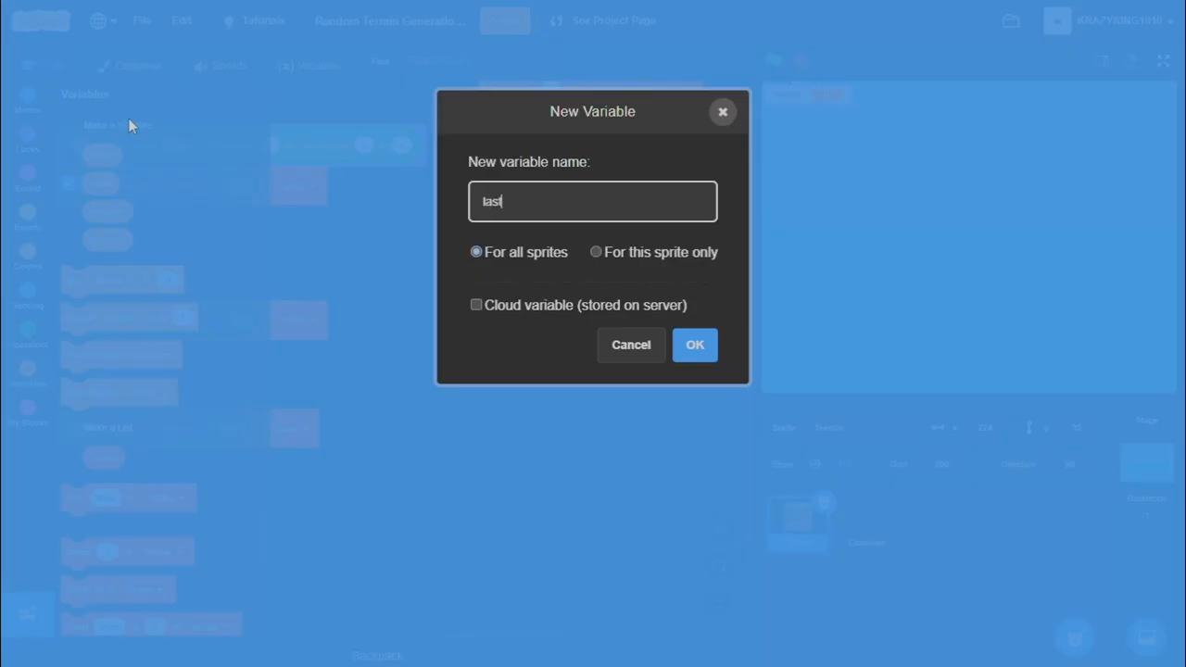
Name the new variable lastFrameTerrain for all sprites and confirm it.
text(Frame)
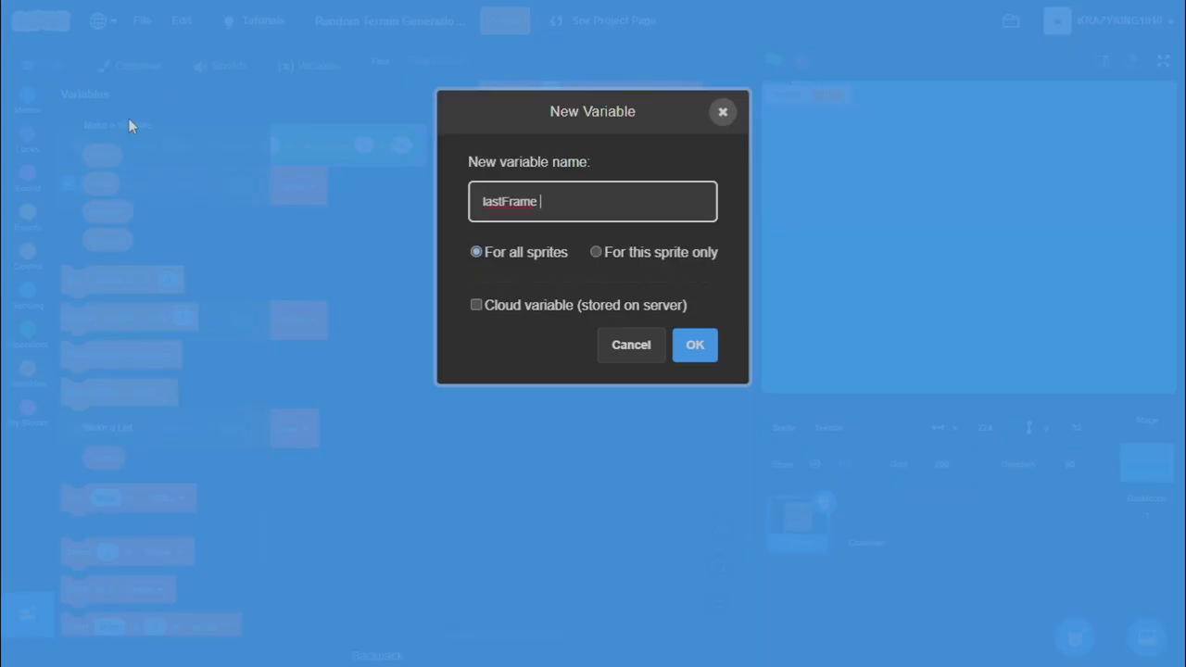
text(Terrain)
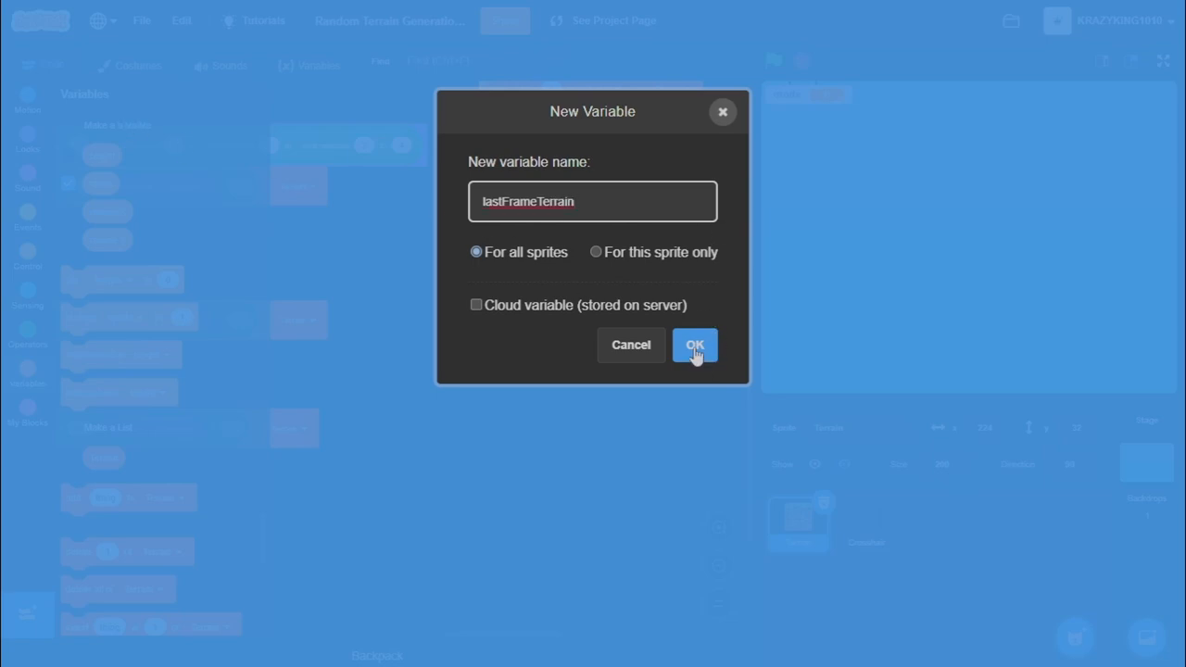
click(695, 345)
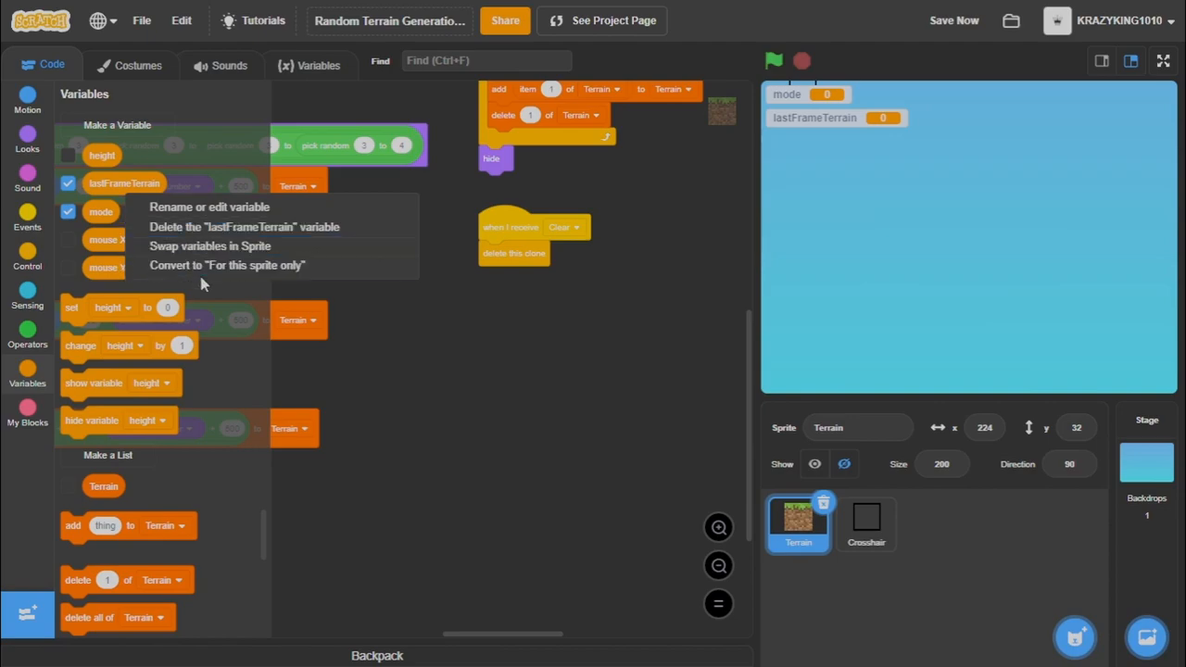
Make lastFrameTerrain Terrain-only, hide it on stage, and start a green-flag set-variable script.
click(226, 265)
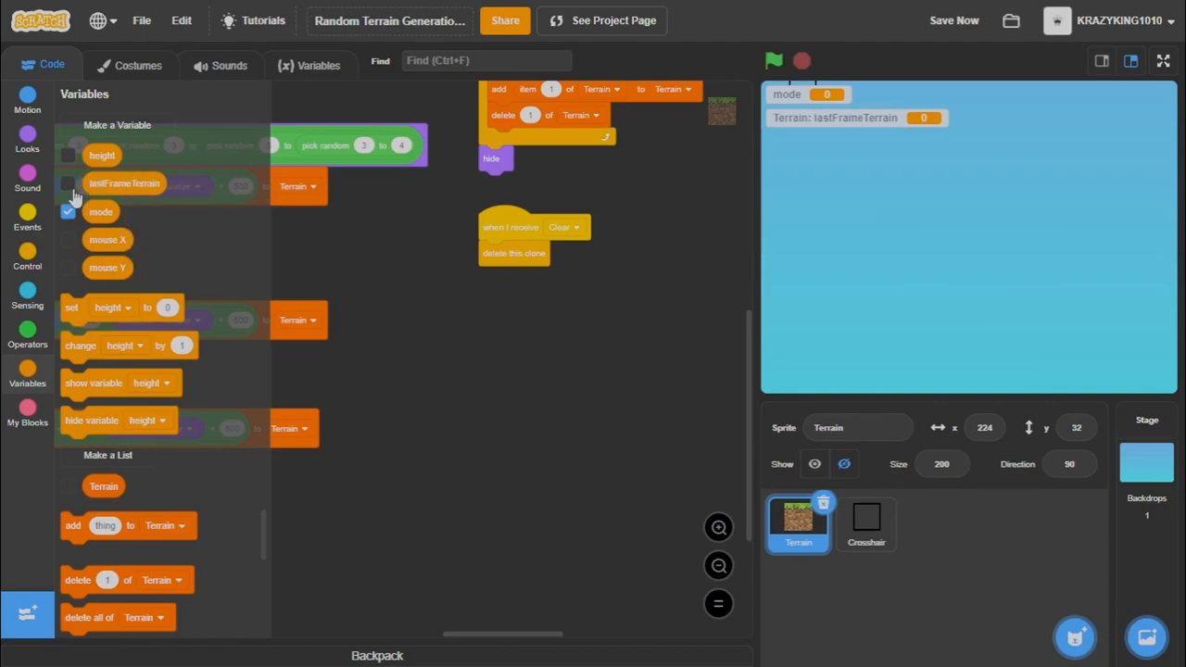
click(67, 183)
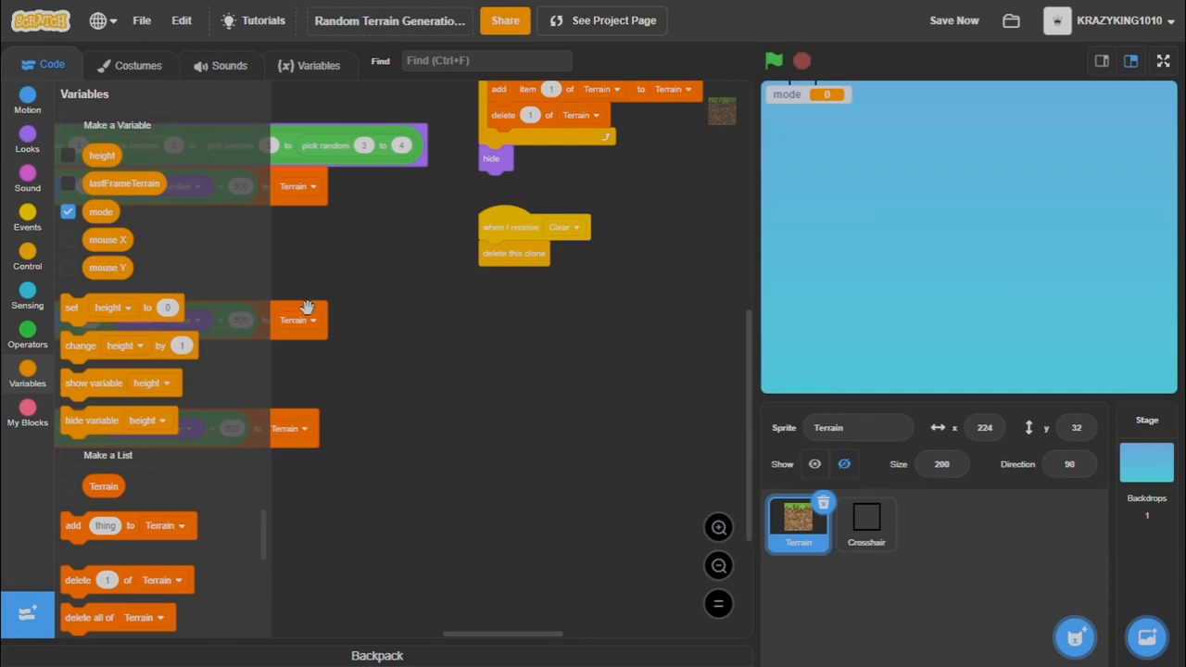
mouse_move(65, 282)
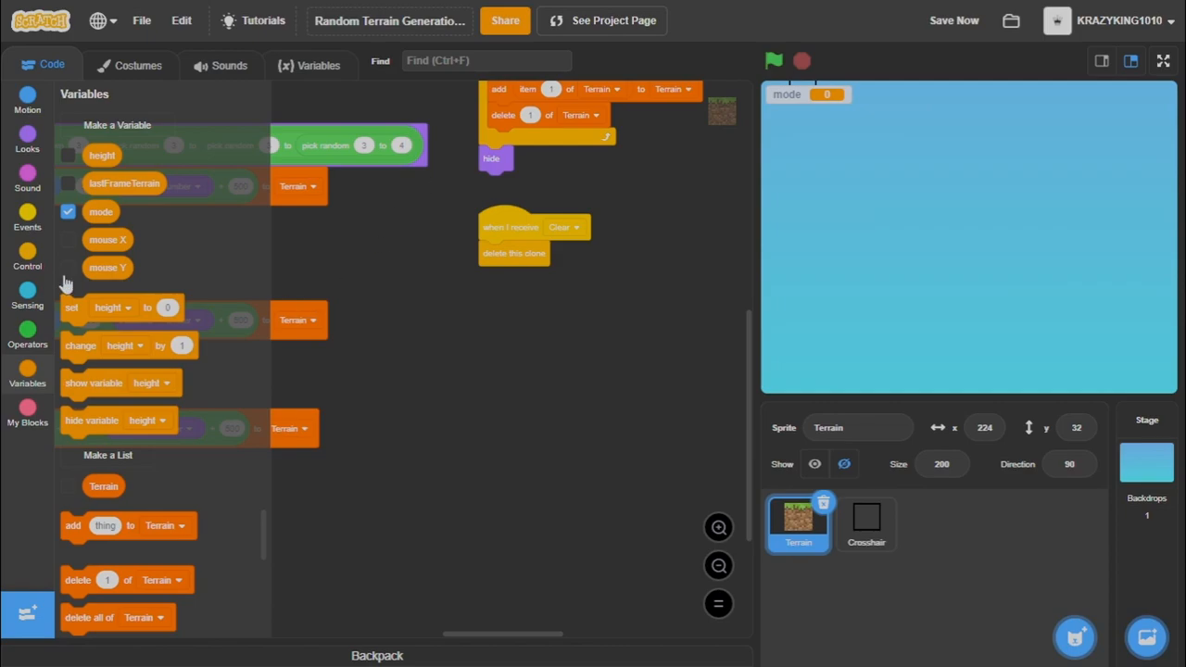
click(26, 219)
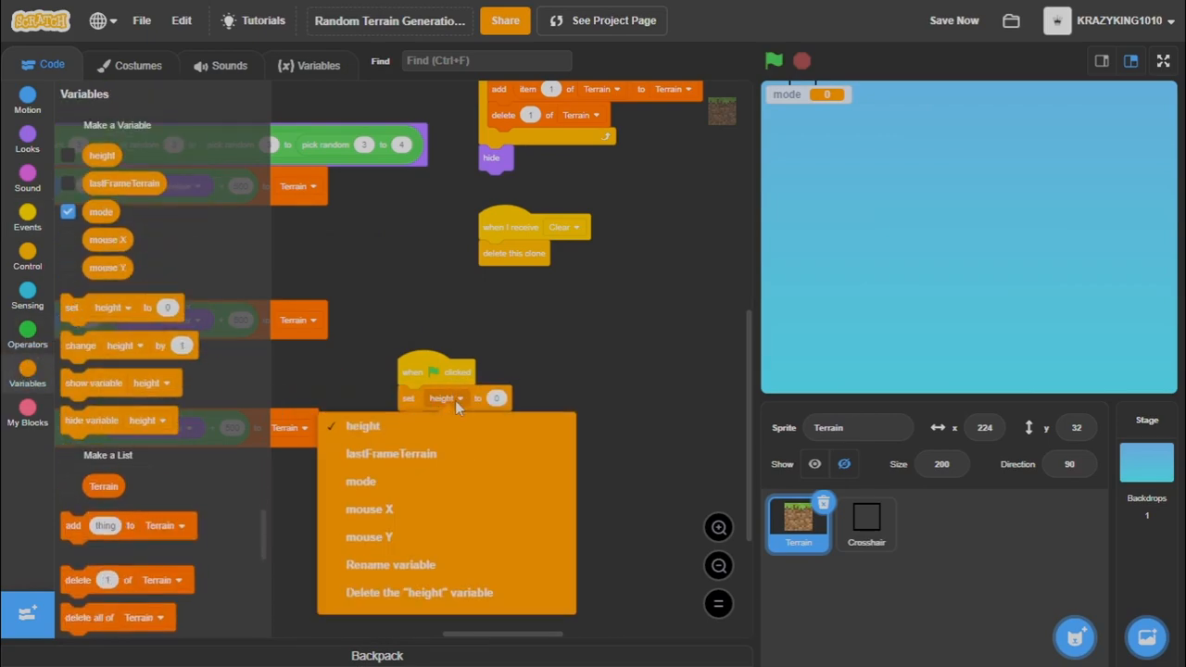
Set lastFrameTerrain on green flag and add a forever loop with an if holding a not condition.
click(389, 452)
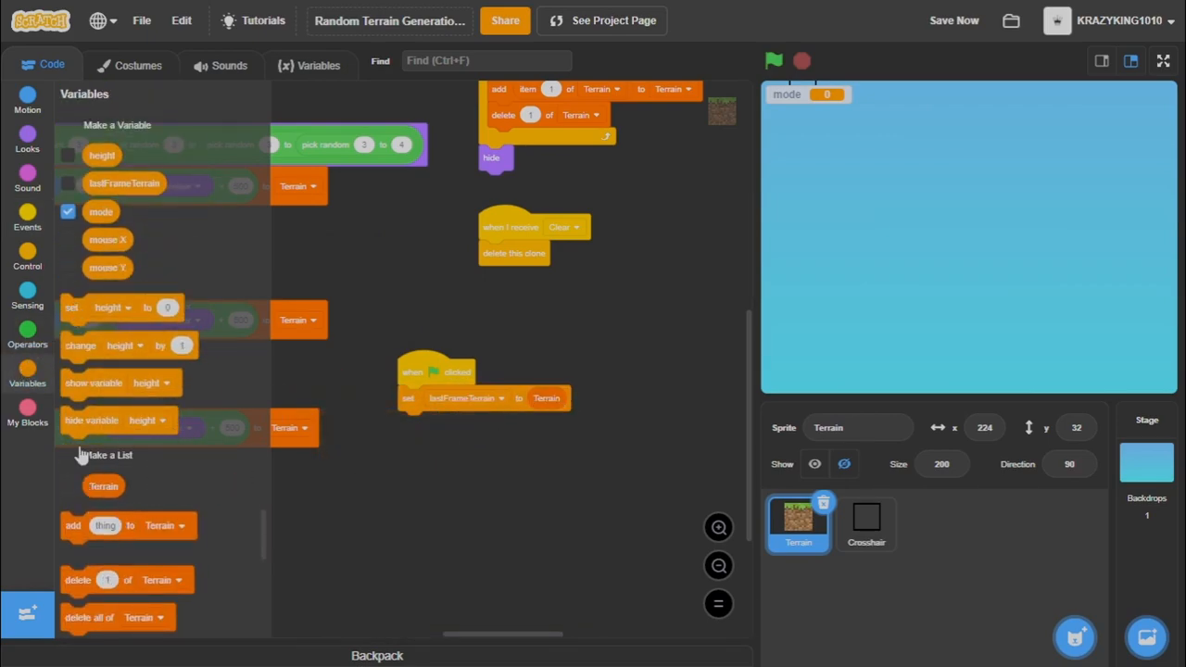
click(26, 259)
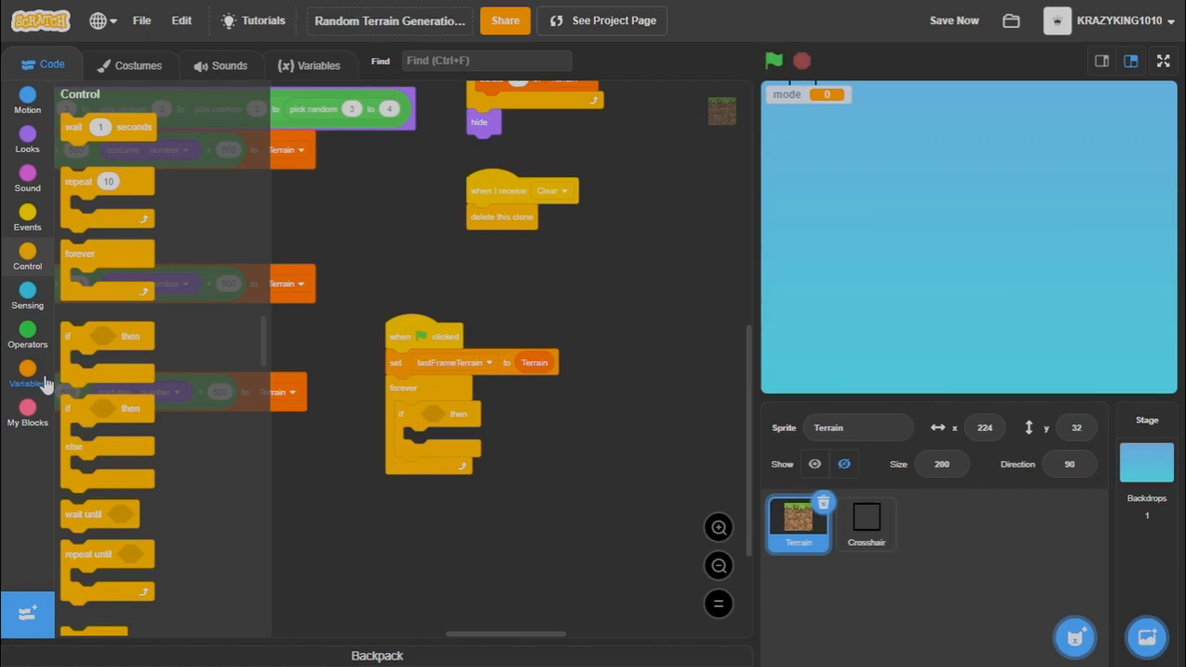
click(26, 337)
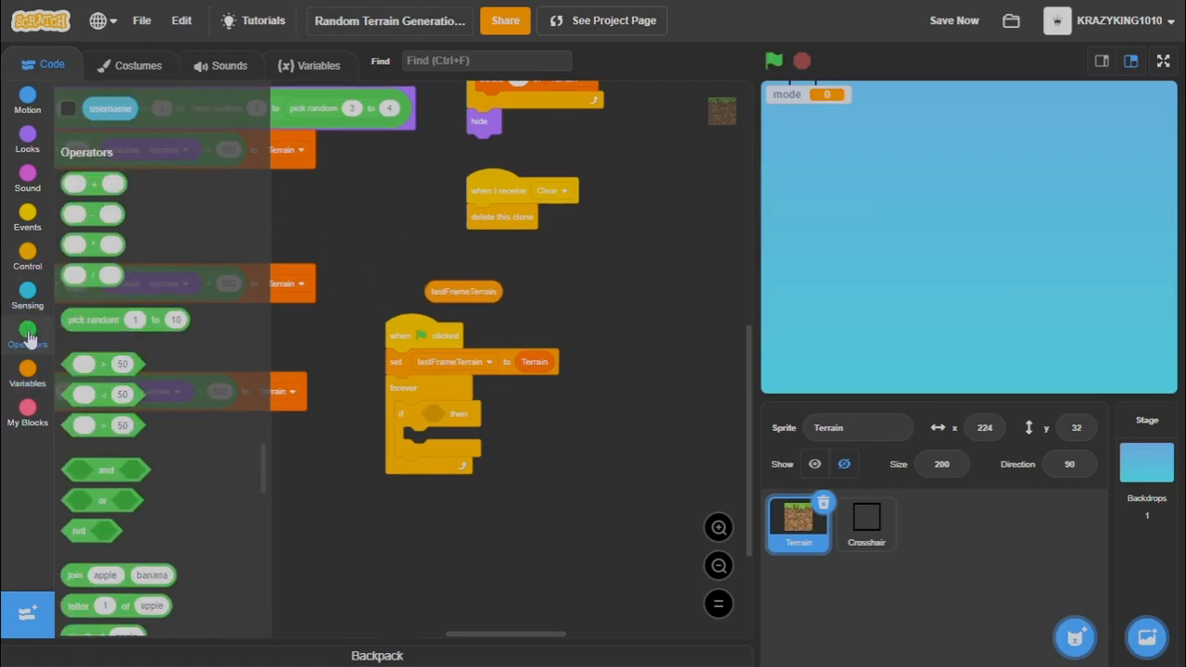
scroll(down, 3)
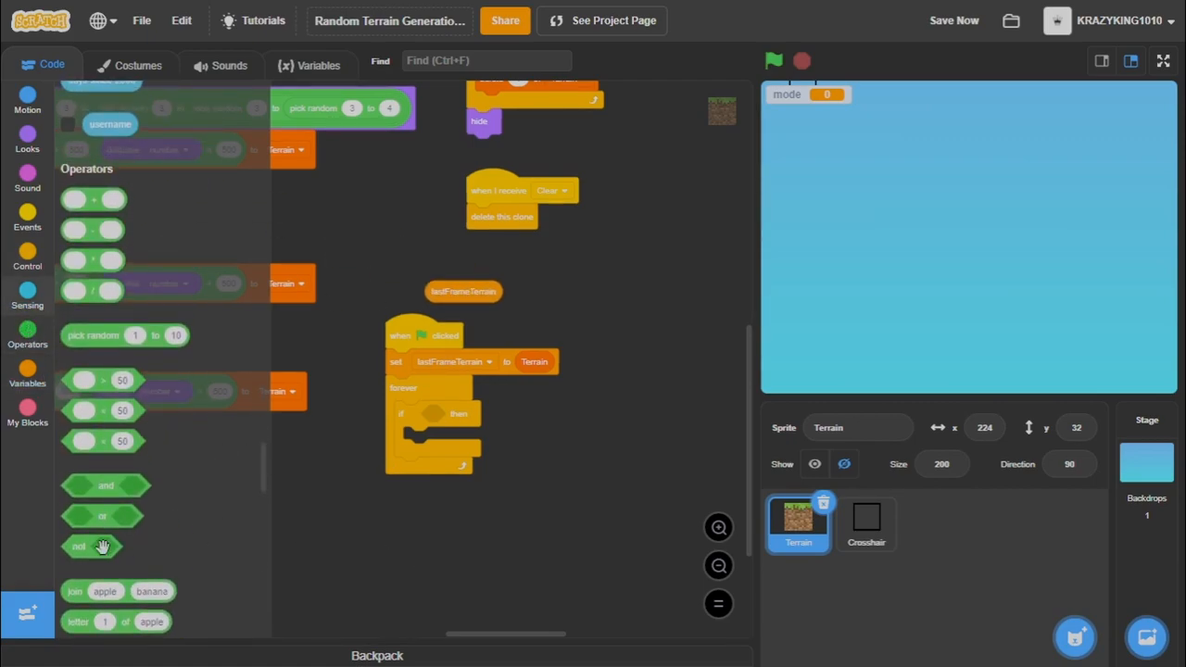
drag(90, 545, 435, 415)
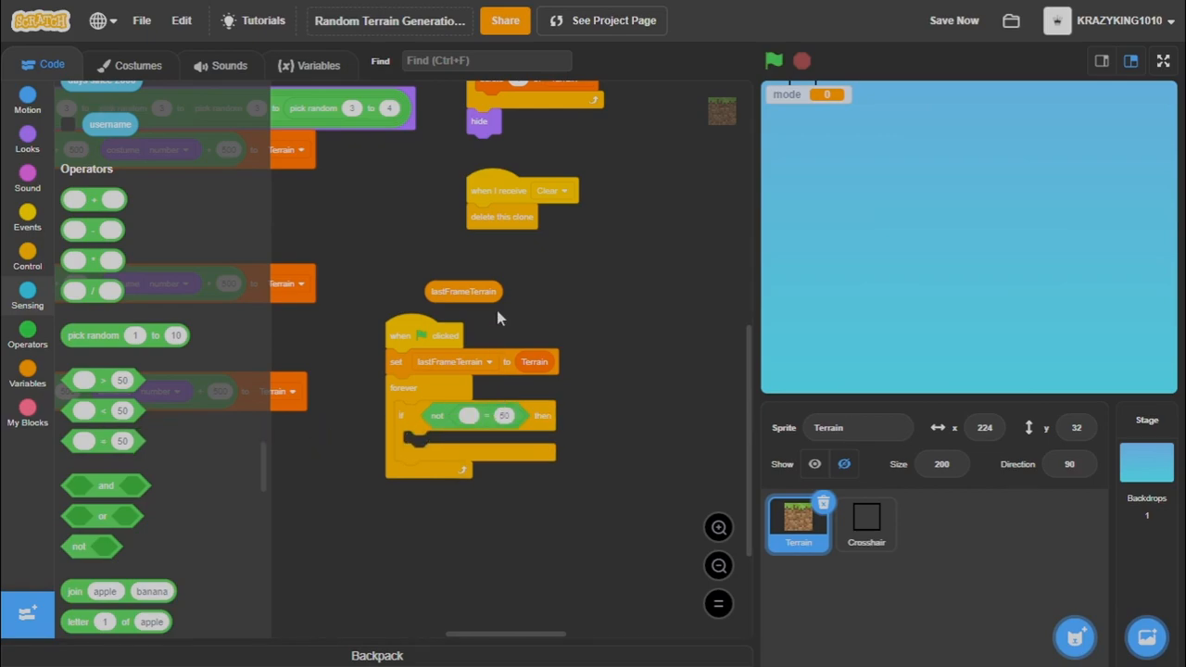
Compare lastFrameTerrain to Terrain, broadcast Clear and run LoadTerrain when they differ, then update lastFrameTerrain.
click(26, 374)
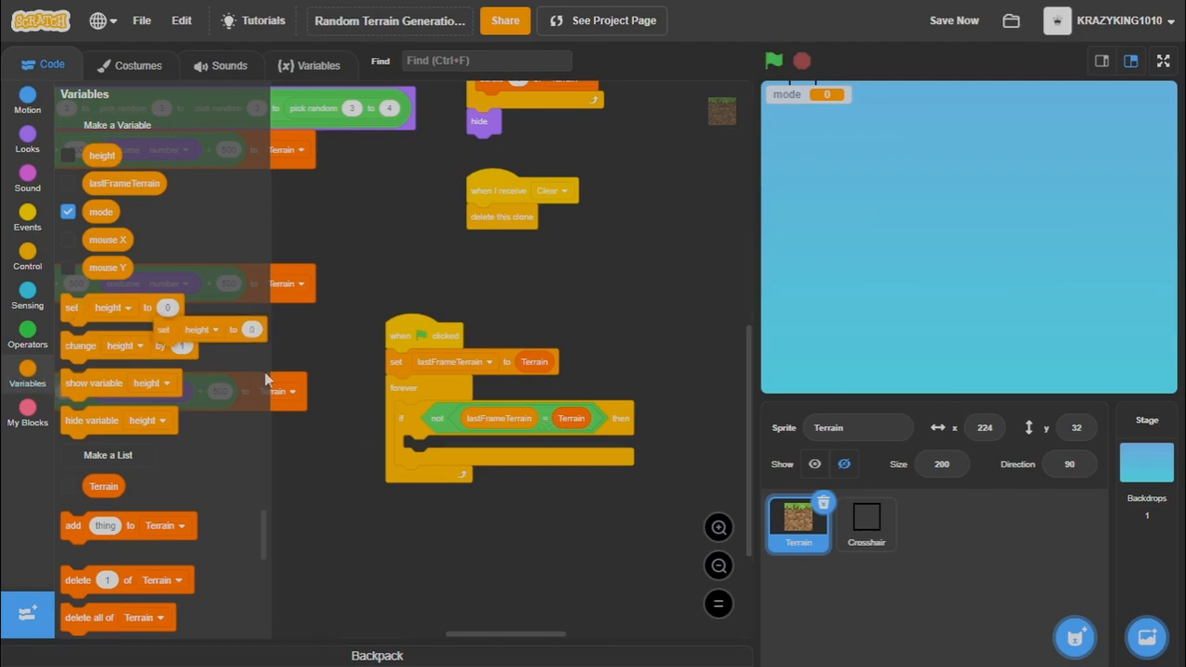
click(26, 297)
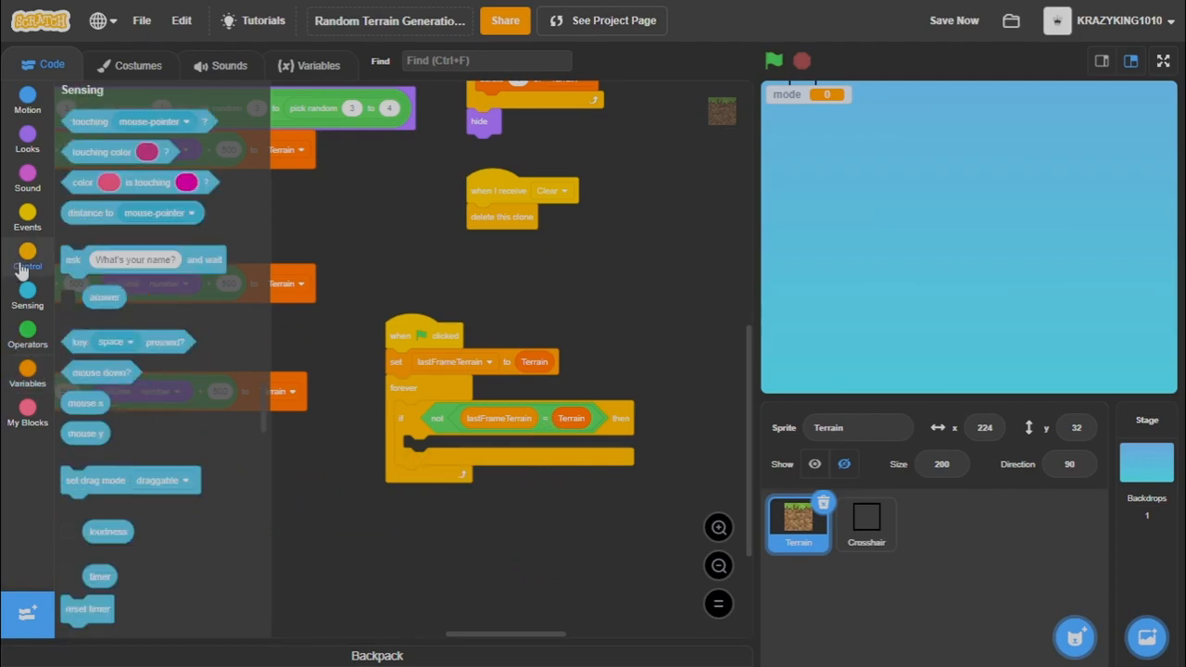
click(26, 260)
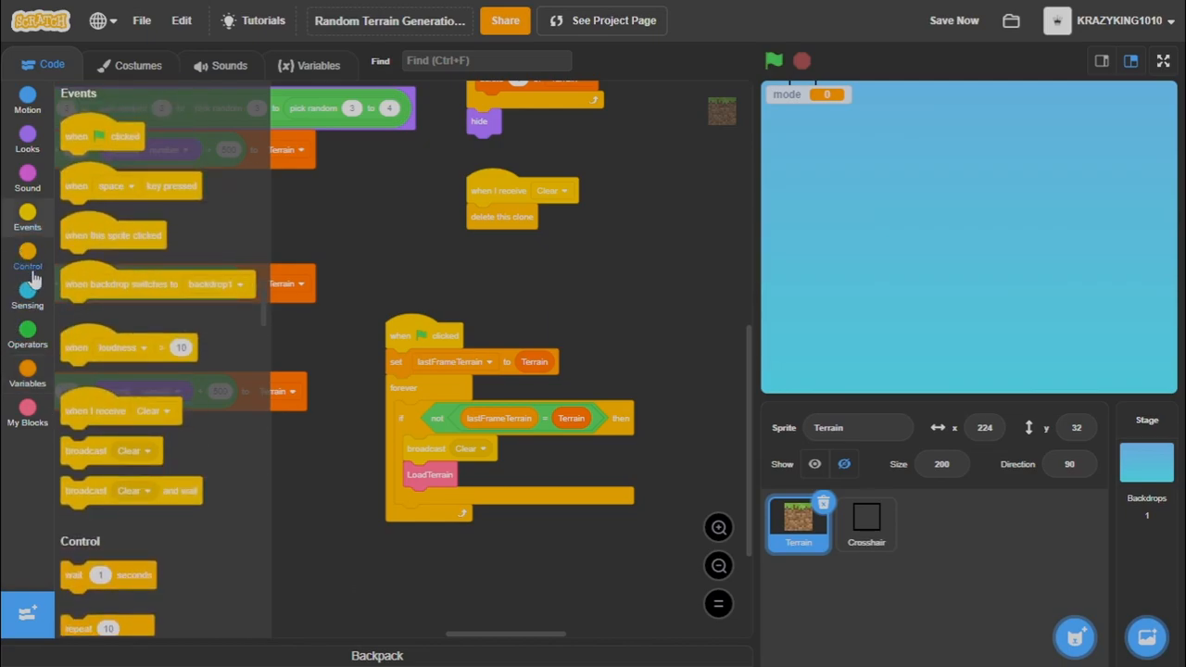
click(26, 379)
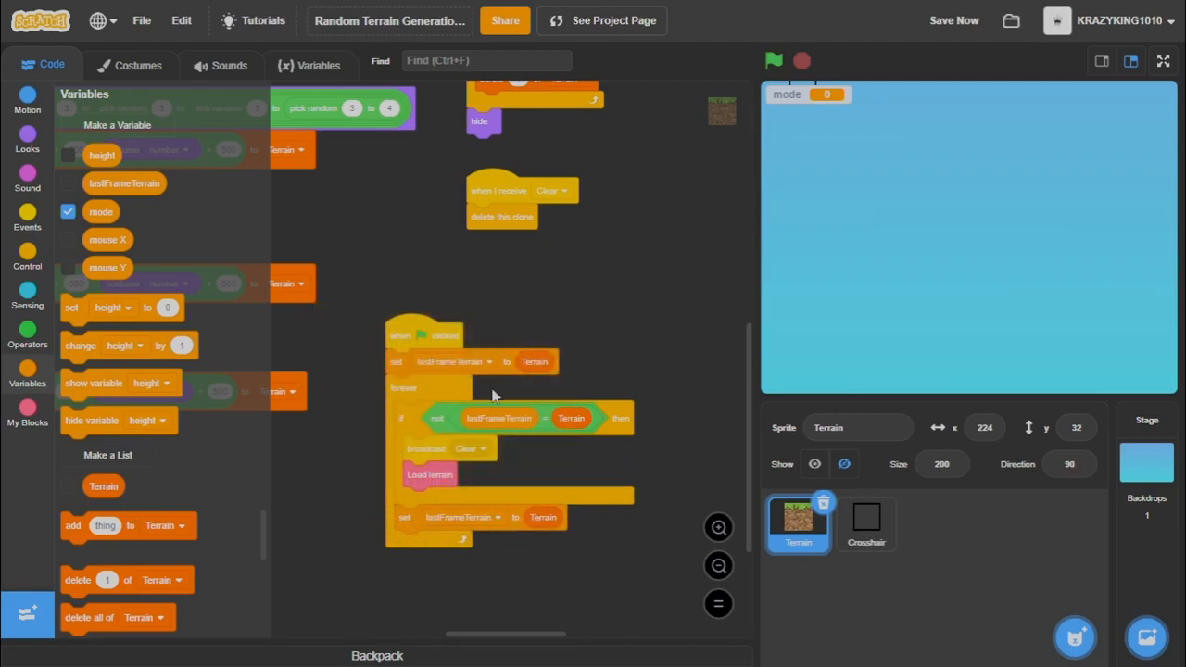
mouse_move(275, 441)
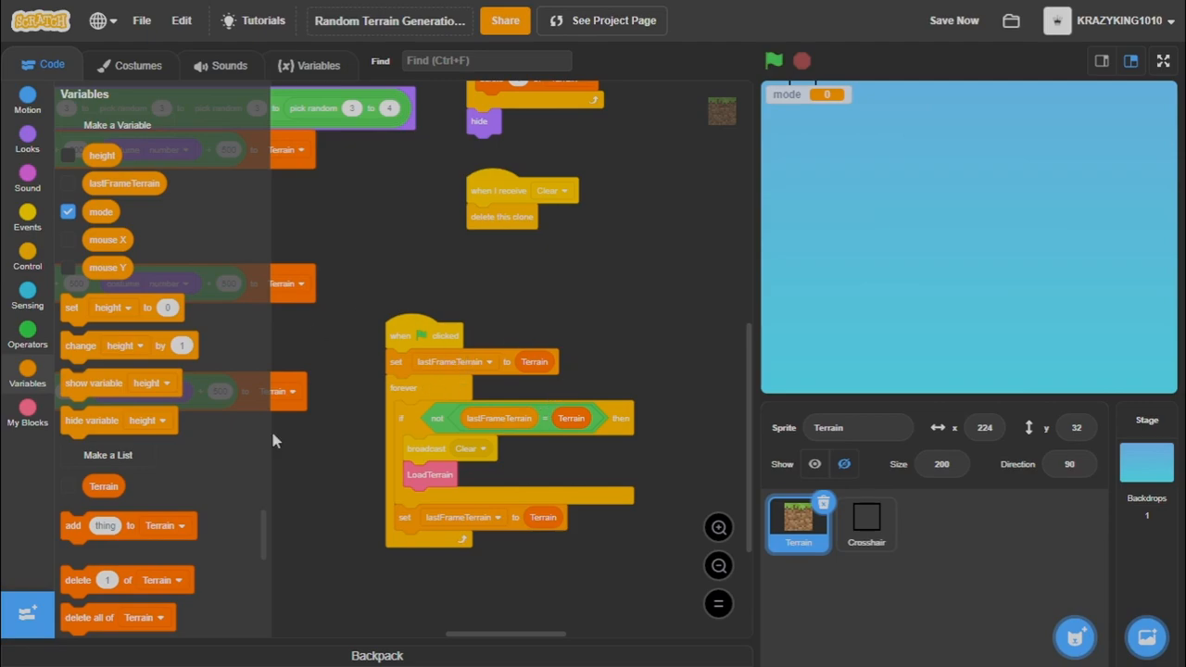
mouse_move(621, 281)
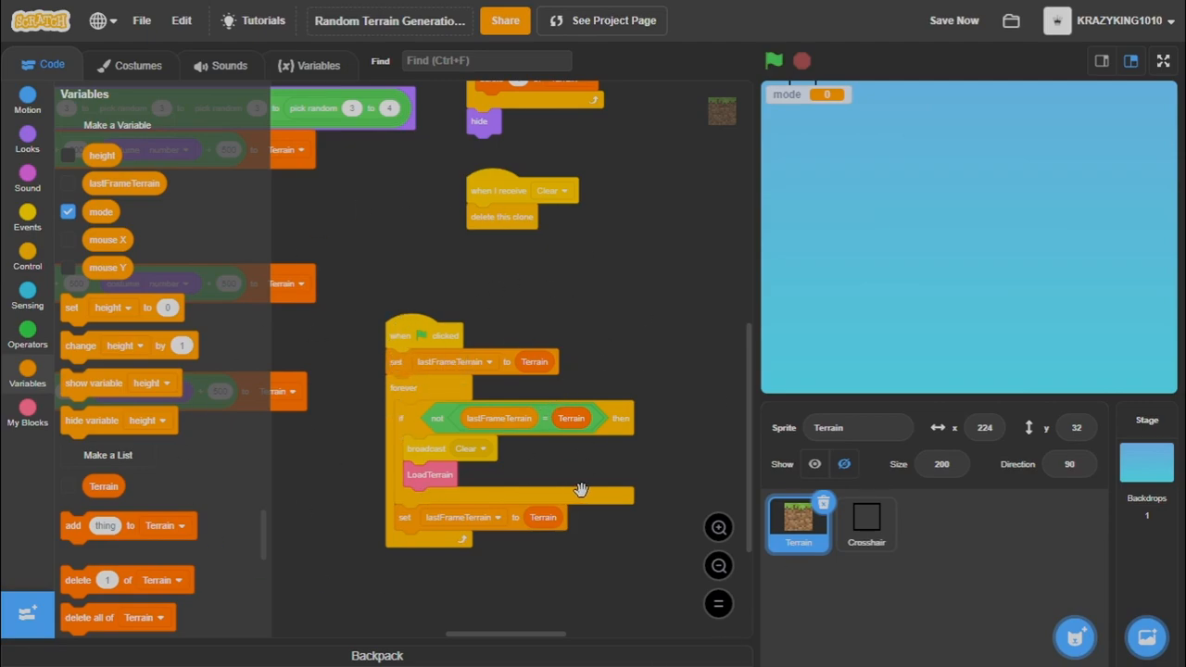
mouse_move(486, 400)
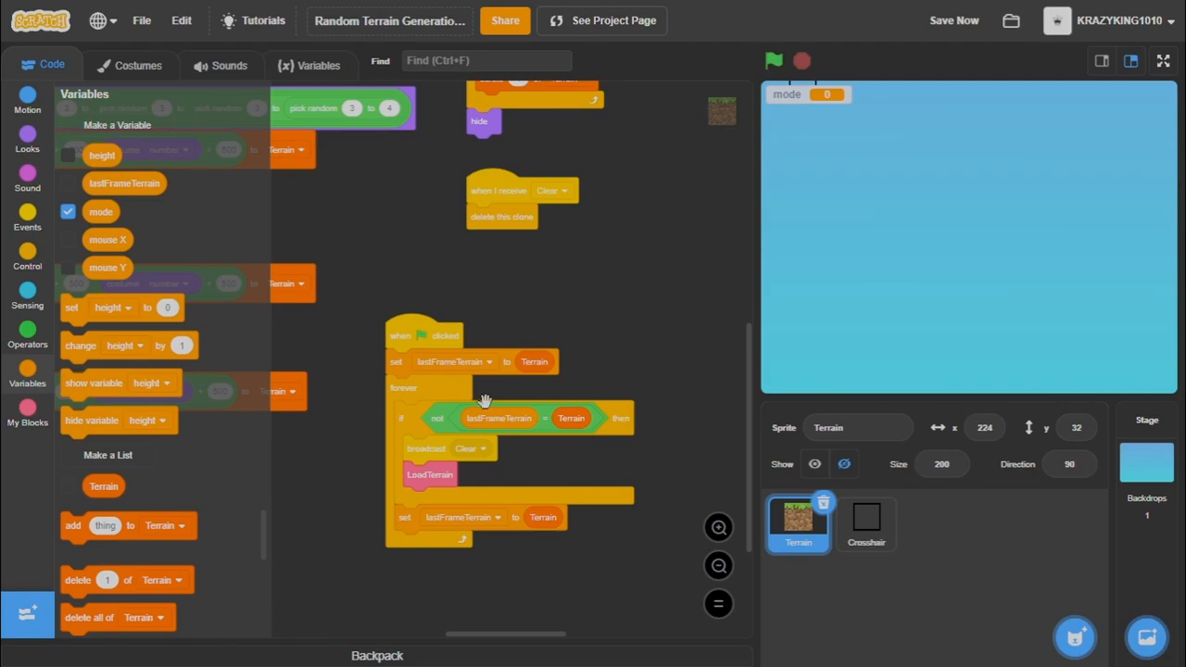
mouse_move(534, 515)
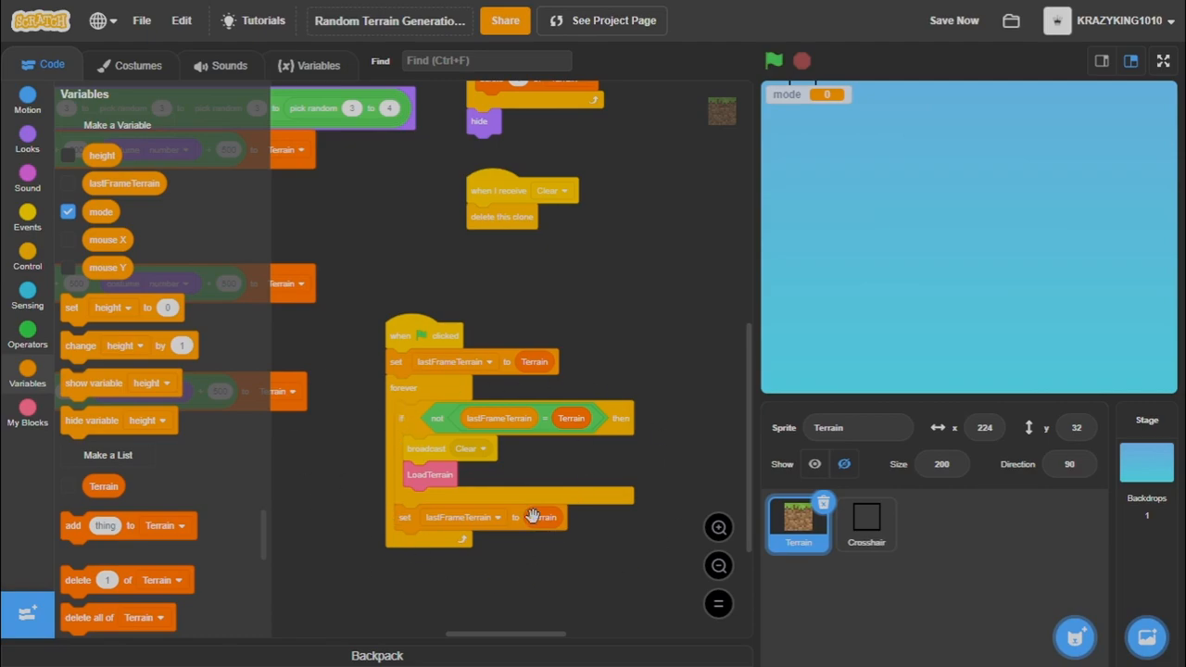
mouse_move(593, 533)
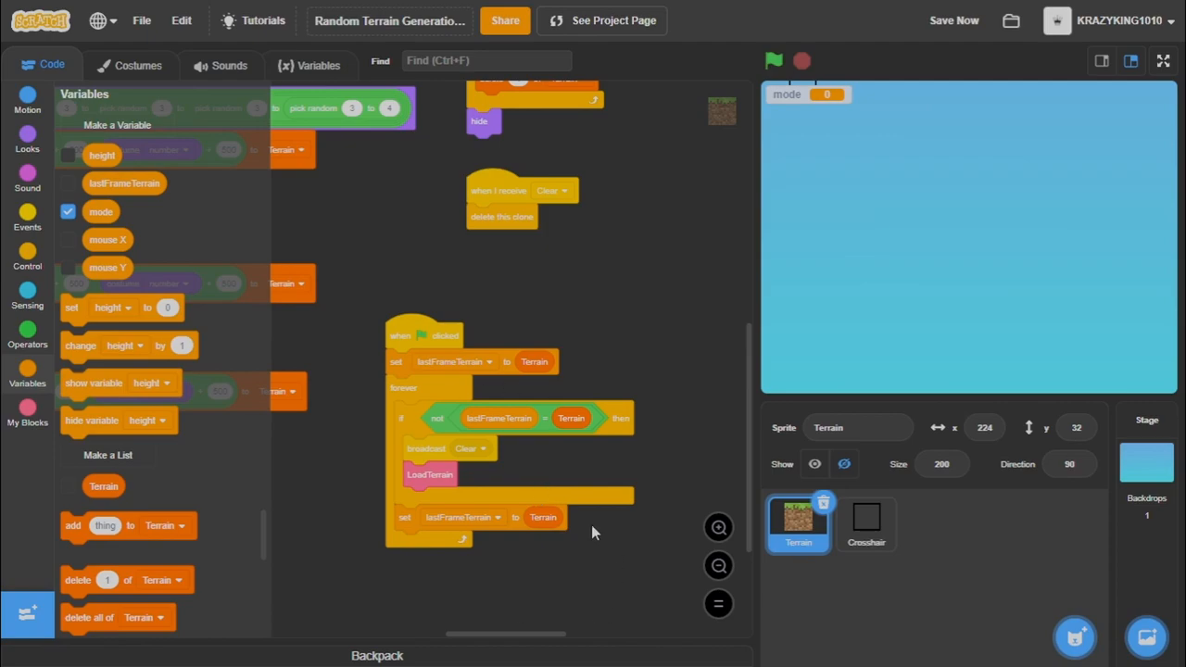
mouse_move(597, 463)
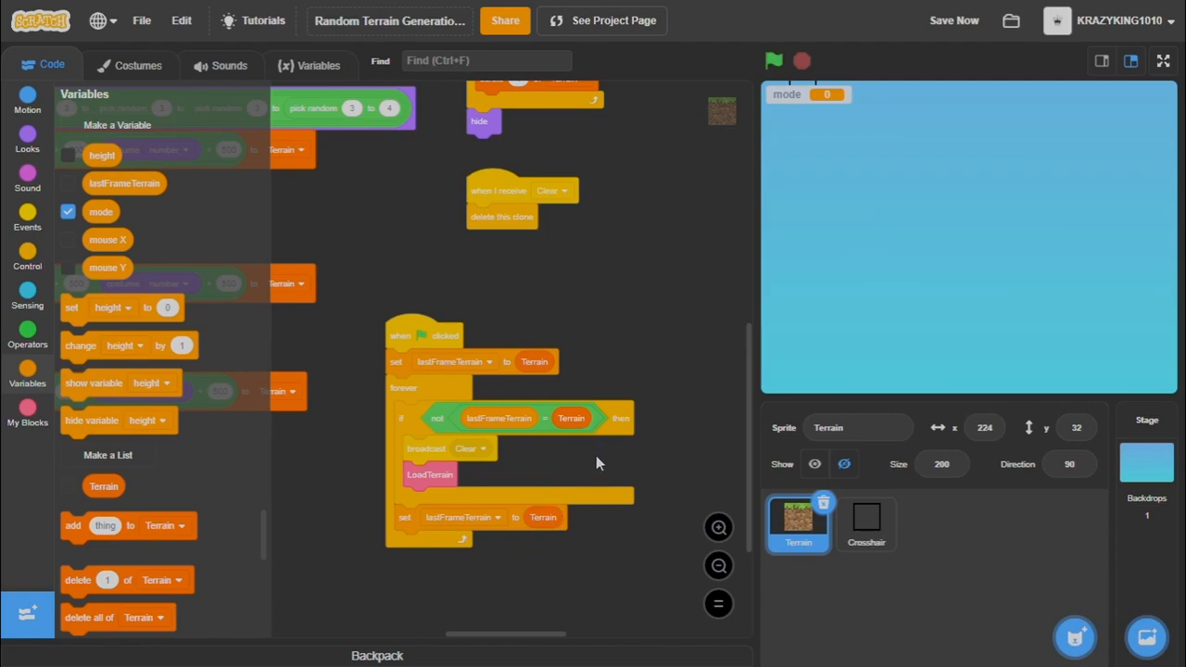
mouse_move(567, 384)
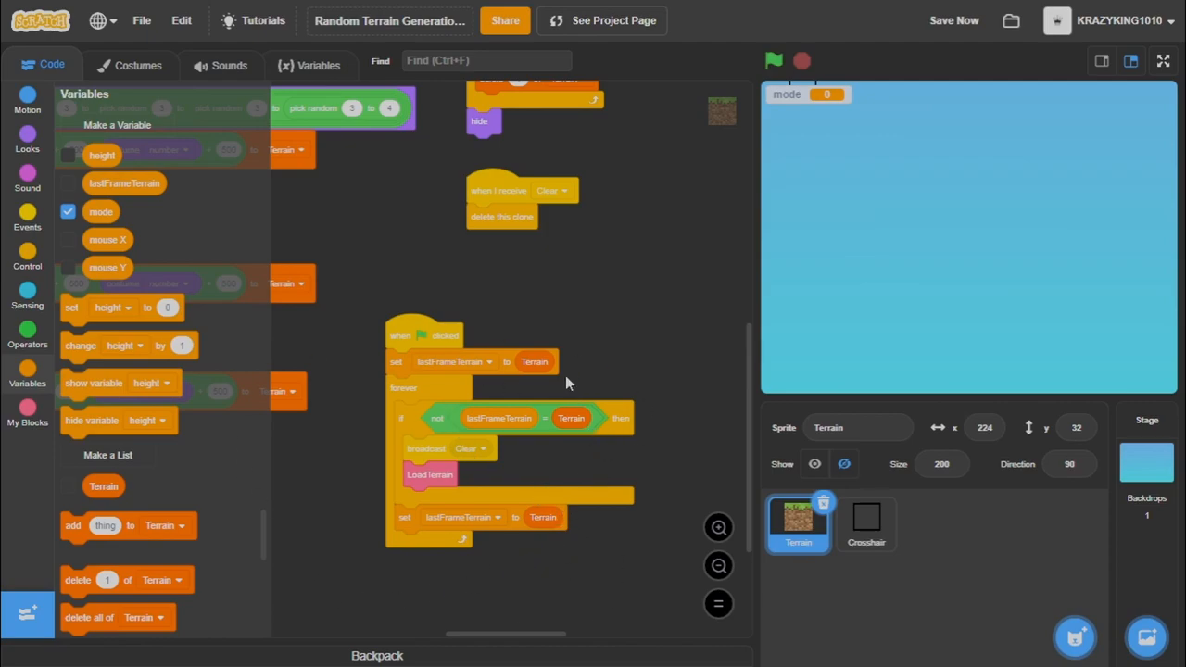
mouse_move(412, 491)
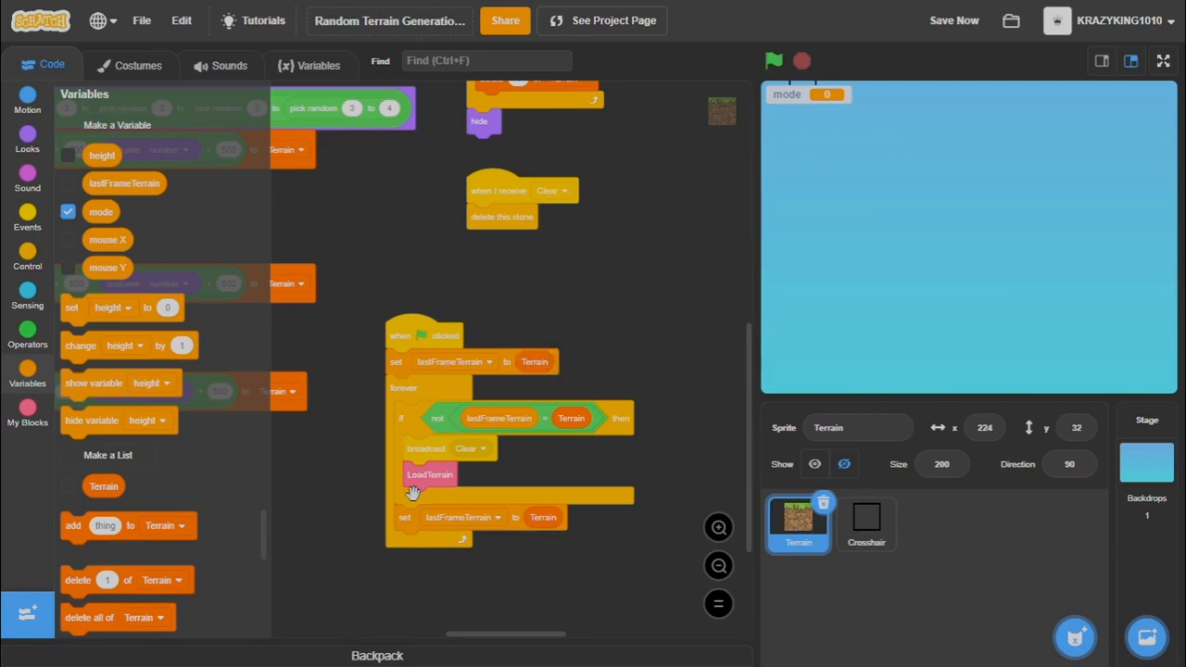
mouse_move(519, 486)
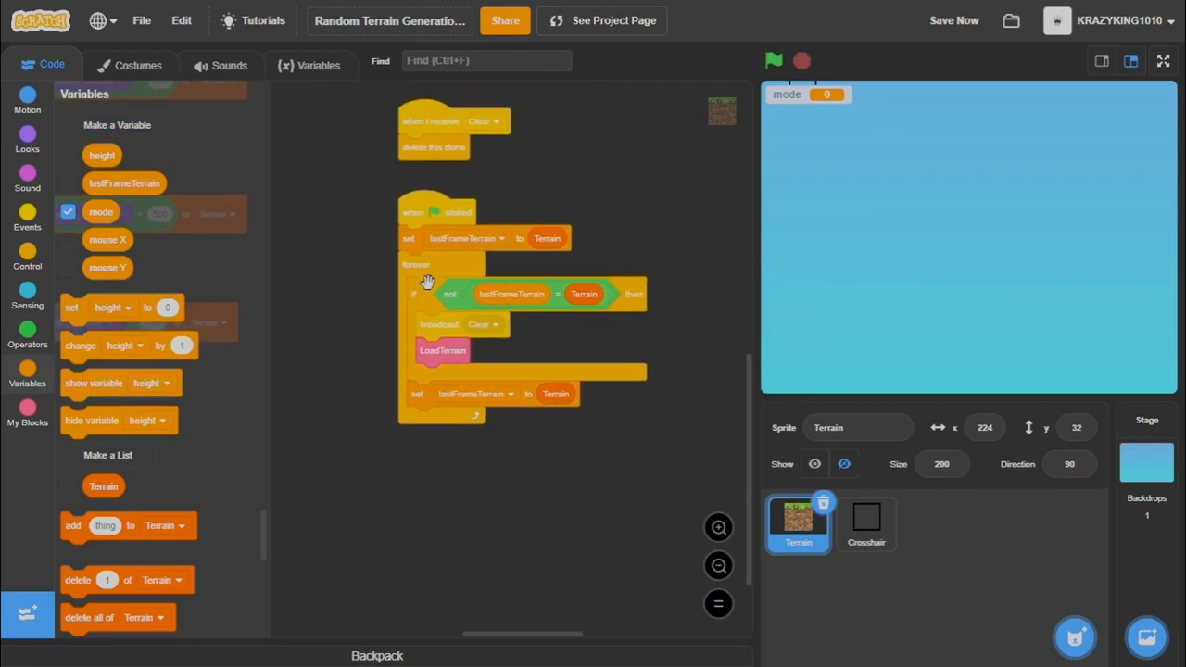
mouse_move(620, 456)
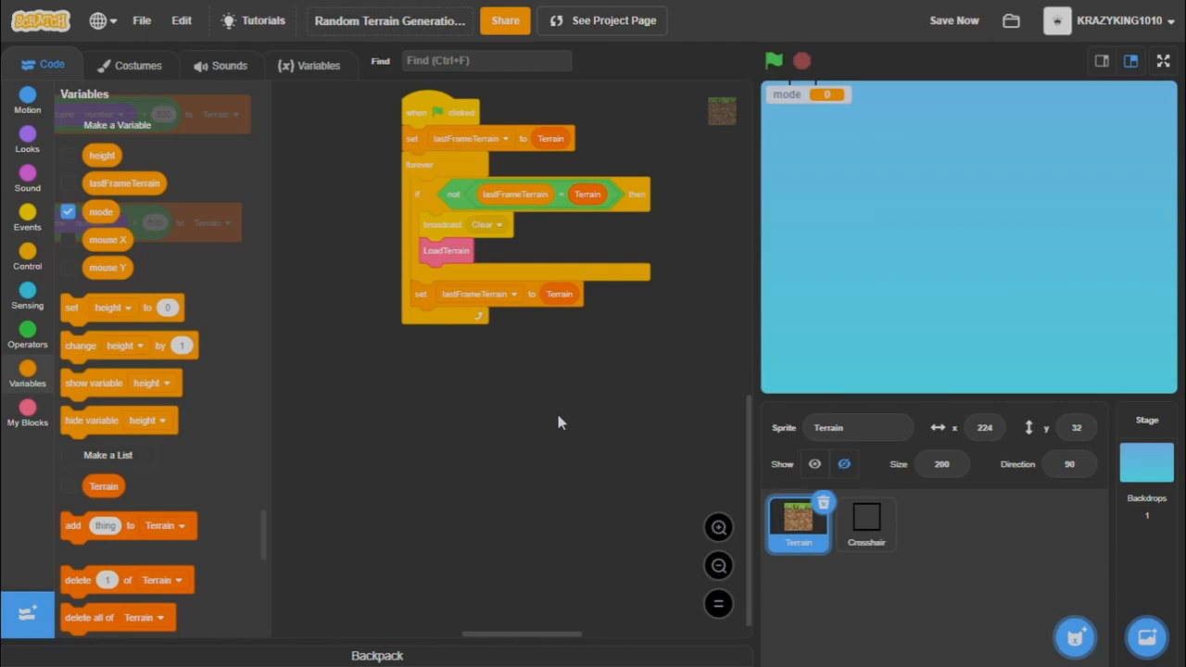
Place a second standalone green-flag hat block below the terrain-reload script.
click(26, 218)
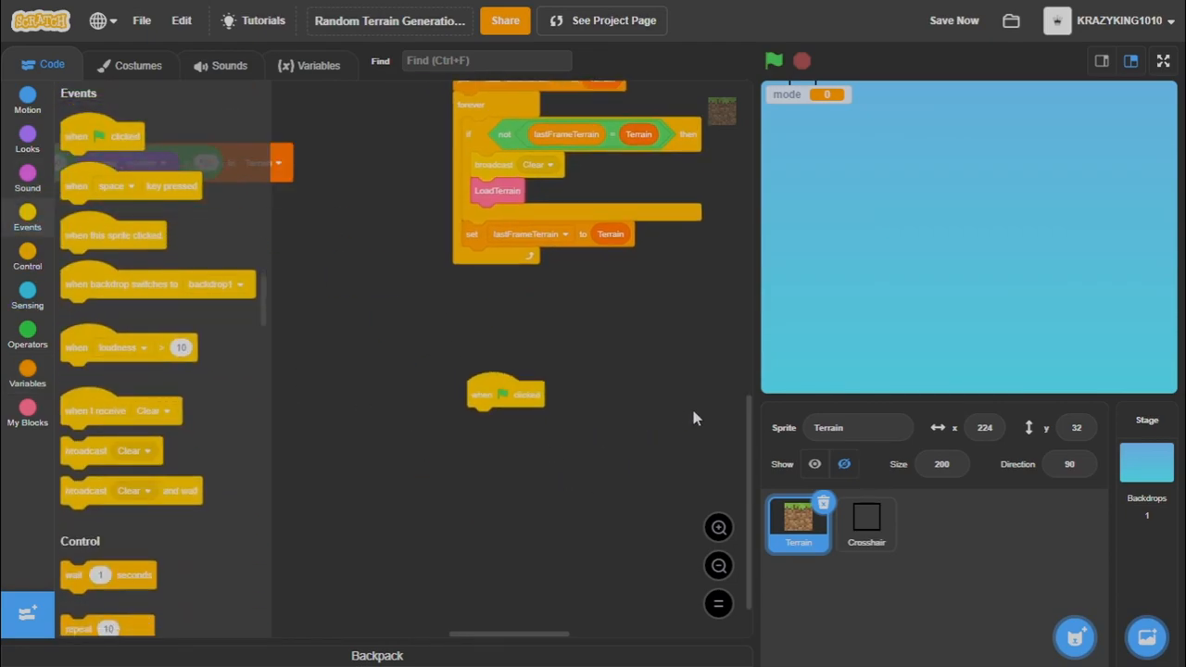
Add a forever-if loop whose condition is mouse down? and not (mode = 0).
click(26, 260)
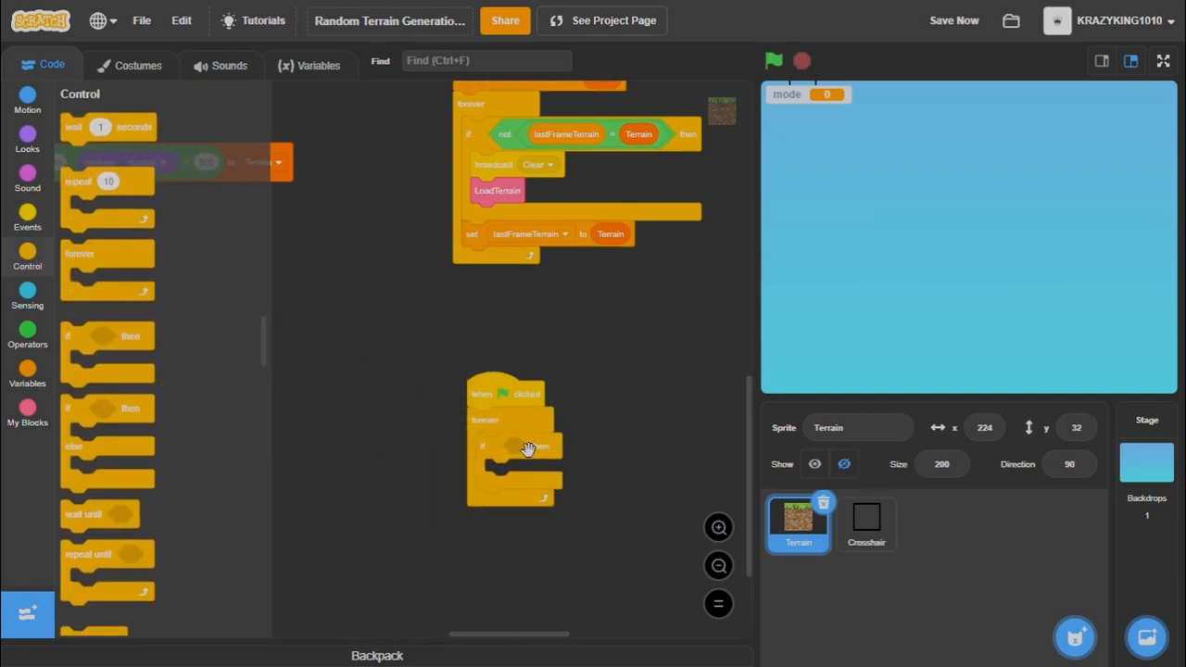
click(26, 332)
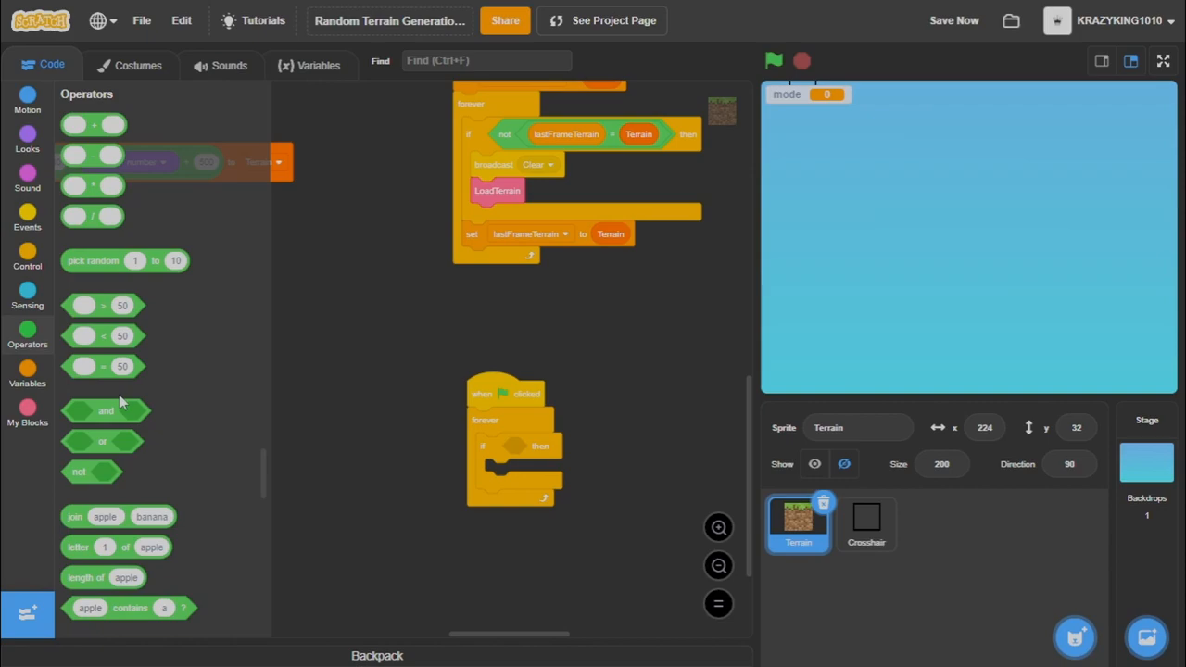
drag(104, 412, 541, 444)
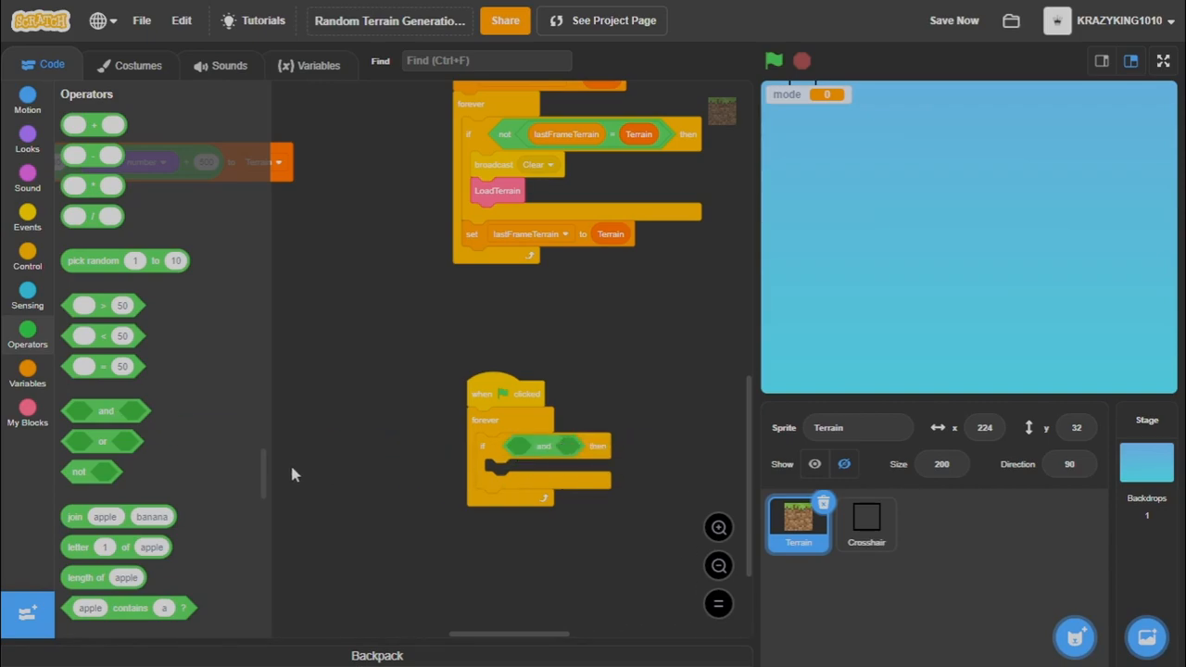
mouse_move(78, 467)
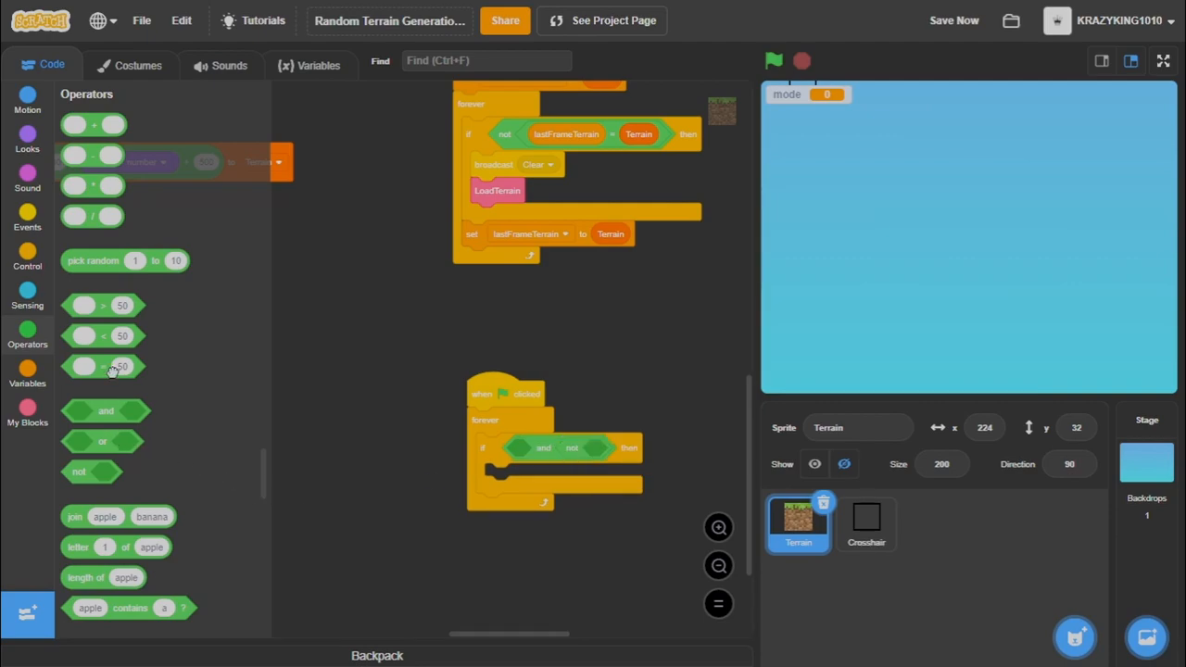
drag(102, 367, 378, 426)
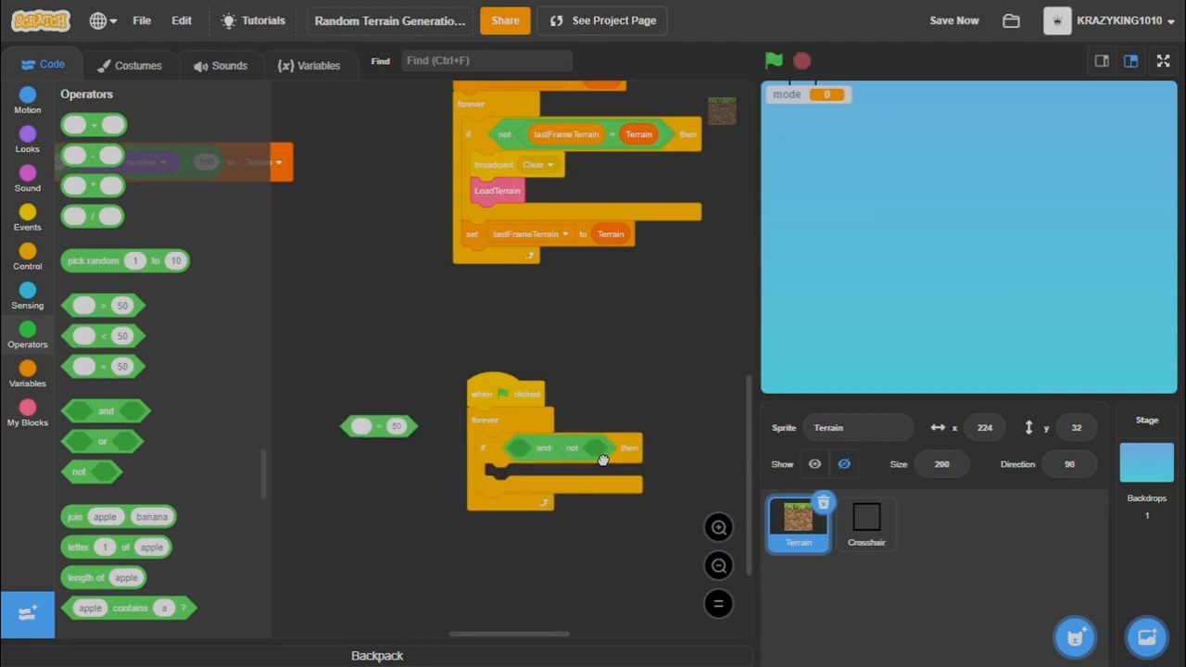
click(26, 295)
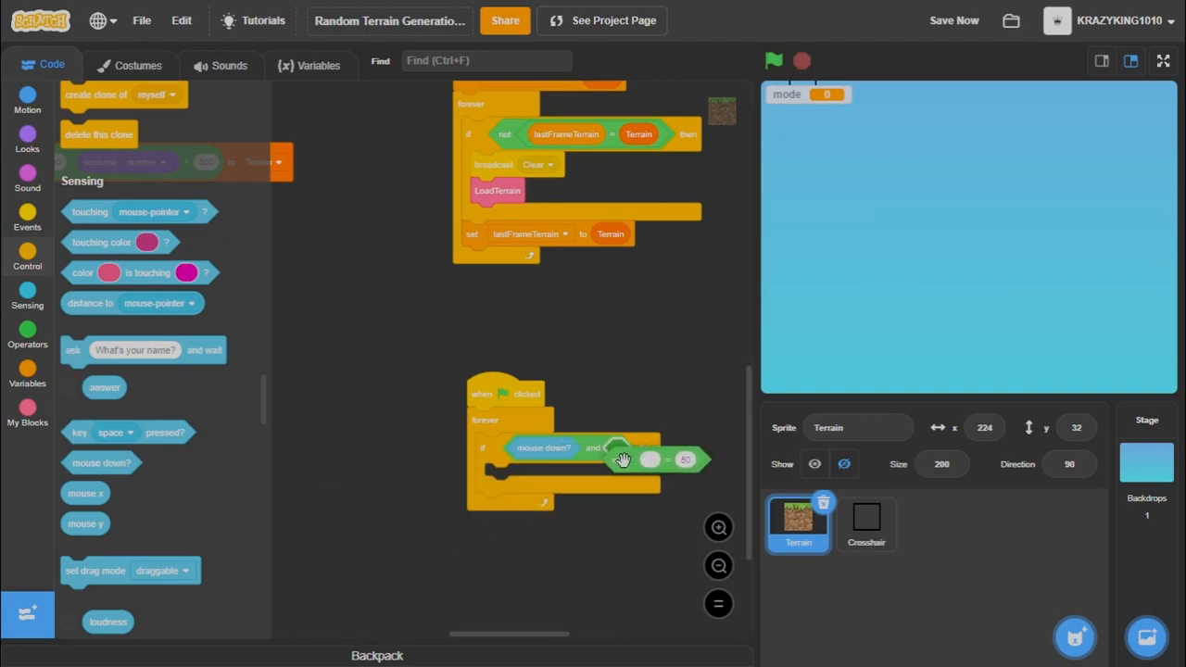
Inside the if, add the joined mouse X and mouse Y plus 500 entry to Terrain.
click(26, 371)
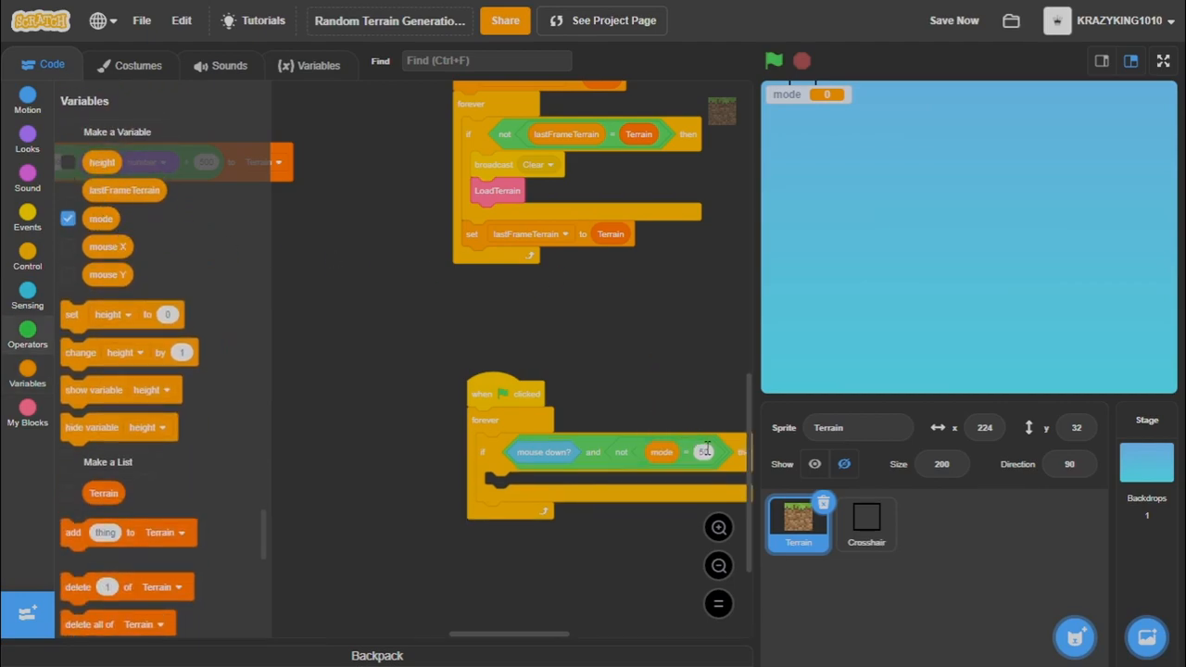
drag(504, 393, 445, 380)
text(0)
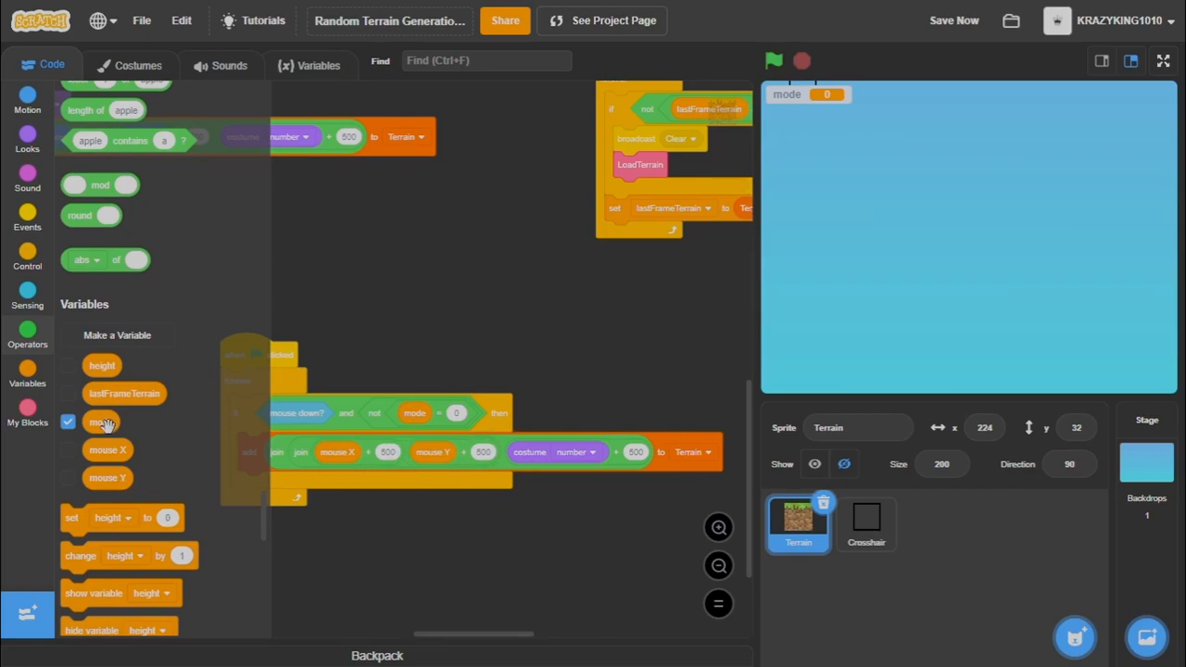
Move the block-placing script aside to make room for a clone-start script.
drag(100, 423, 452, 549)
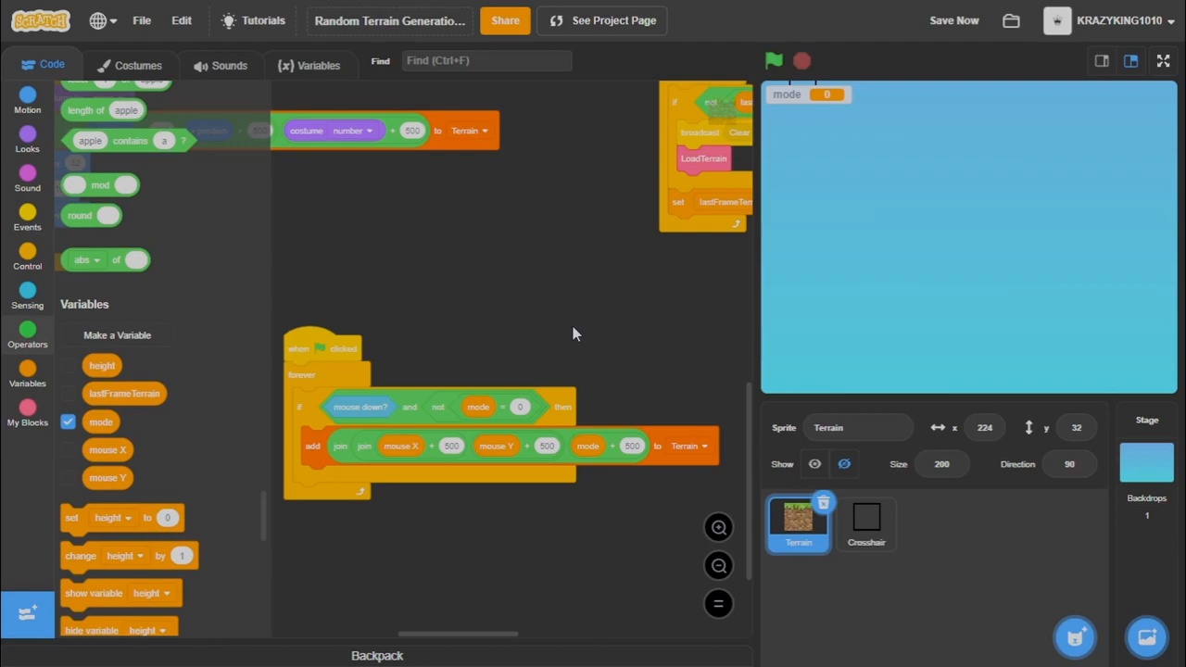
mouse_move(517, 89)
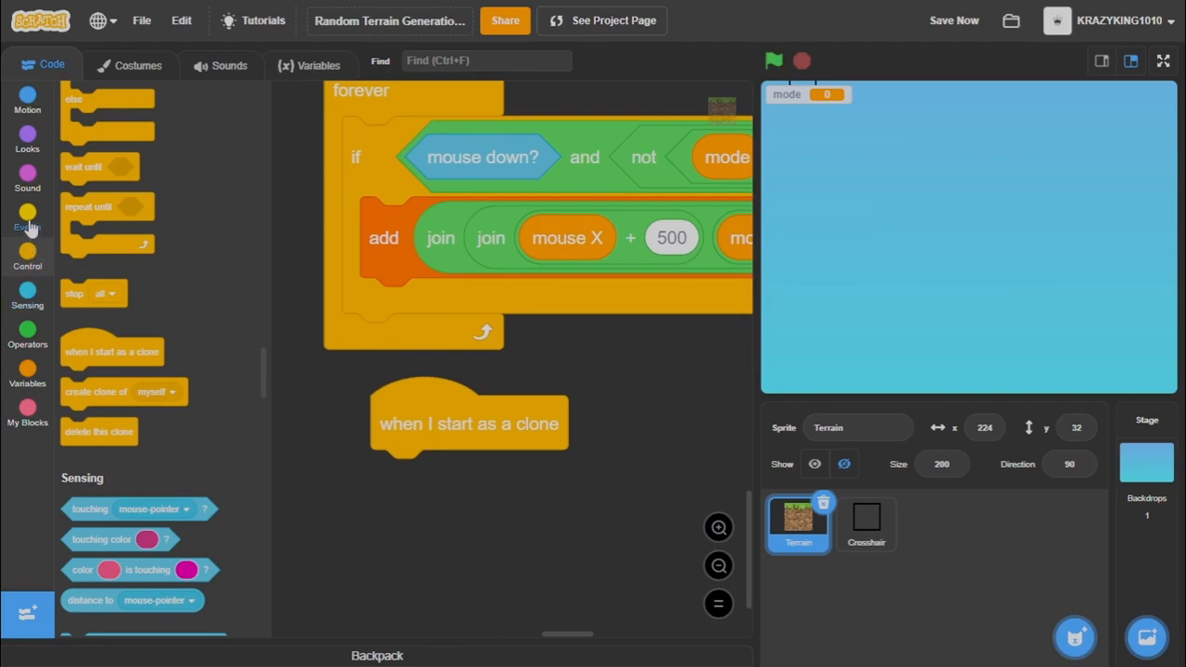
Build the clone's if condition comparing mouse X and Y with its x and y position.
click(26, 259)
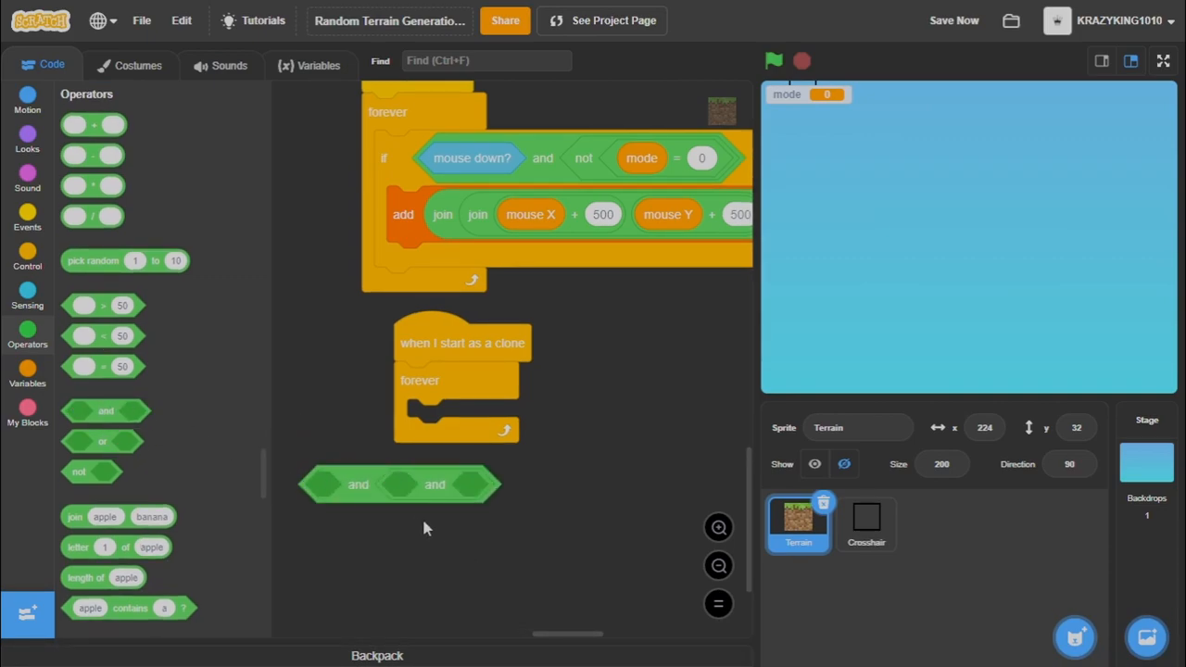
click(26, 260)
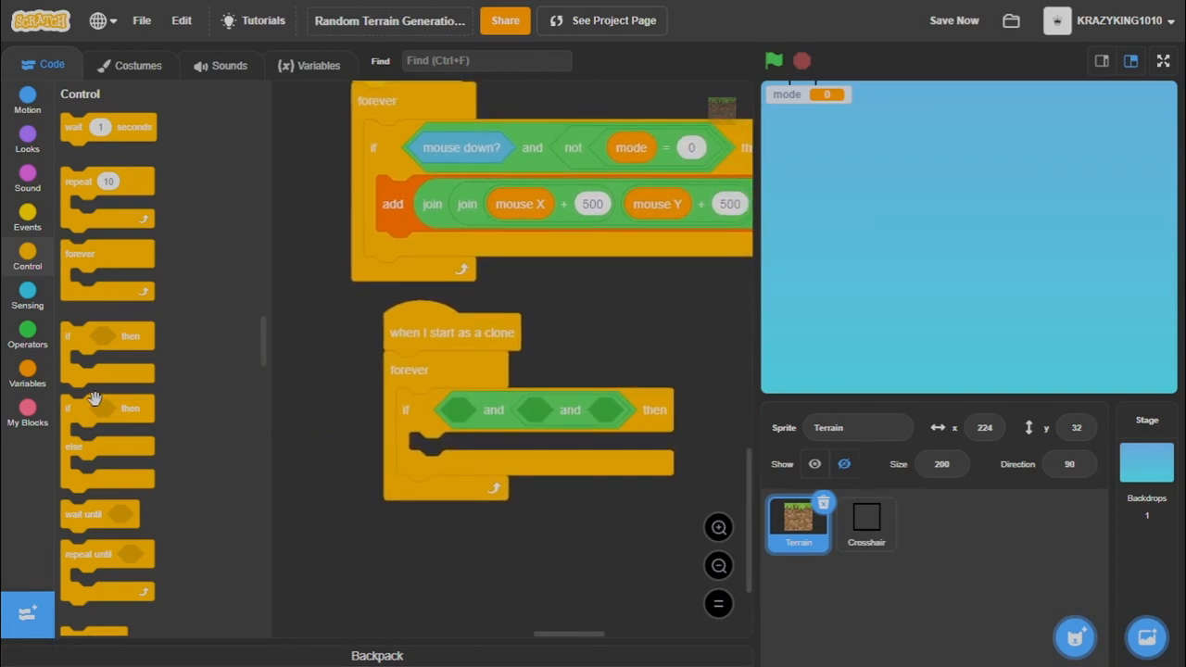
scroll(down, 3)
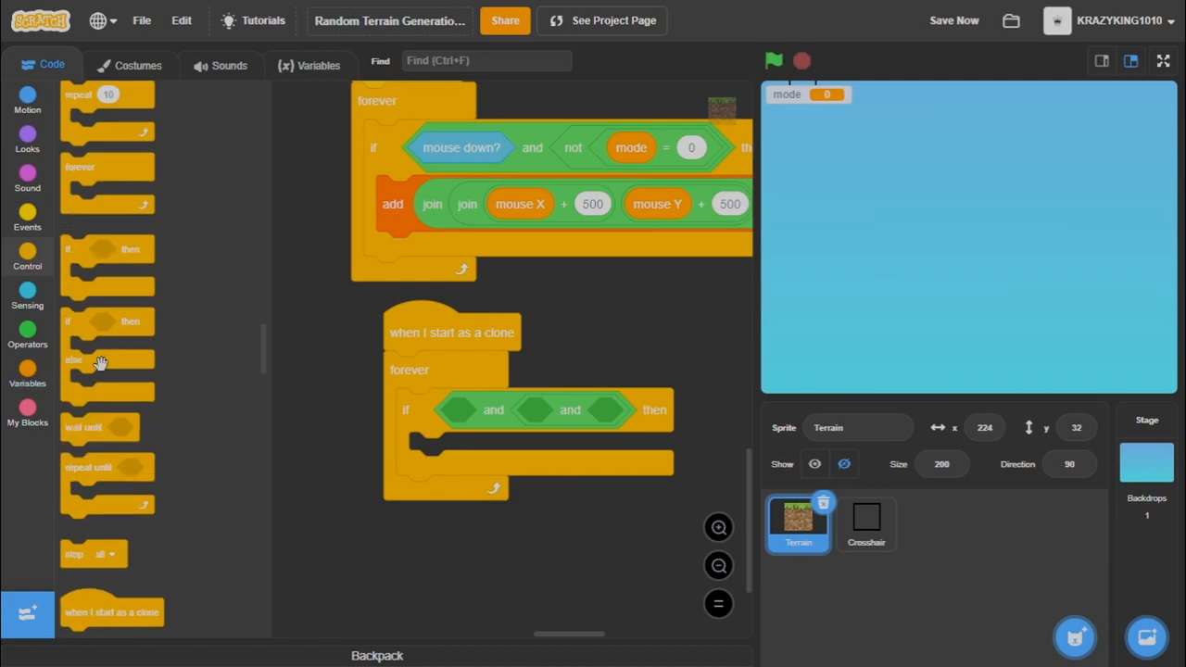
scroll(up, 3)
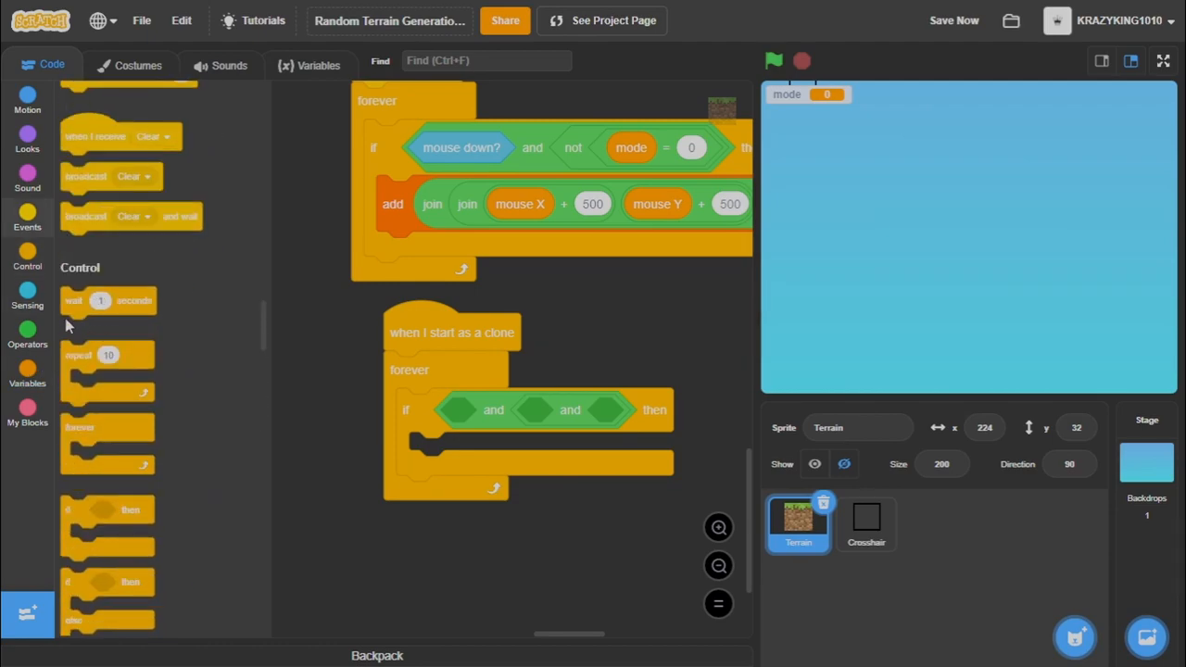
click(26, 330)
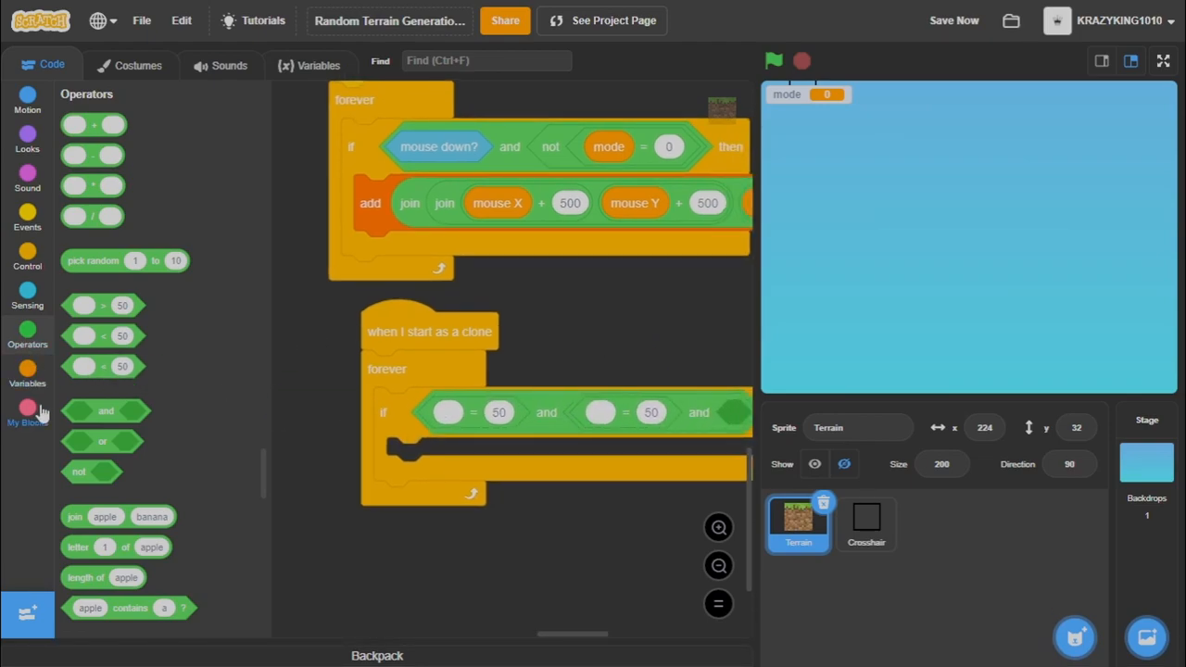
click(26, 374)
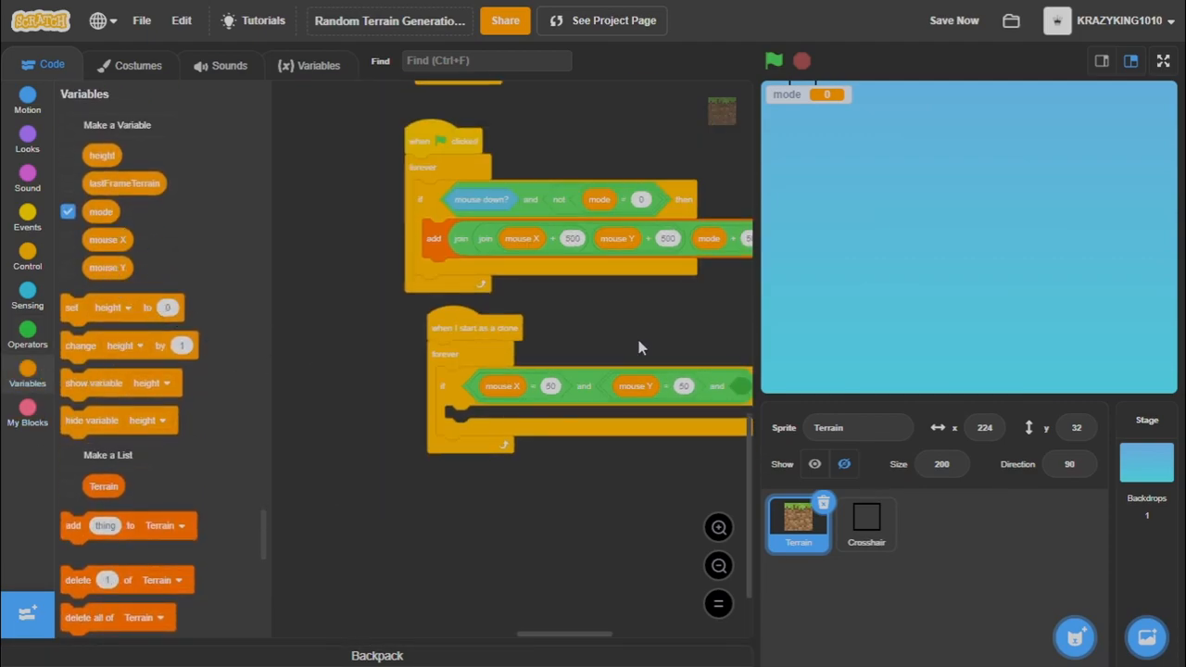
click(26, 96)
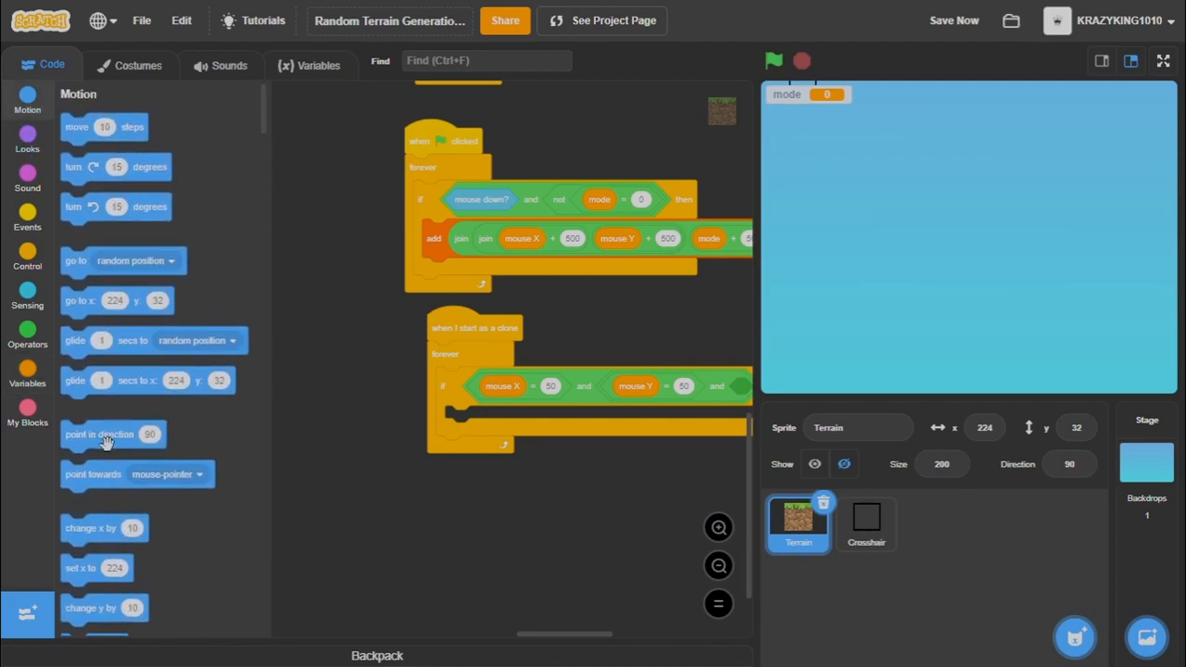
scroll(down, 3)
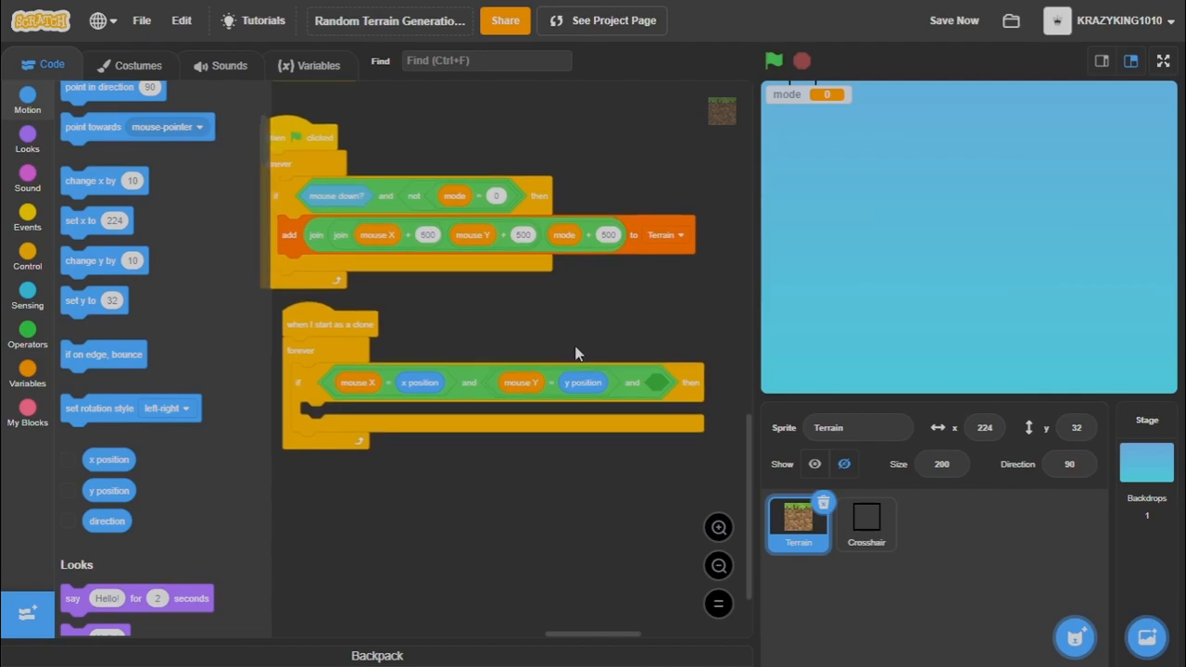
Add mouse down? to the condition and set out a delete item of Terrain block.
click(26, 295)
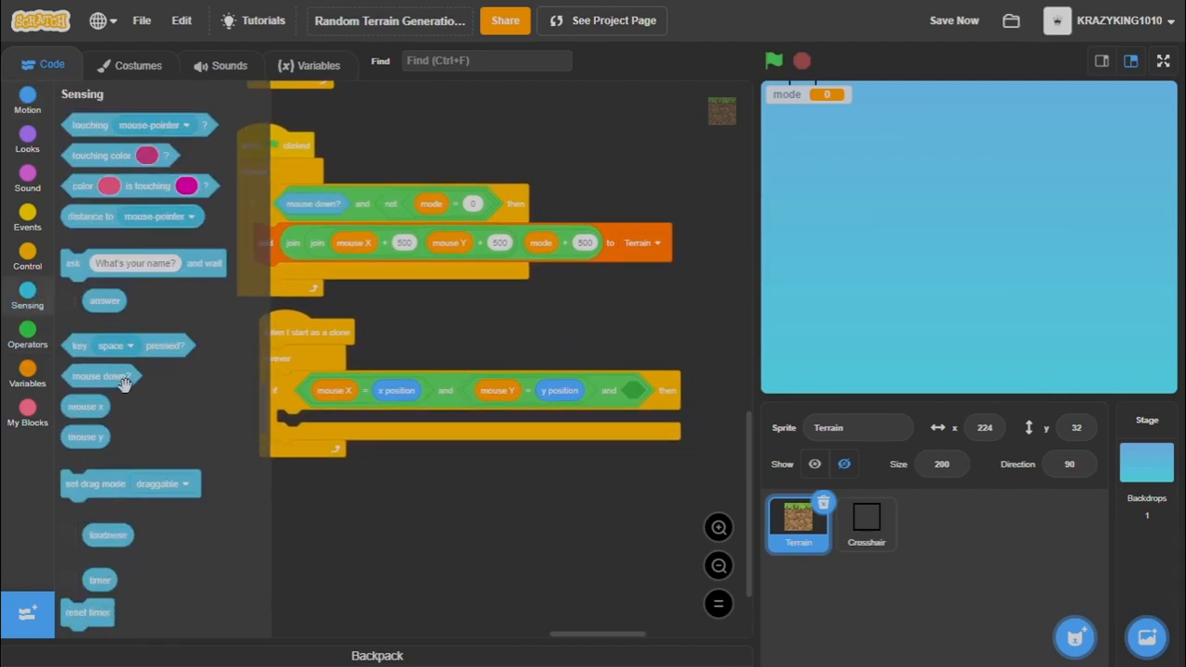
click(866, 523)
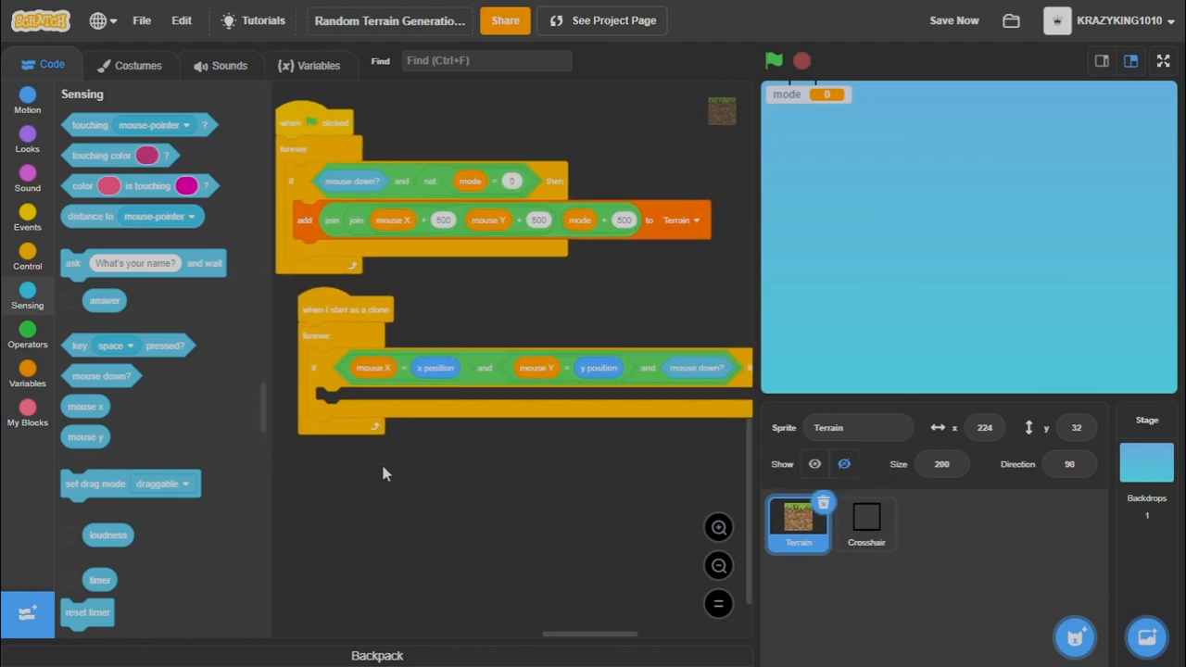
click(26, 371)
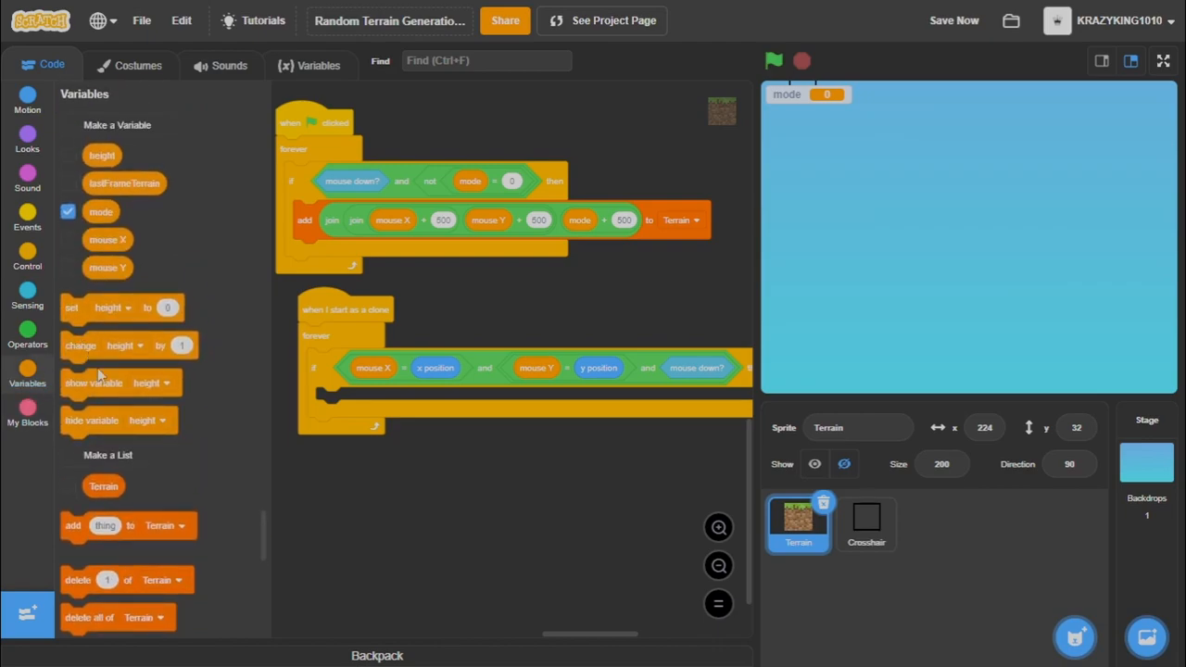
scroll(down, 3)
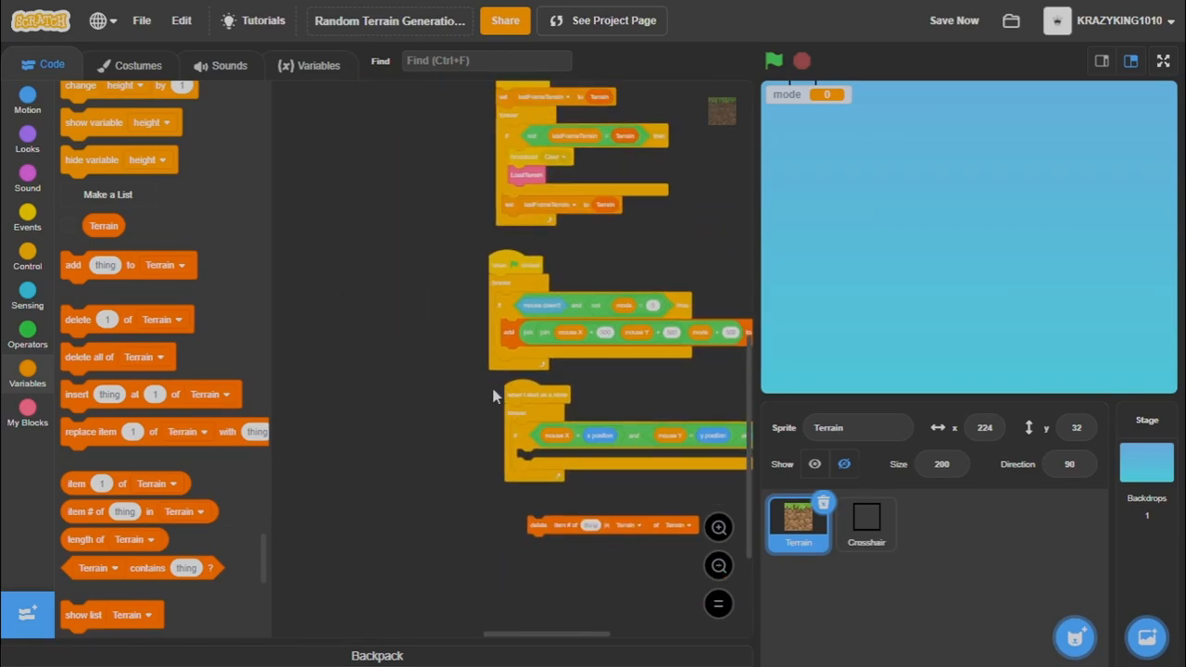
Delete the Terrain item matching the clone's joined position and costume, then clean up all blocks.
right_click(293, 287)
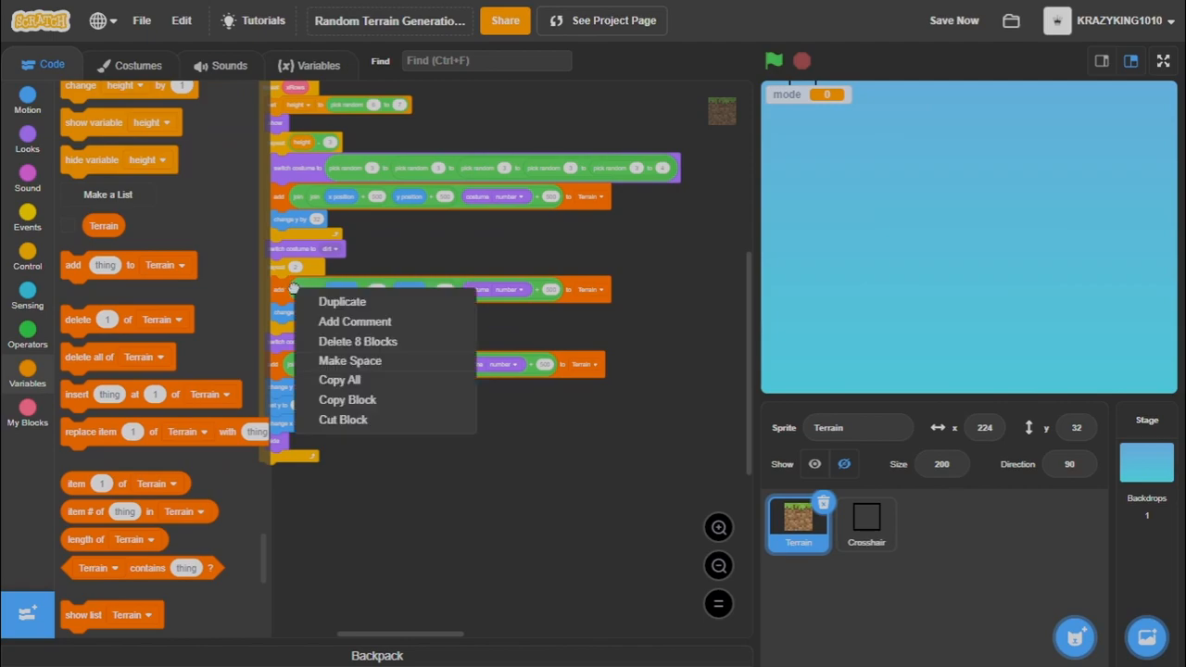
click(350, 360)
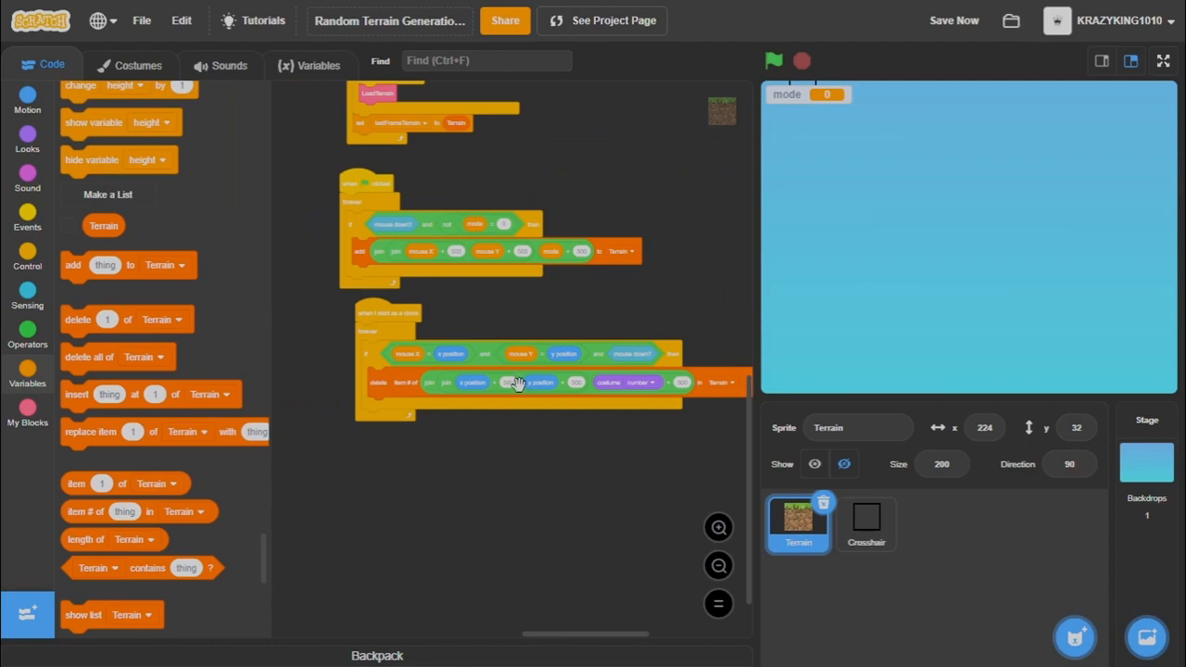
click(953, 20)
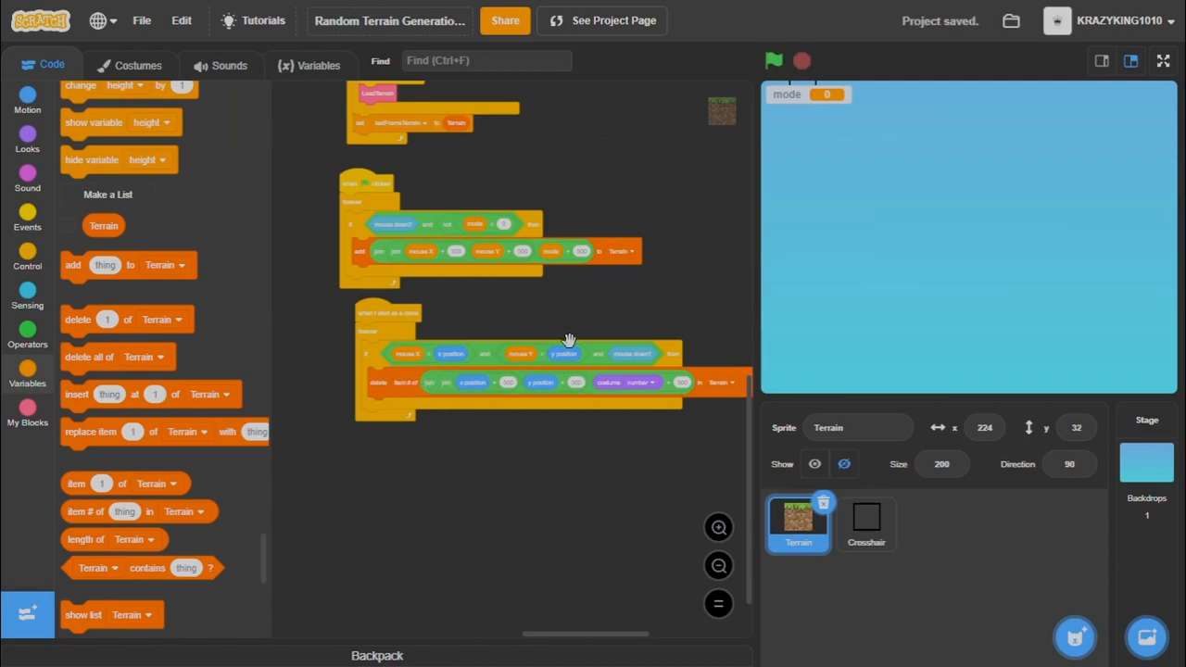
mouse_move(444, 397)
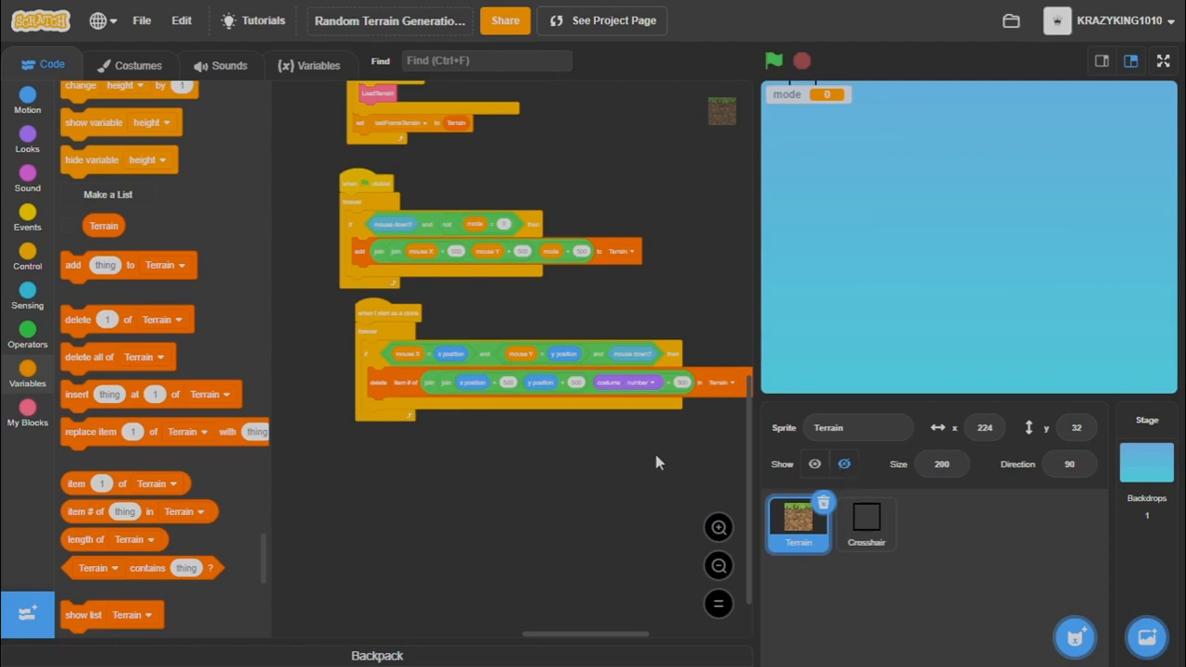
mouse_move(777, 389)
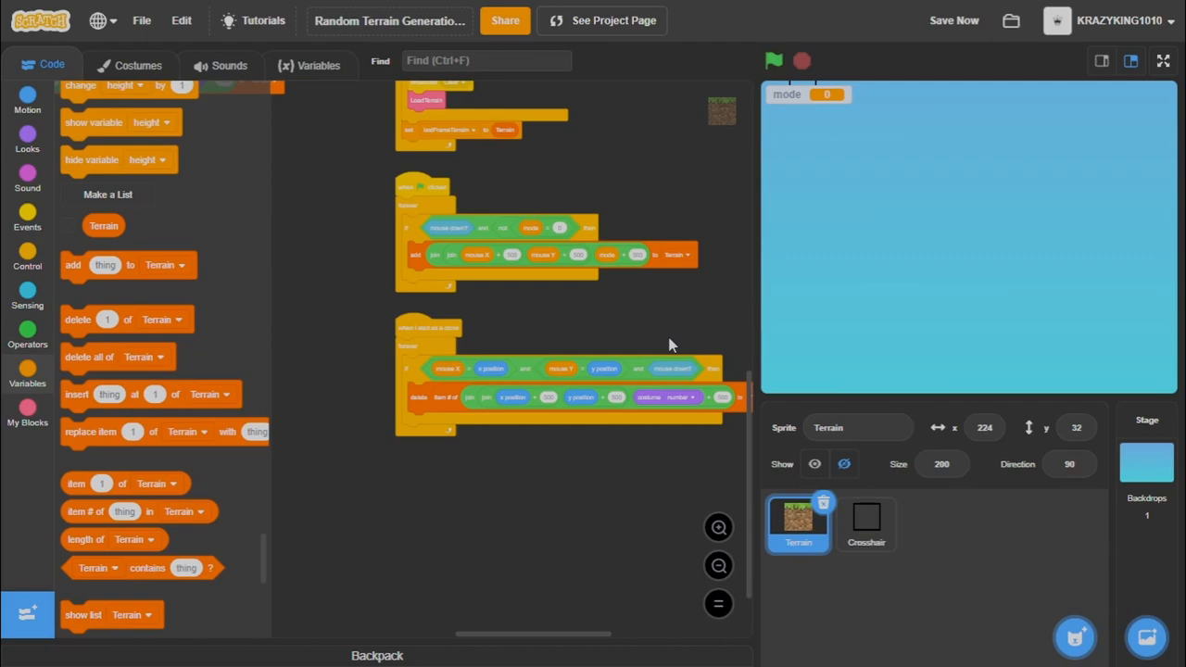
mouse_move(545, 408)
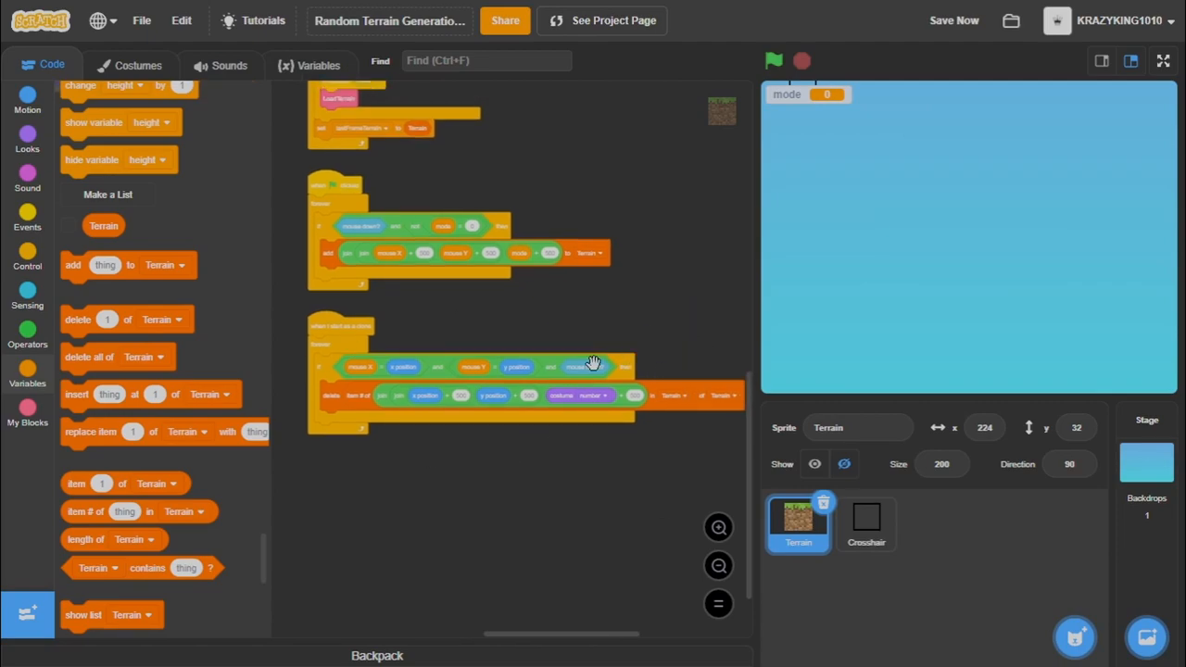
mouse_move(954, 343)
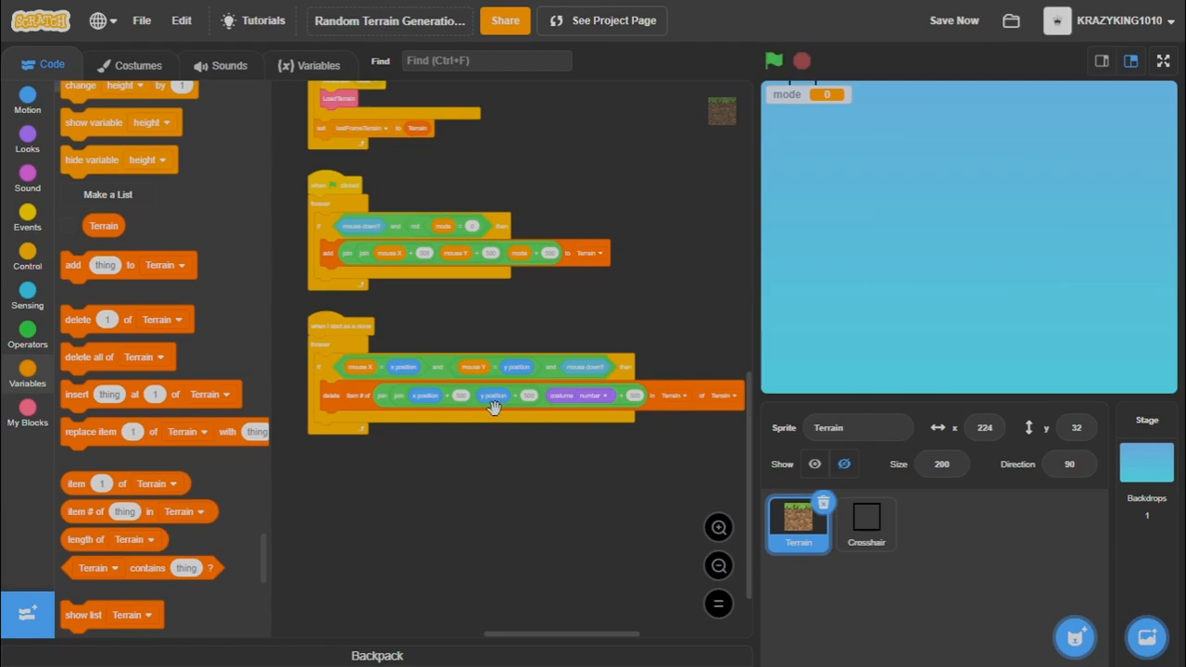
mouse_move(712, 433)
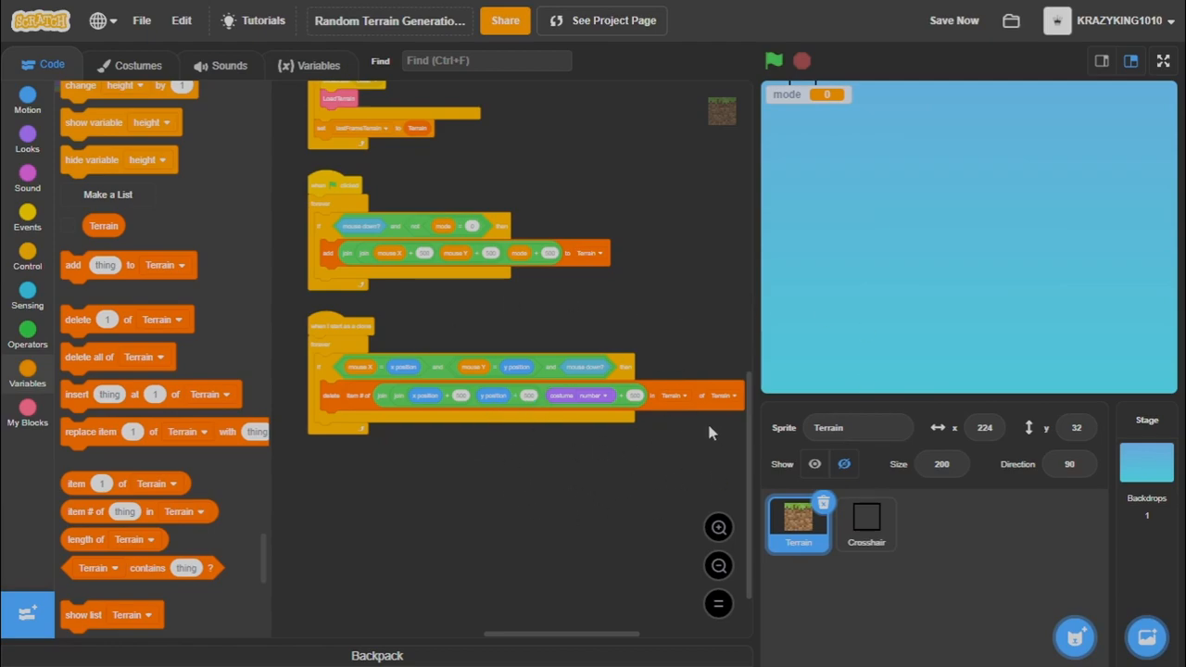
right_click(712, 433)
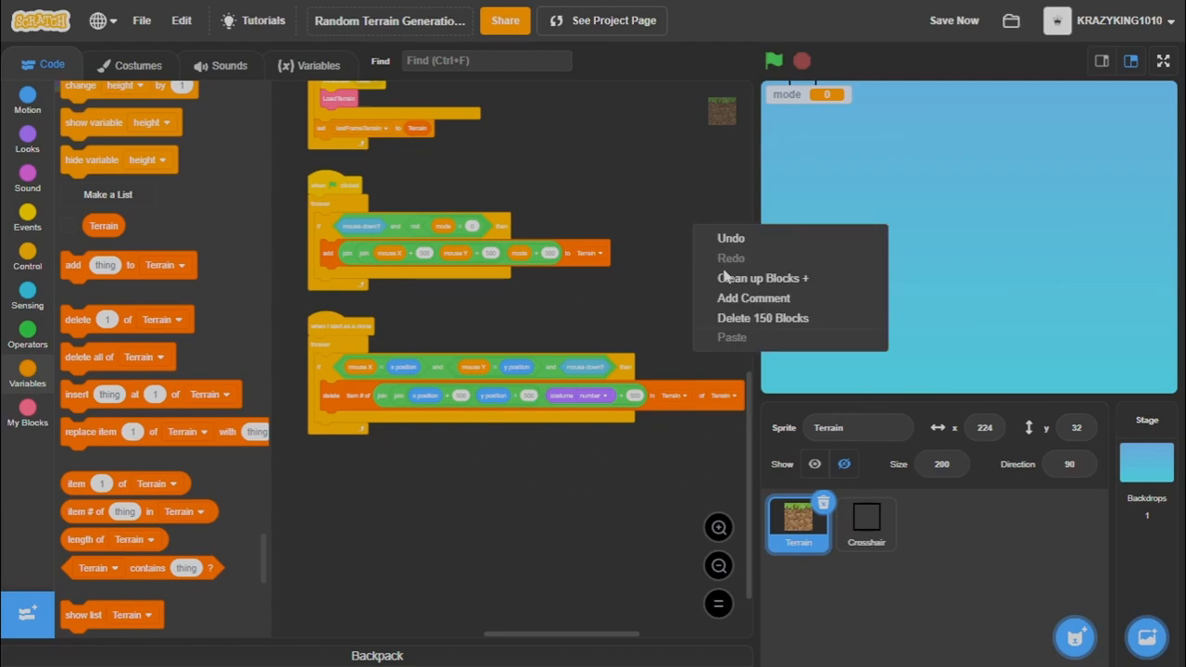
click(763, 278)
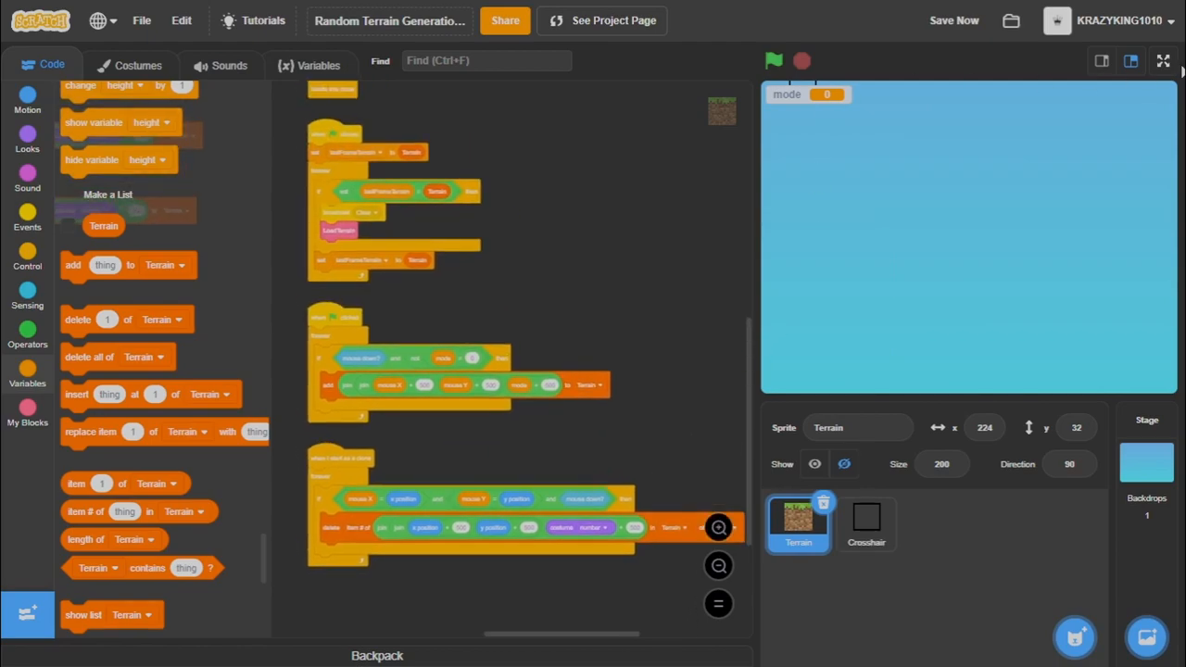
Run the project full-screen, placing stone and diamond ore blocks and digging holes in the terrain.
click(1164, 59)
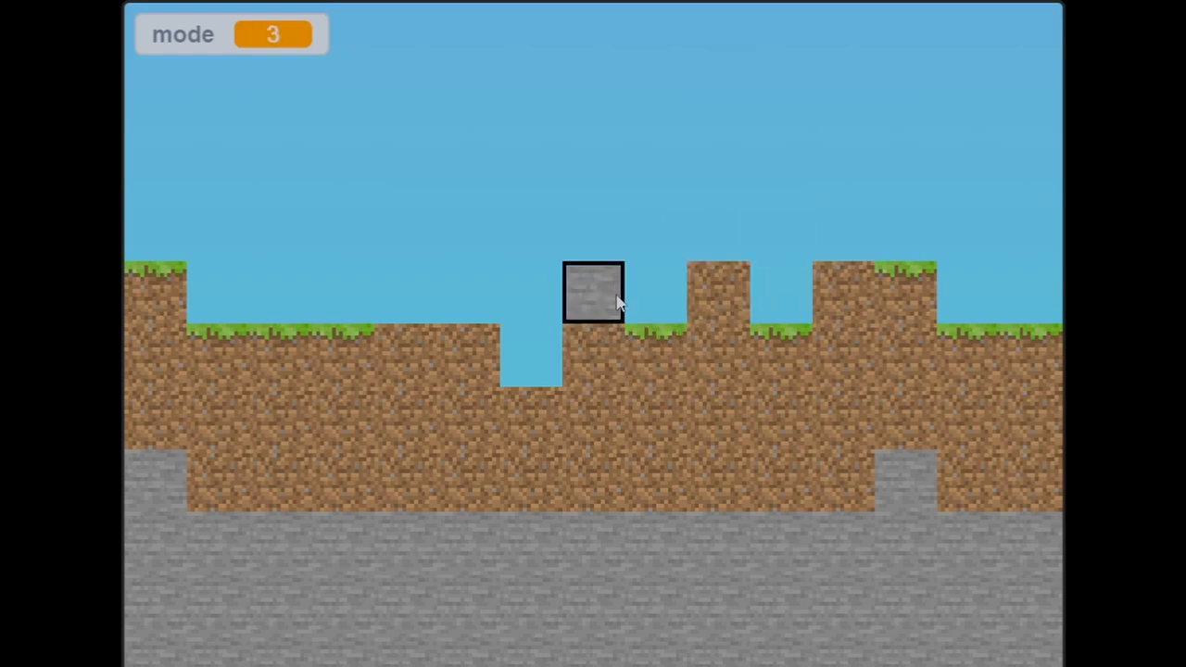
click(593, 293)
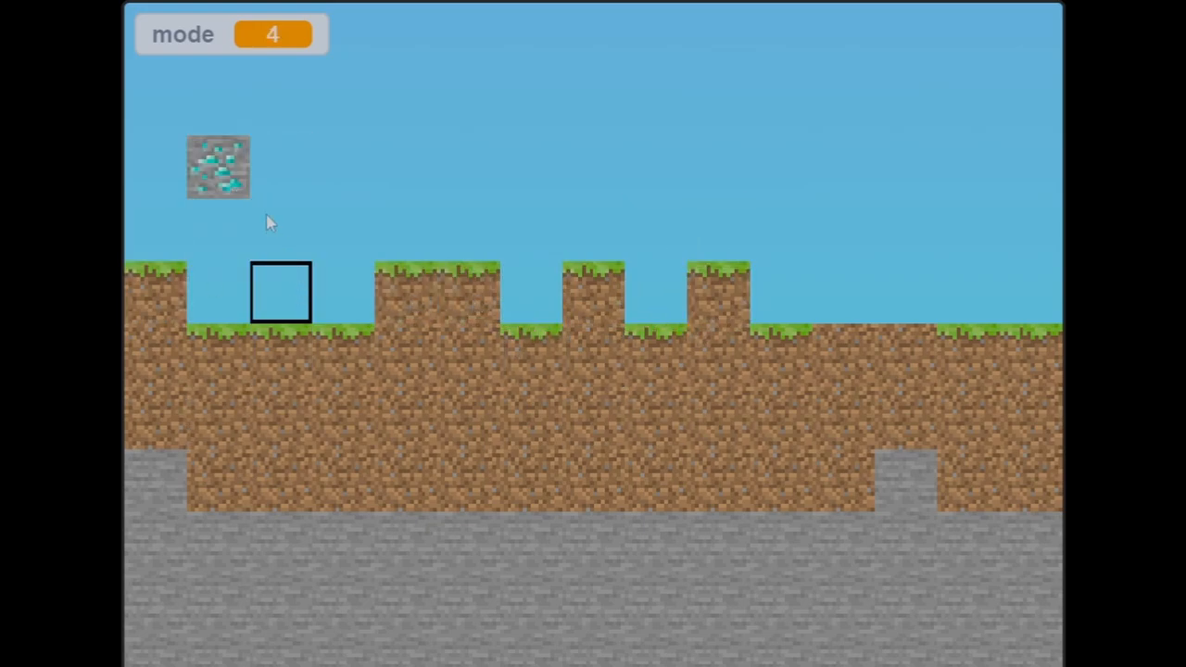
click(219, 167)
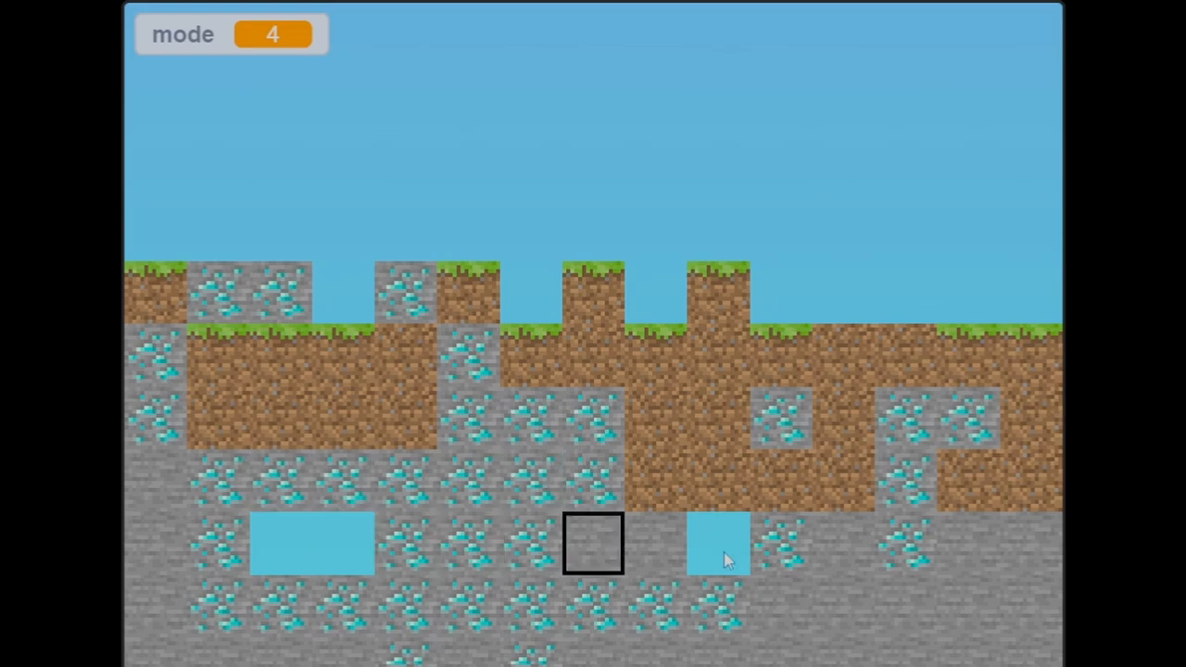
click(1164, 59)
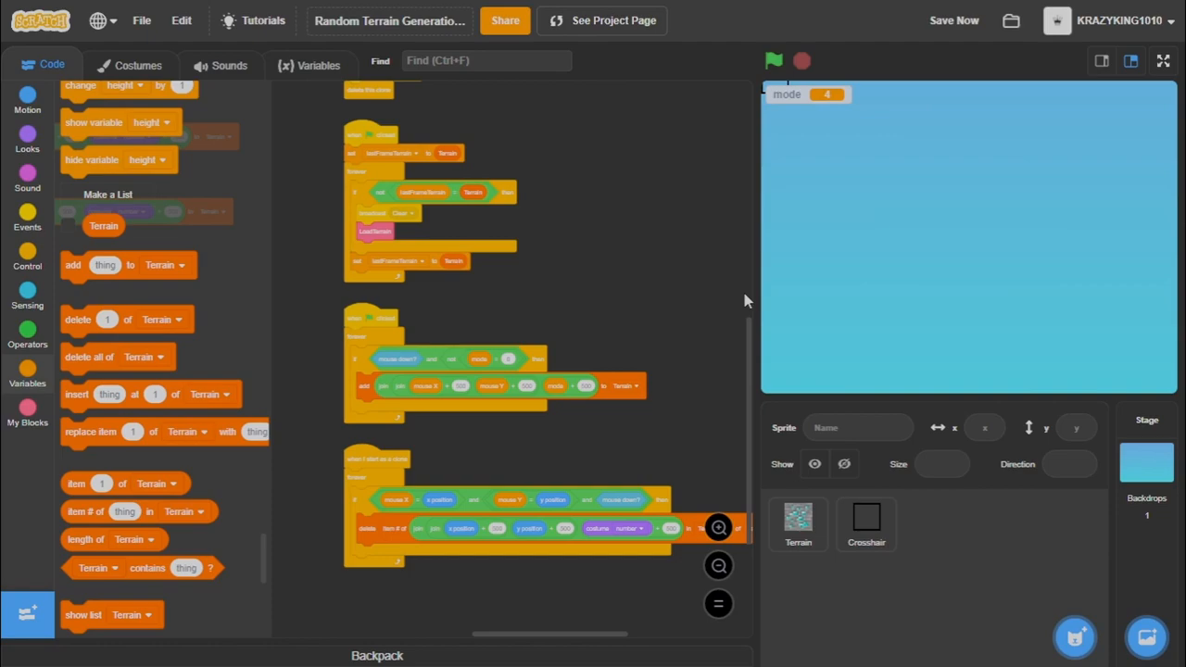
mouse_move(570, 252)
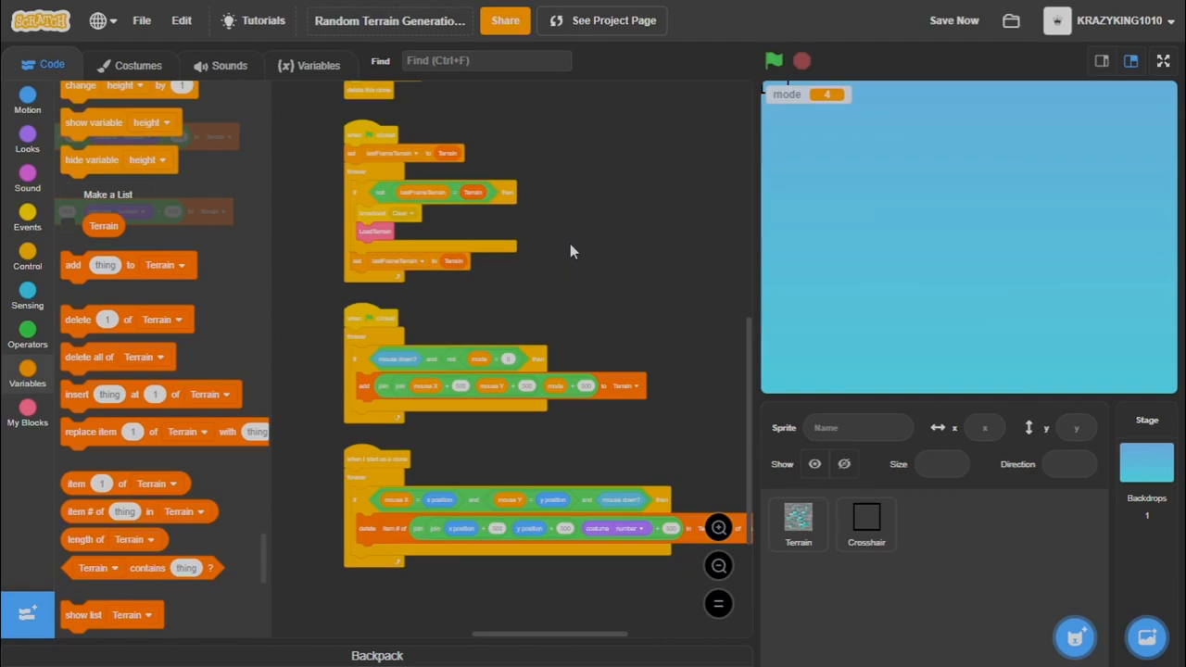
mouse_move(627, 237)
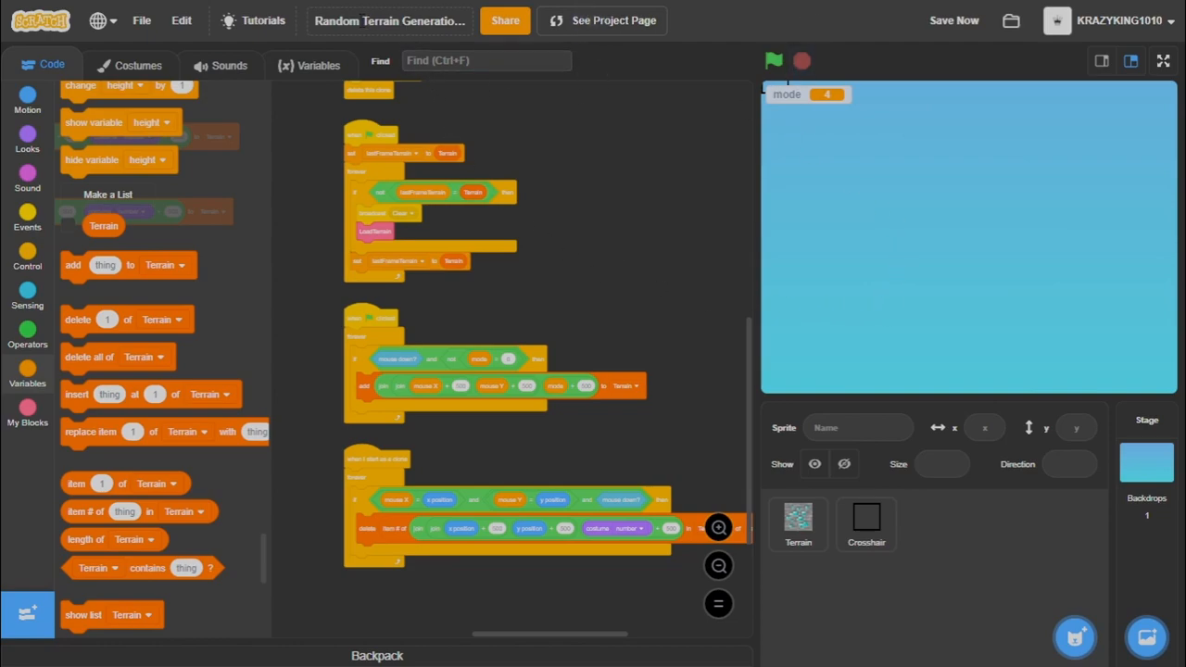
mouse_move(626, 283)
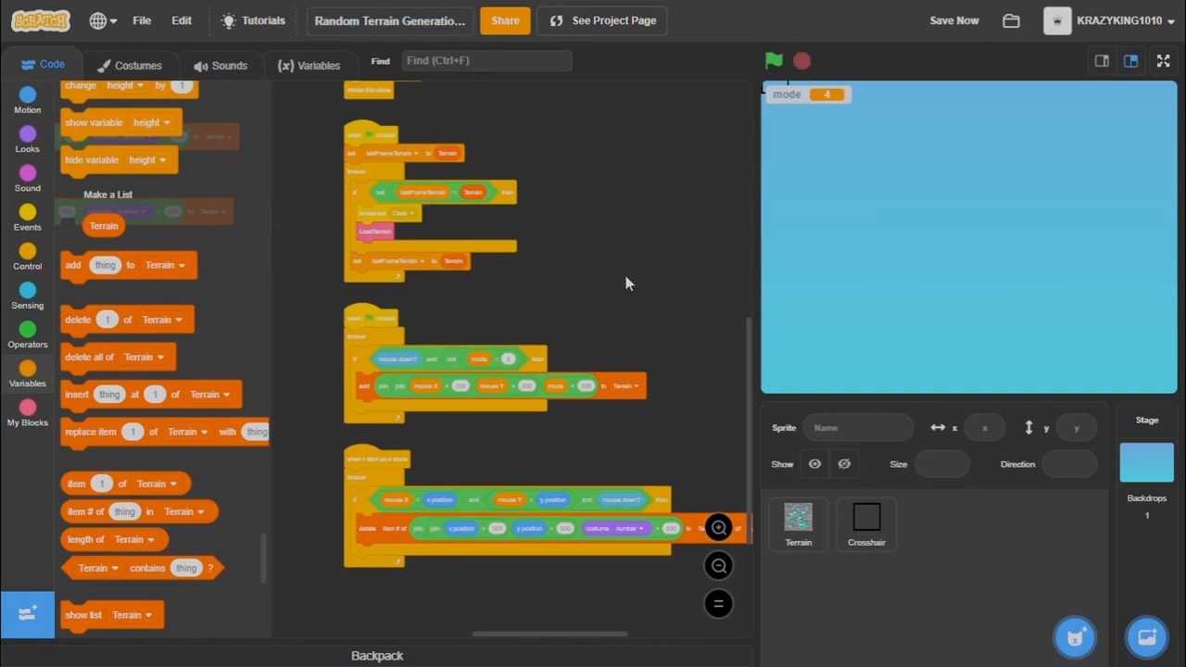
mouse_move(658, 293)
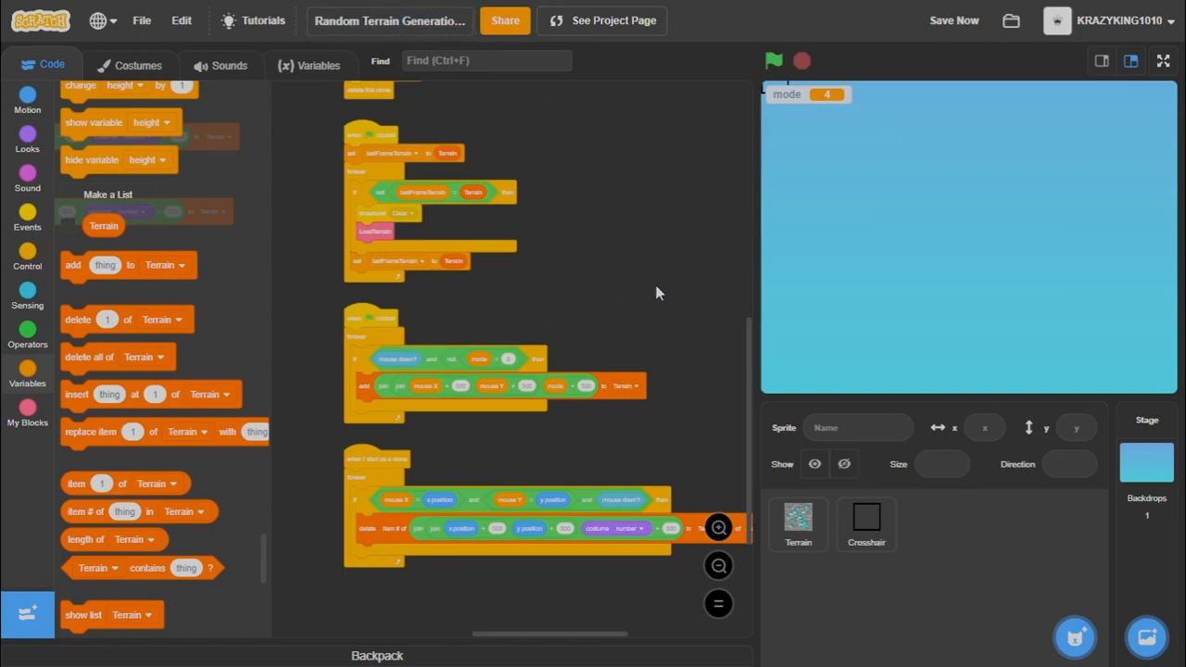